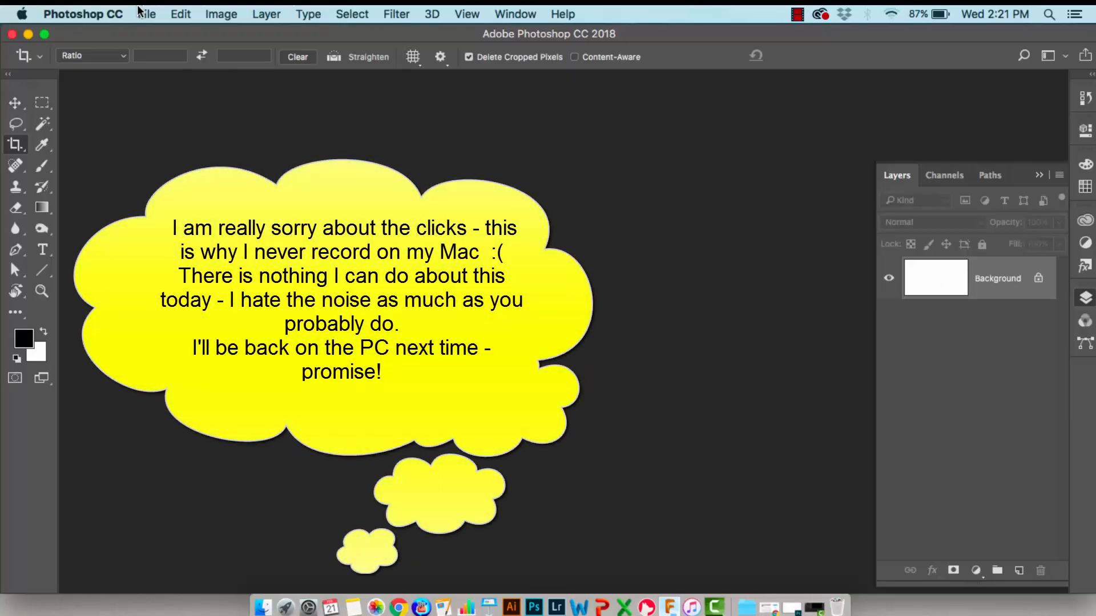
# Create a new blank 40 × 40 px document from the recent preset
pyautogui.click(146, 14)
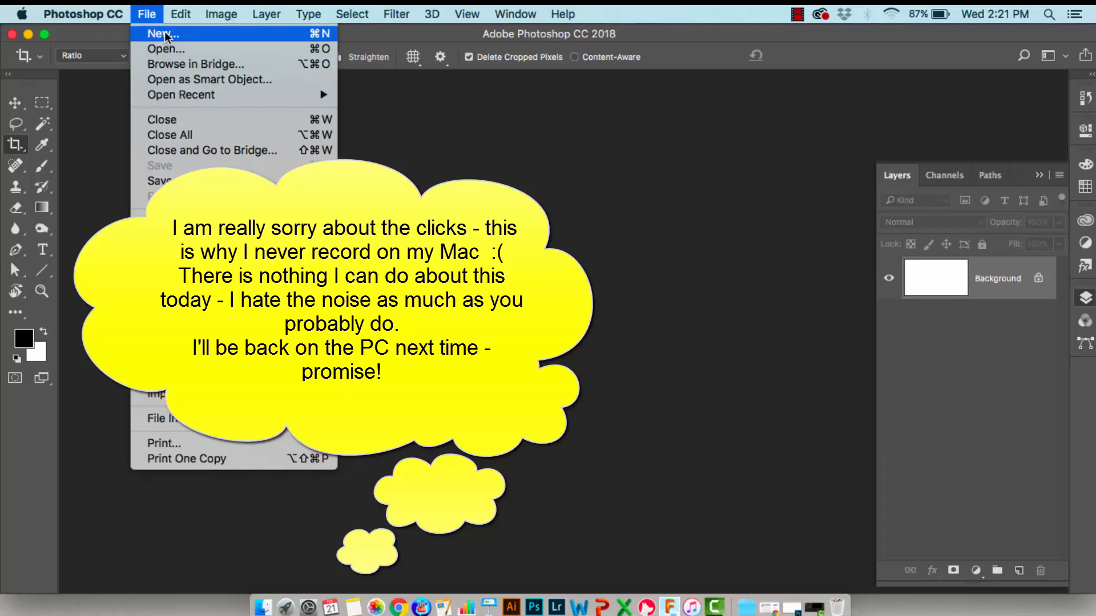
pyautogui.click(164, 33)
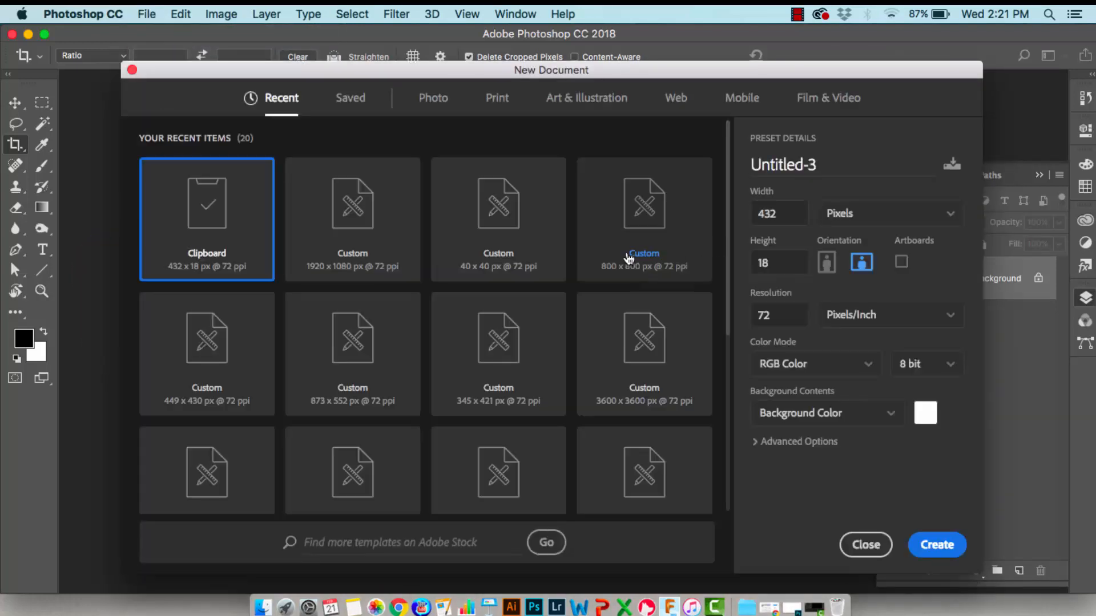
pyautogui.moveTo(498, 241)
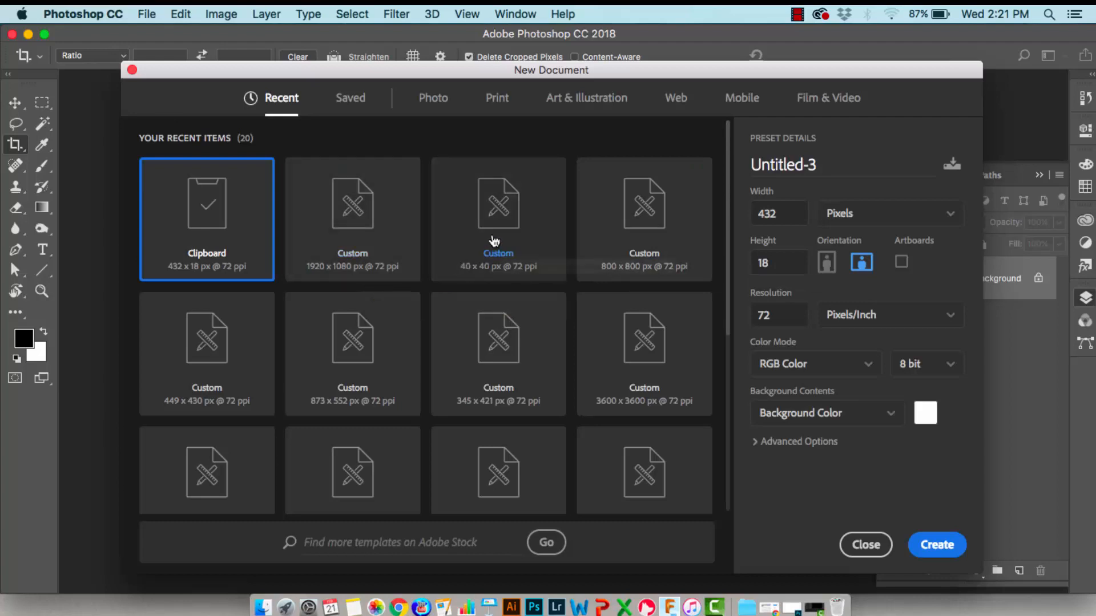
pyautogui.click(499, 219)
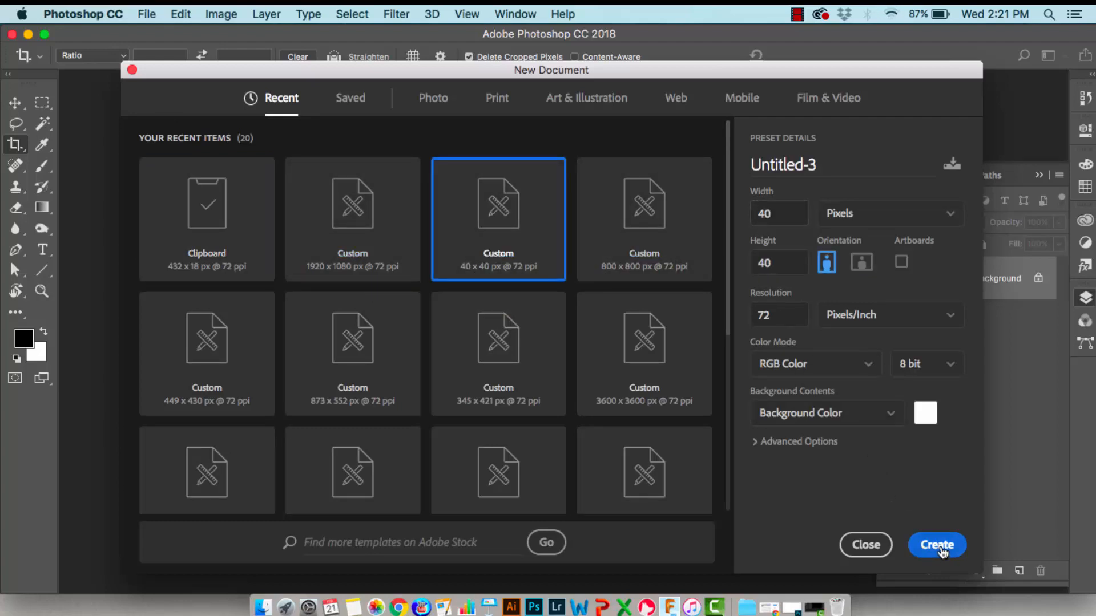
pyautogui.click(937, 544)
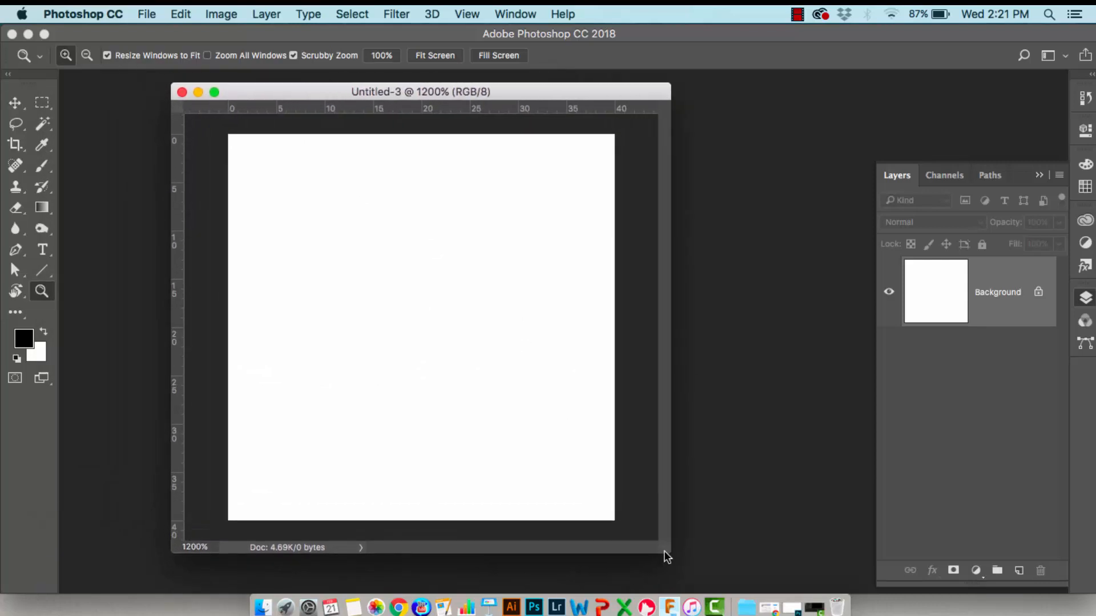
# Add an empty Layer 1 and set the Line tool to draw as Pixels
pyautogui.click(1018, 571)
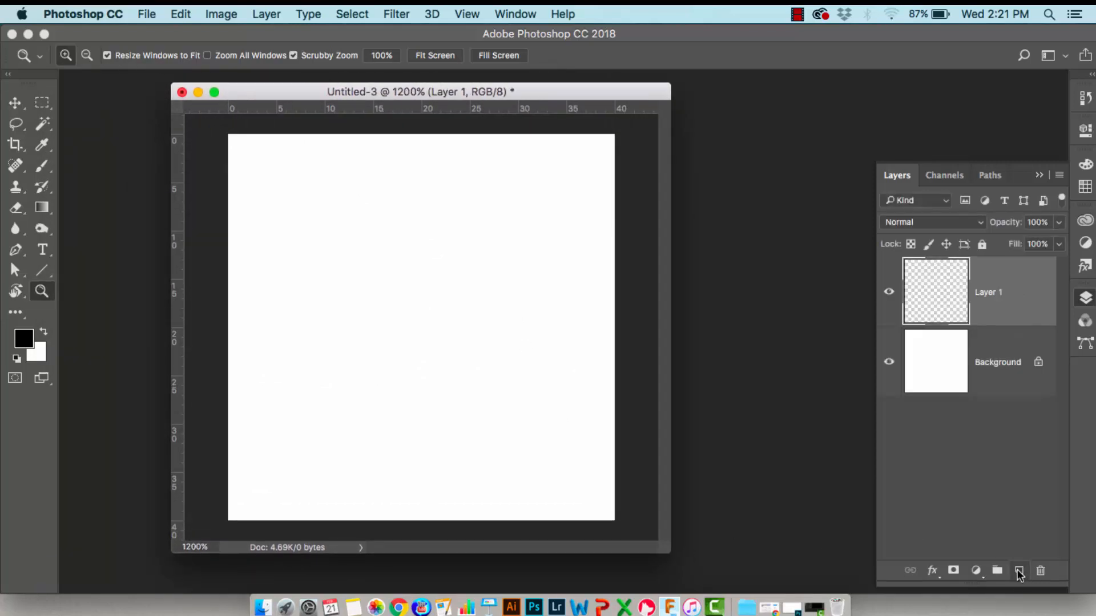
pyautogui.moveTo(203, 425)
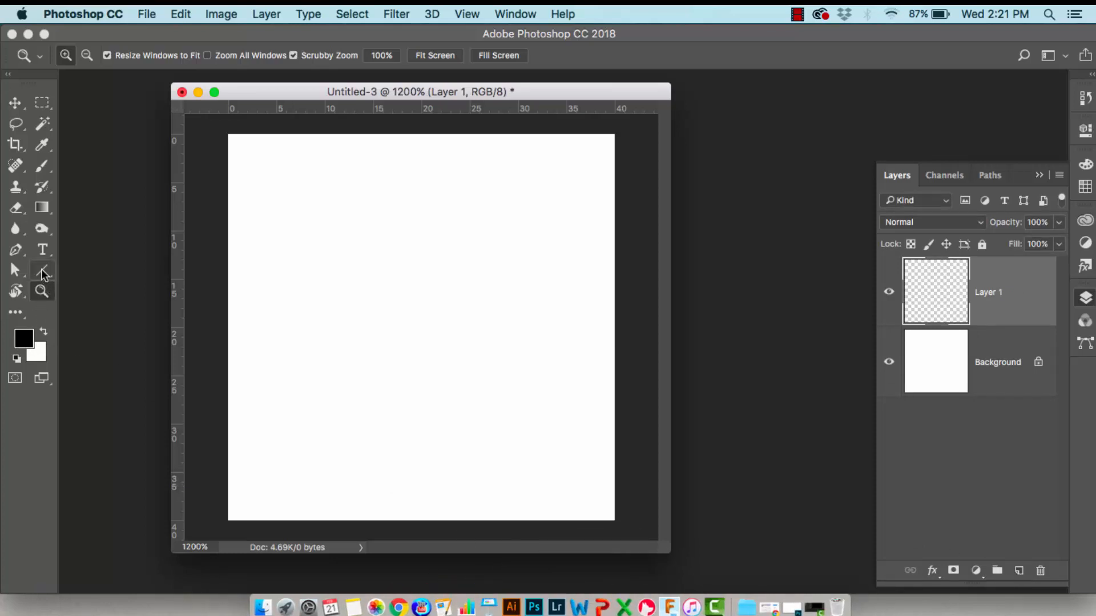
pyautogui.click(42, 270)
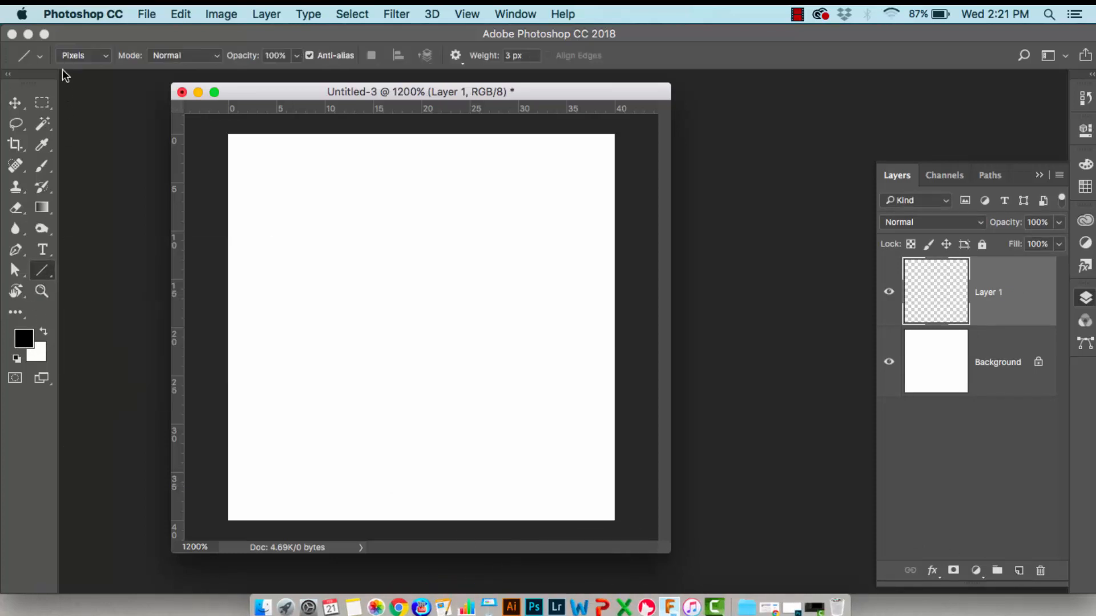
pyautogui.click(80, 55)
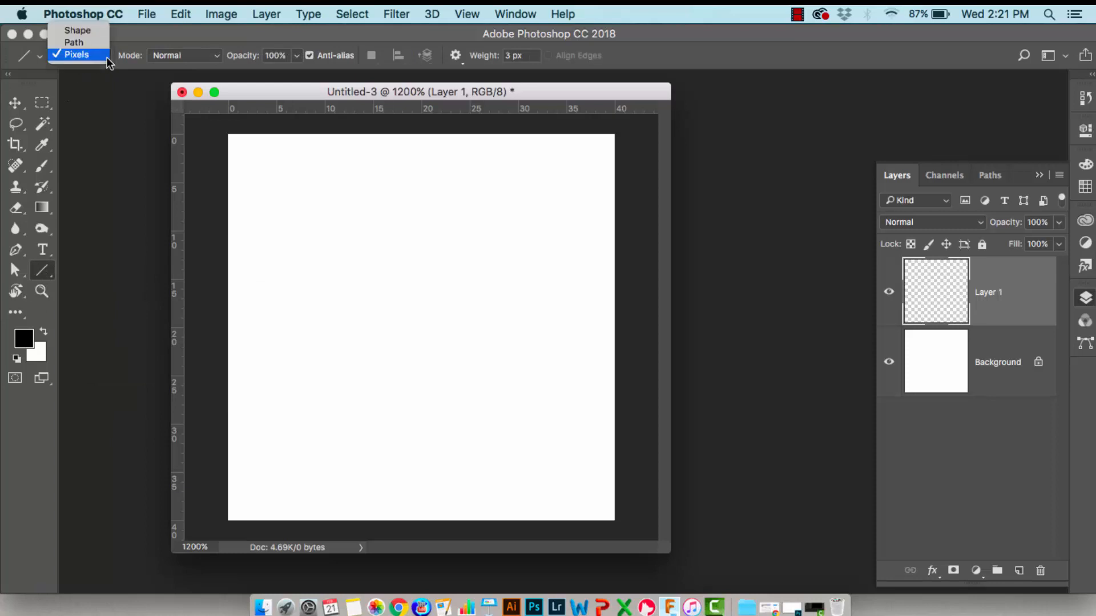
pyautogui.moveTo(93, 61)
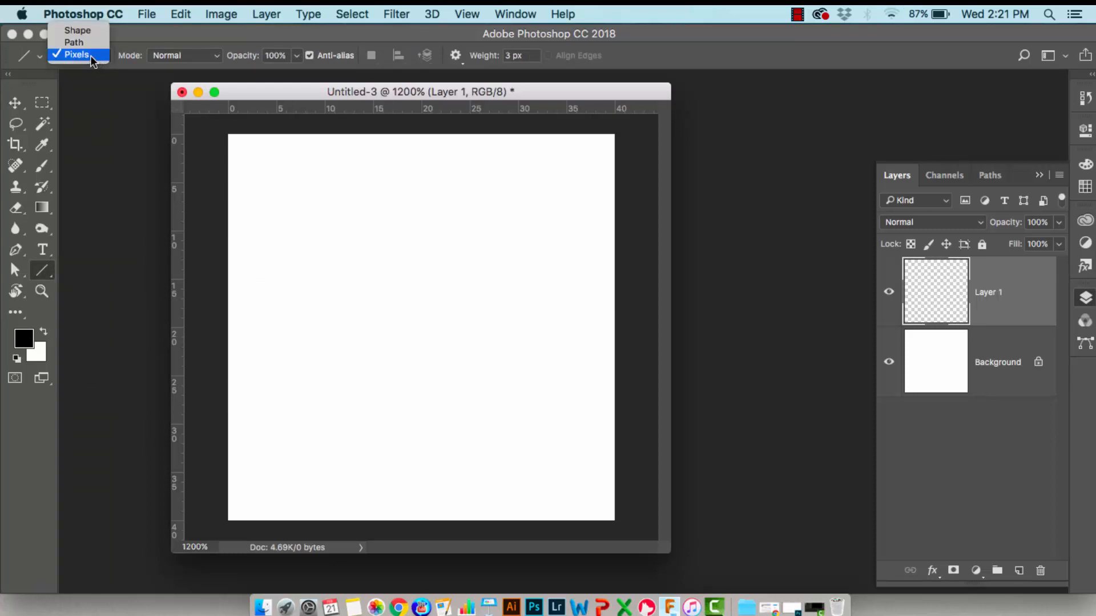
pyautogui.click(76, 55)
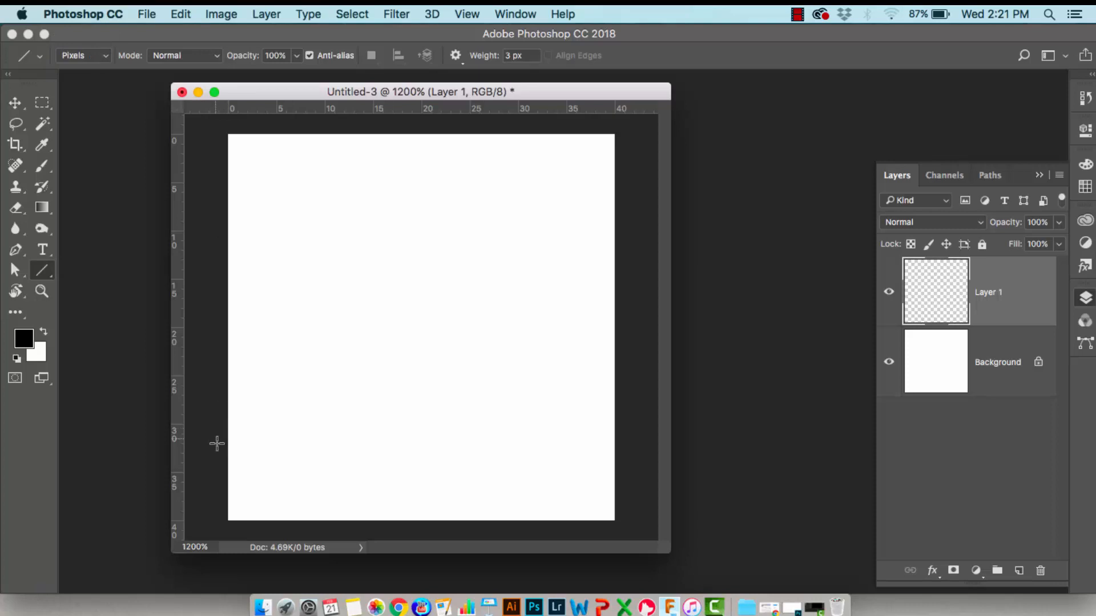
pyautogui.moveTo(524, 54)
pyautogui.write('10')
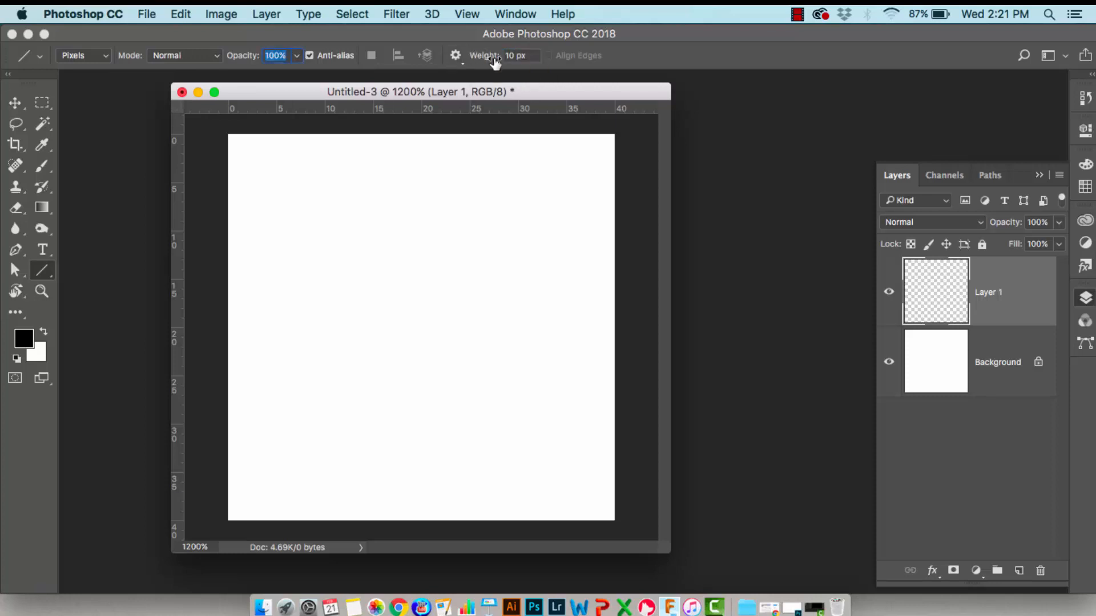
pyautogui.moveTo(226, 522)
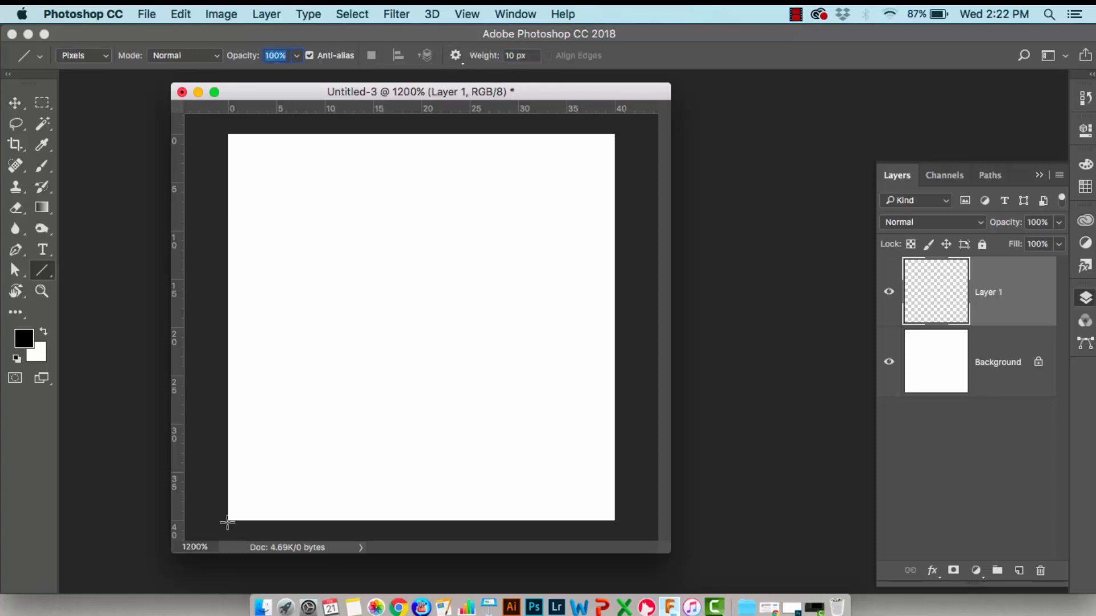
pyautogui.moveTo(236, 505)
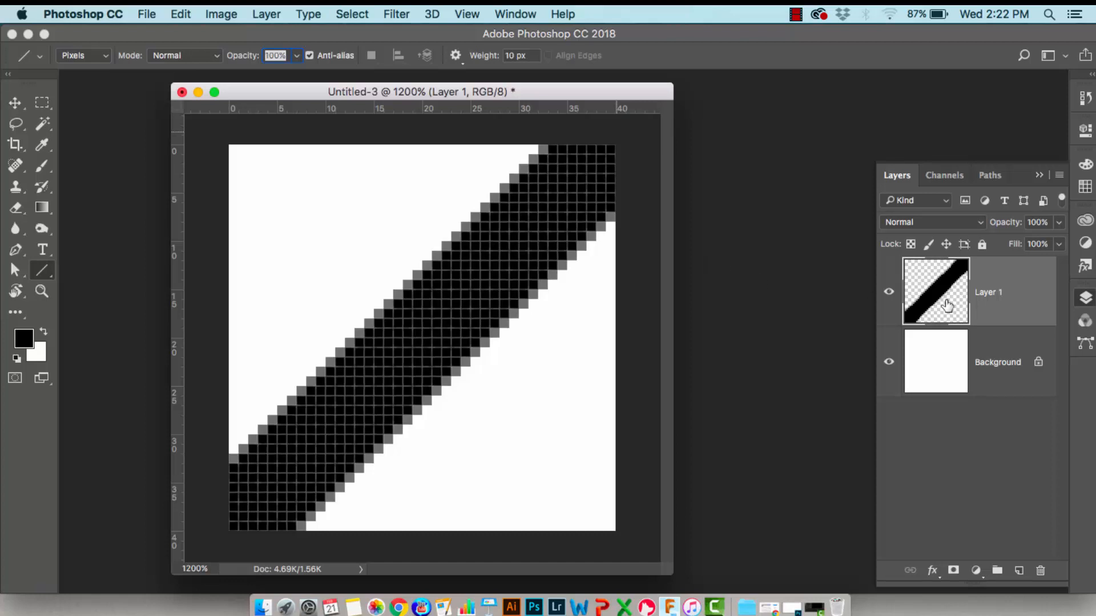
pyautogui.moveTo(935, 292)
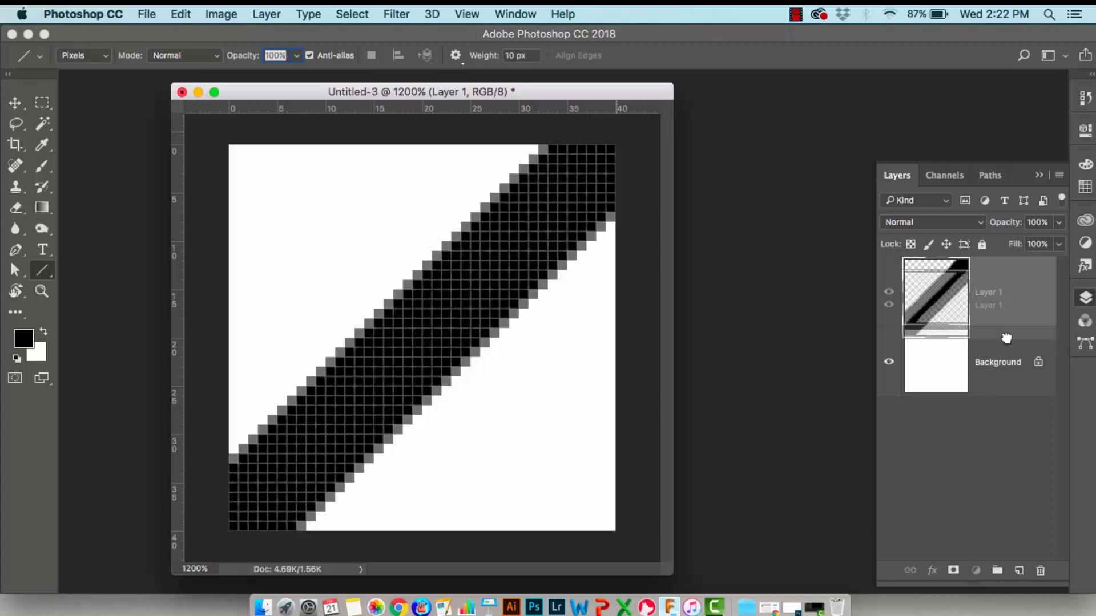
# Duplicate Layer 1 and offset the copy +20 px right and down with Wrap Around
pyautogui.click(1020, 571)
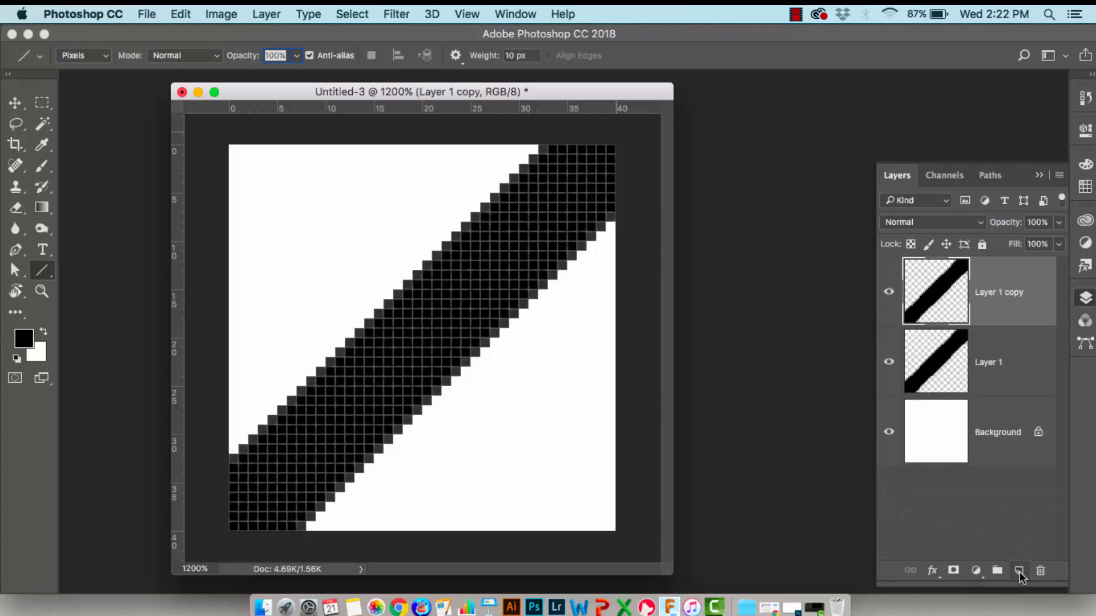
pyautogui.click(1020, 571)
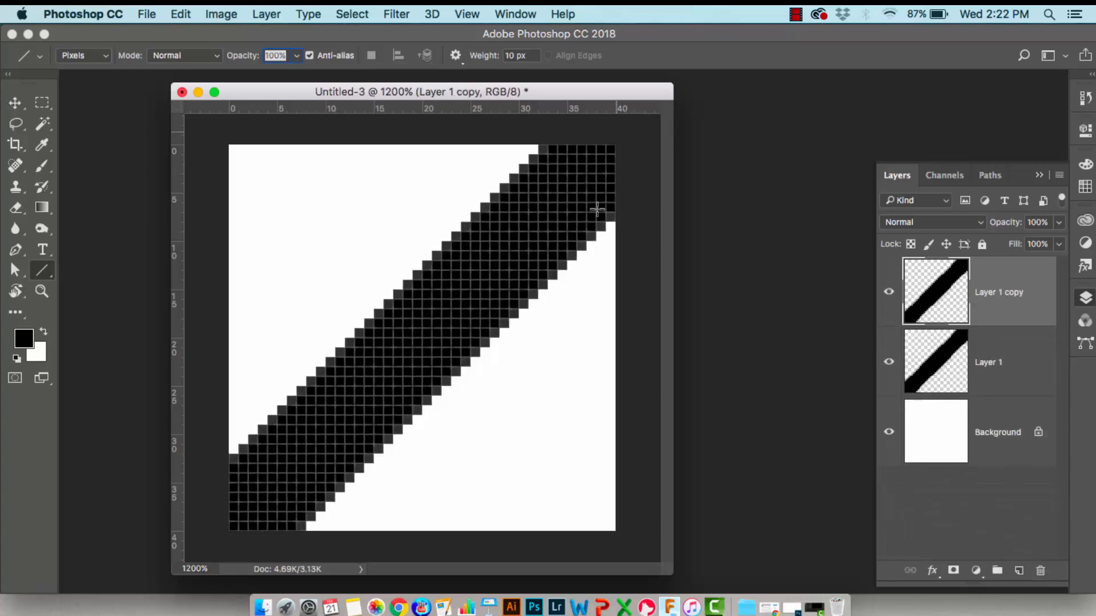
pyautogui.click(396, 14)
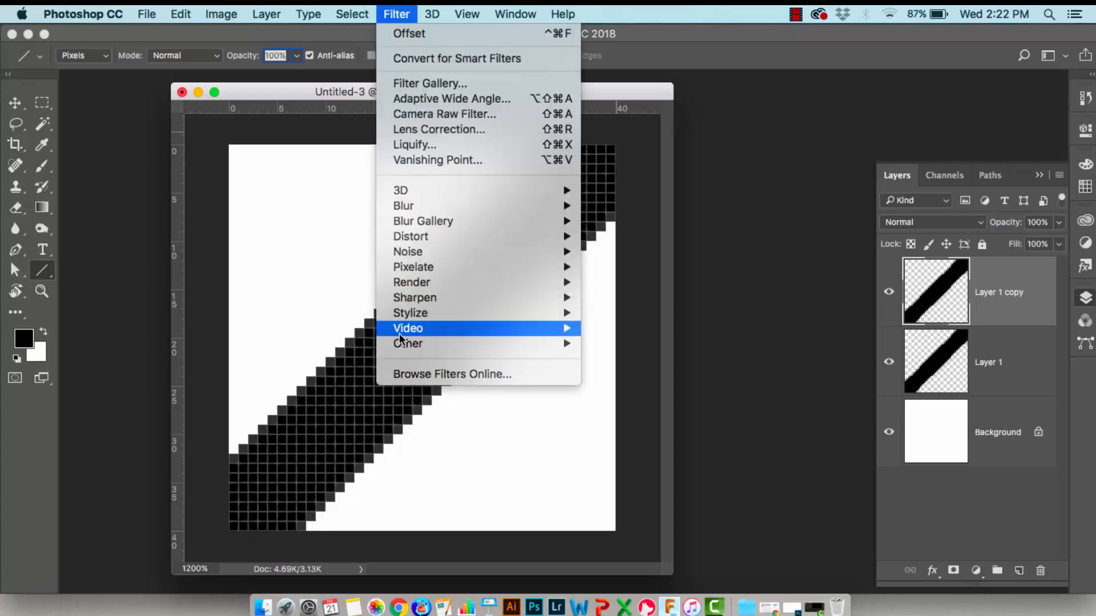
pyautogui.moveTo(407, 343)
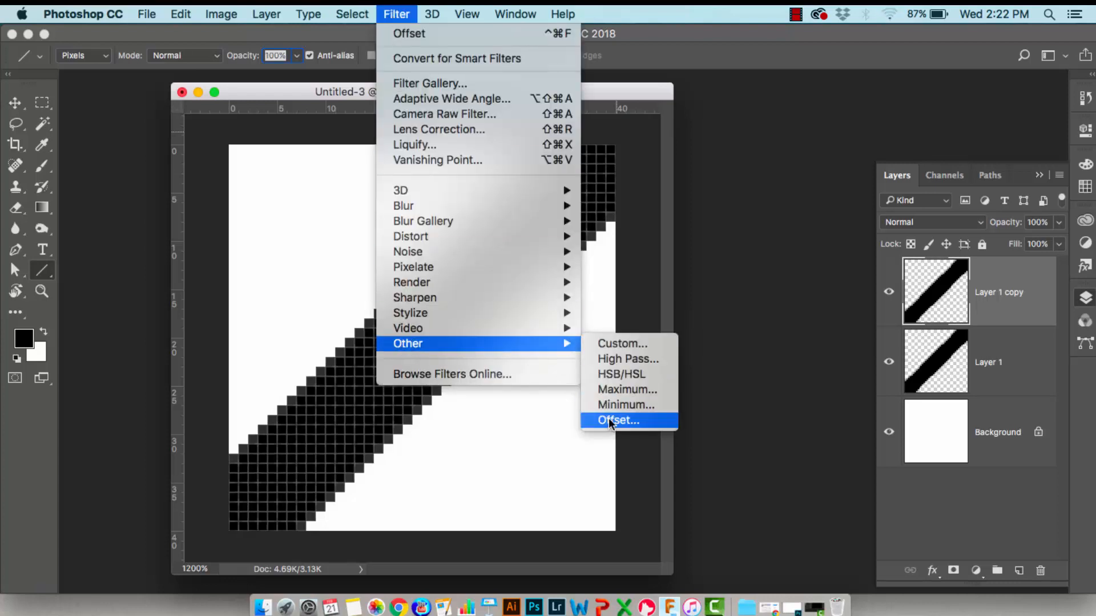
pyautogui.click(618, 420)
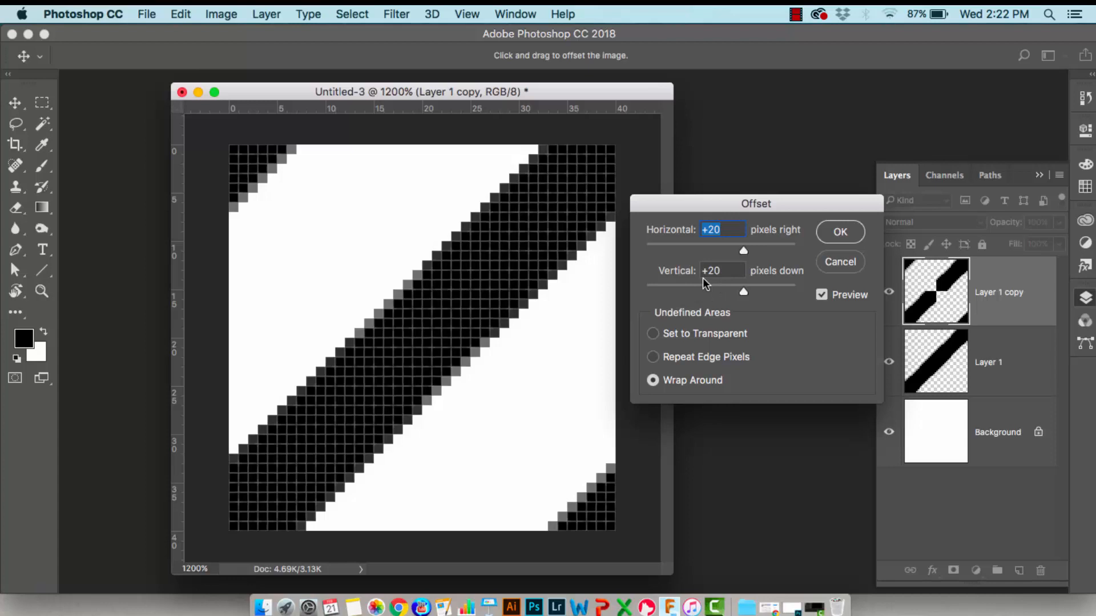
pyautogui.moveTo(720, 250)
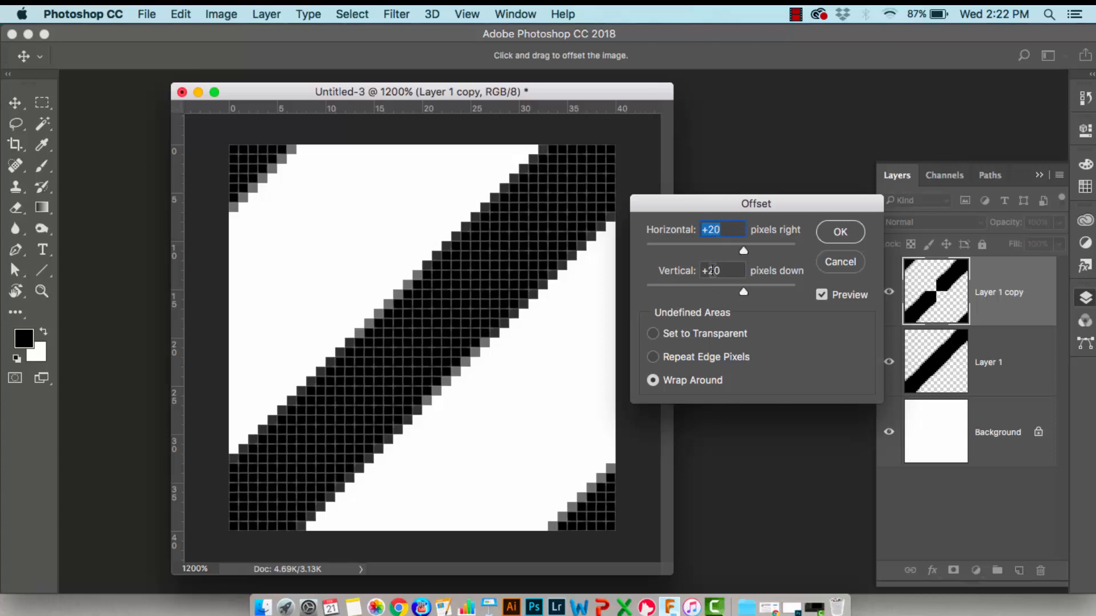
pyautogui.moveTo(684, 292)
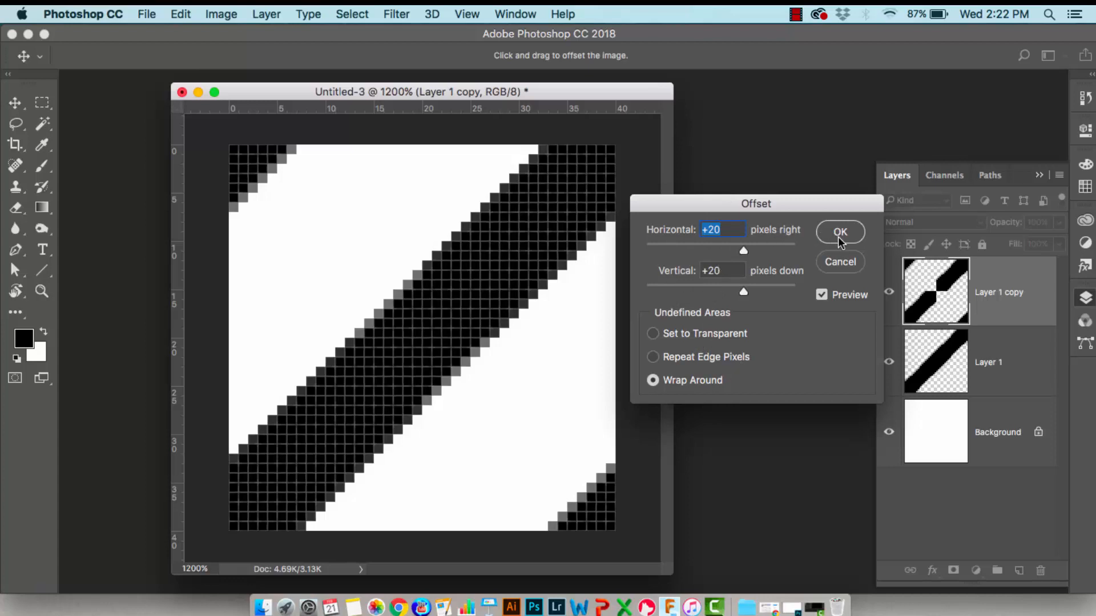
pyautogui.click(840, 232)
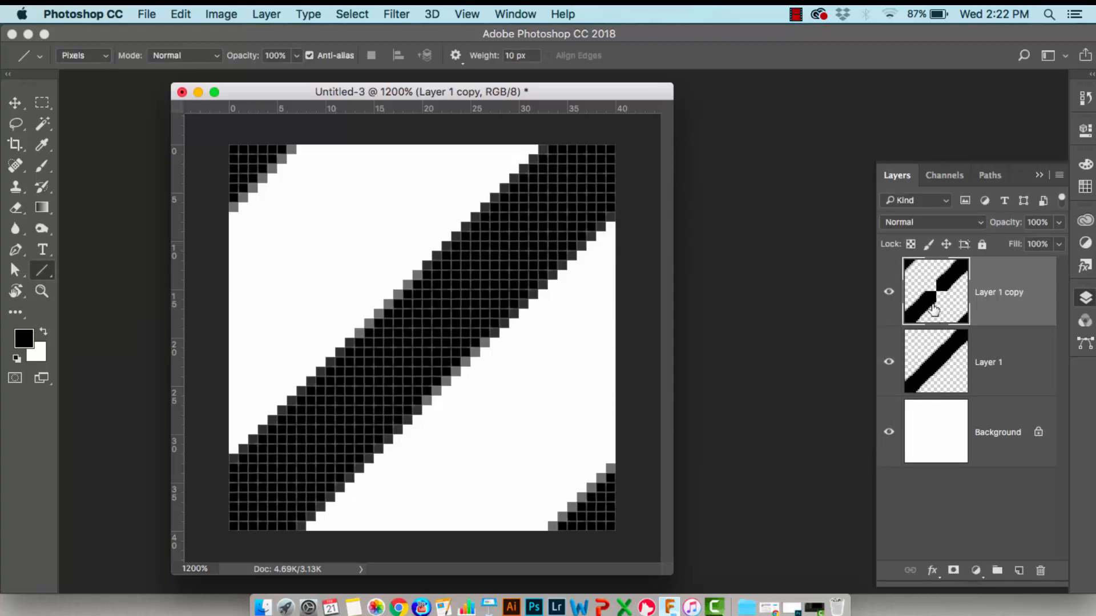
pyautogui.moveTo(935, 307)
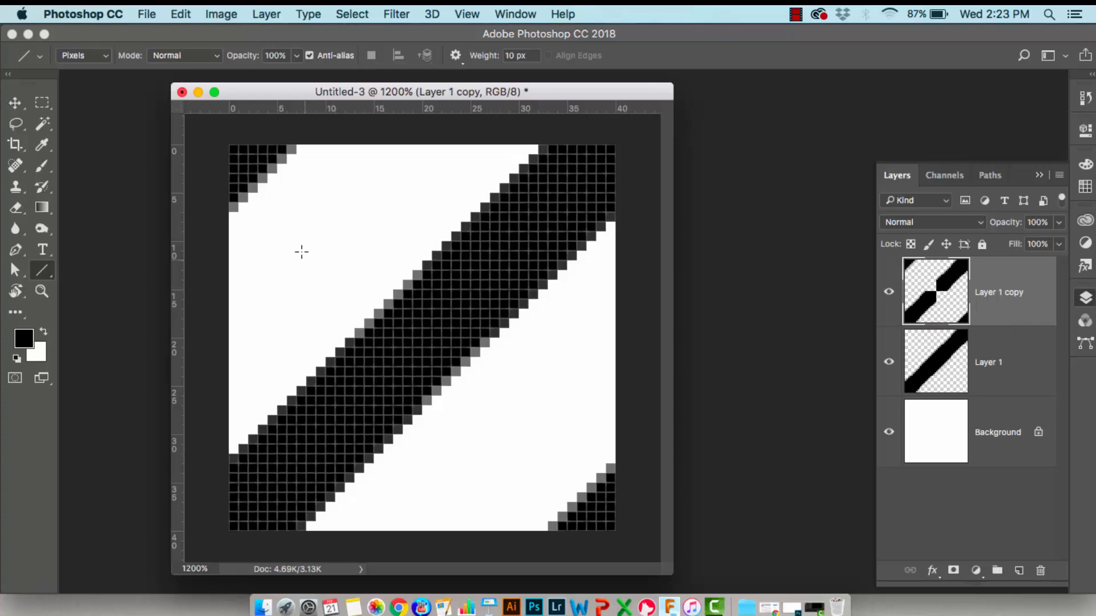
pyautogui.moveTo(622, 510)
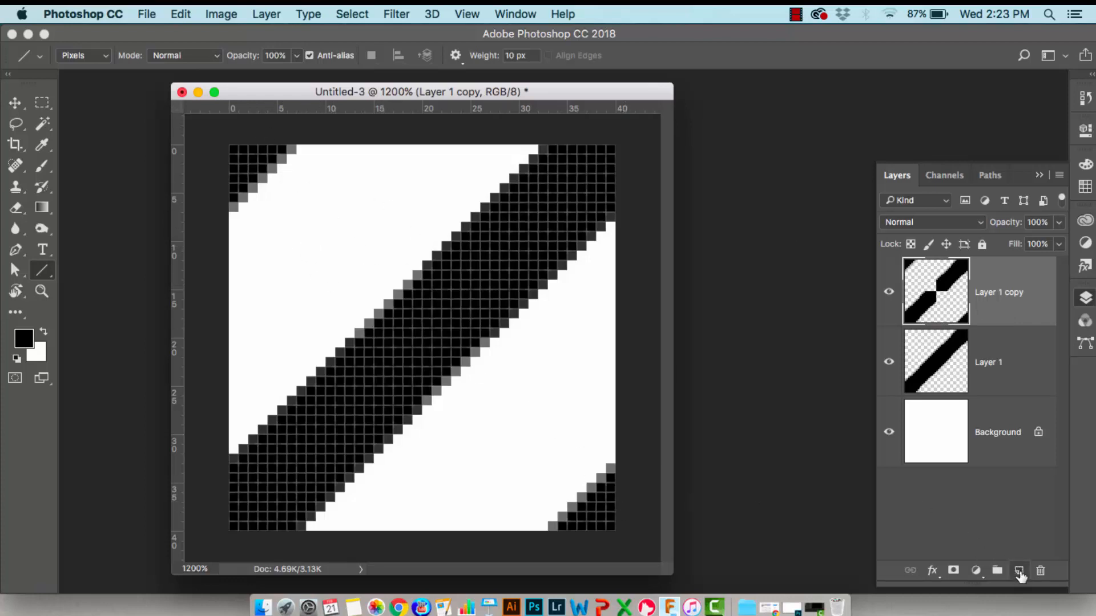
# Add a new empty Layer 2 at the top of the layer stack
pyautogui.click(1019, 571)
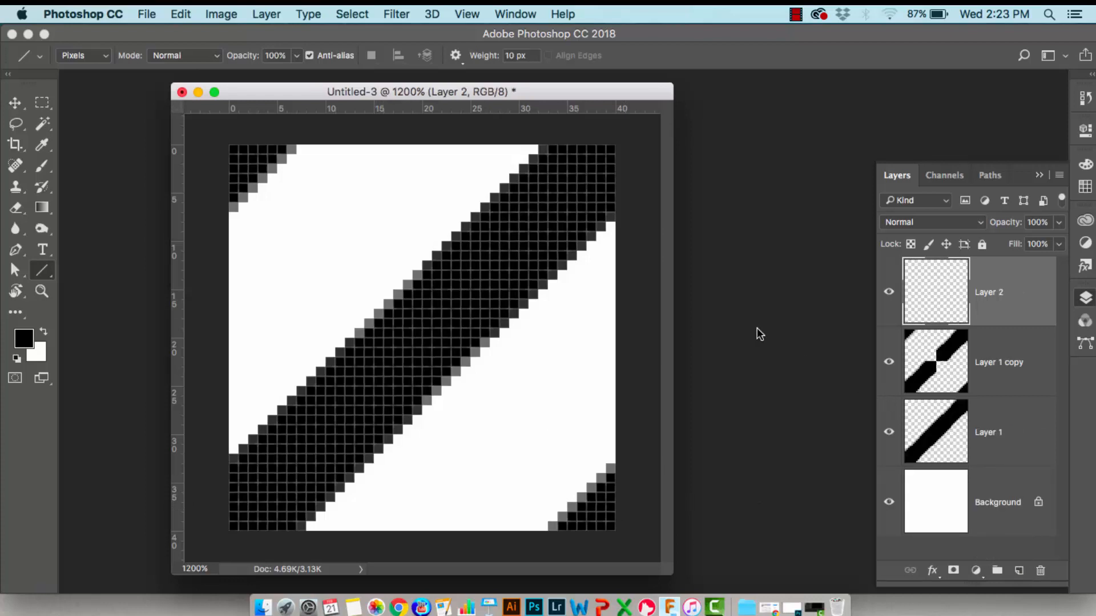
pyautogui.moveTo(289, 231)
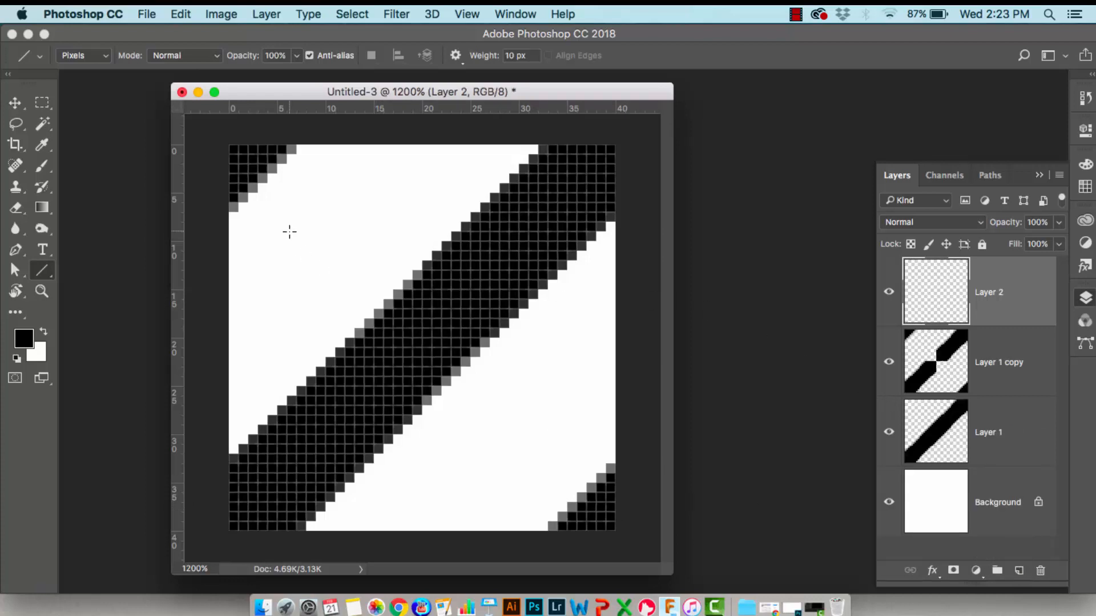
pyautogui.moveTo(293, 239)
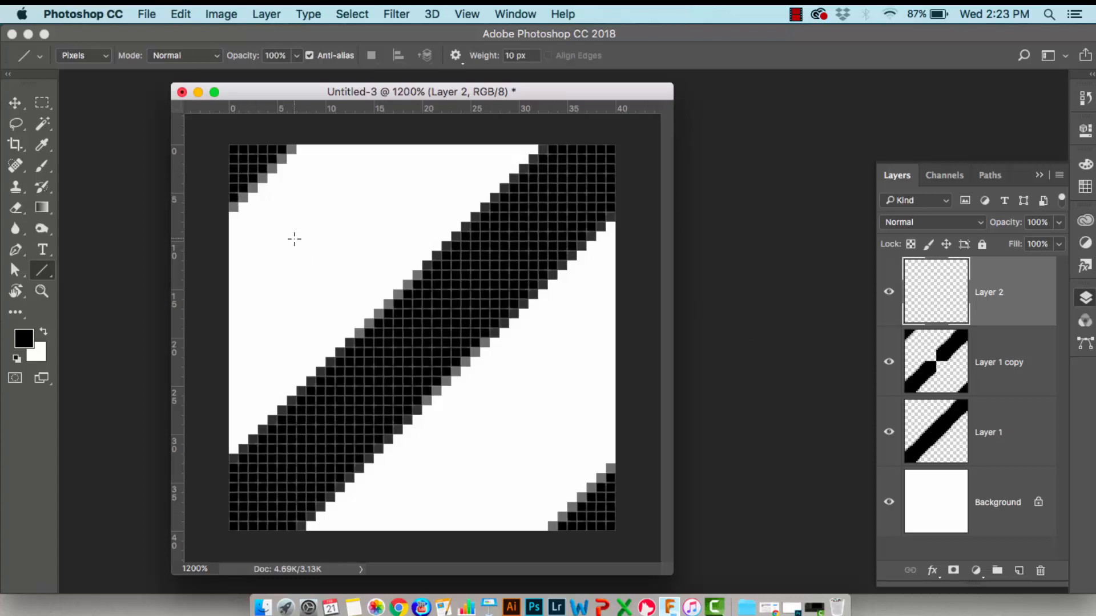
pyautogui.moveTo(391, 370)
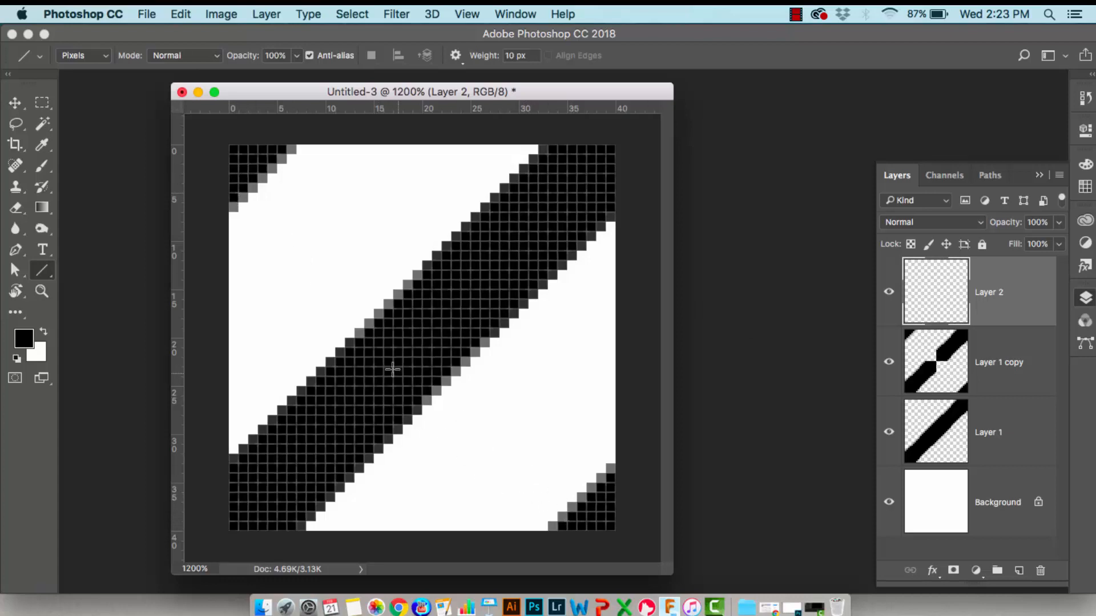
pyautogui.moveTo(253, 263)
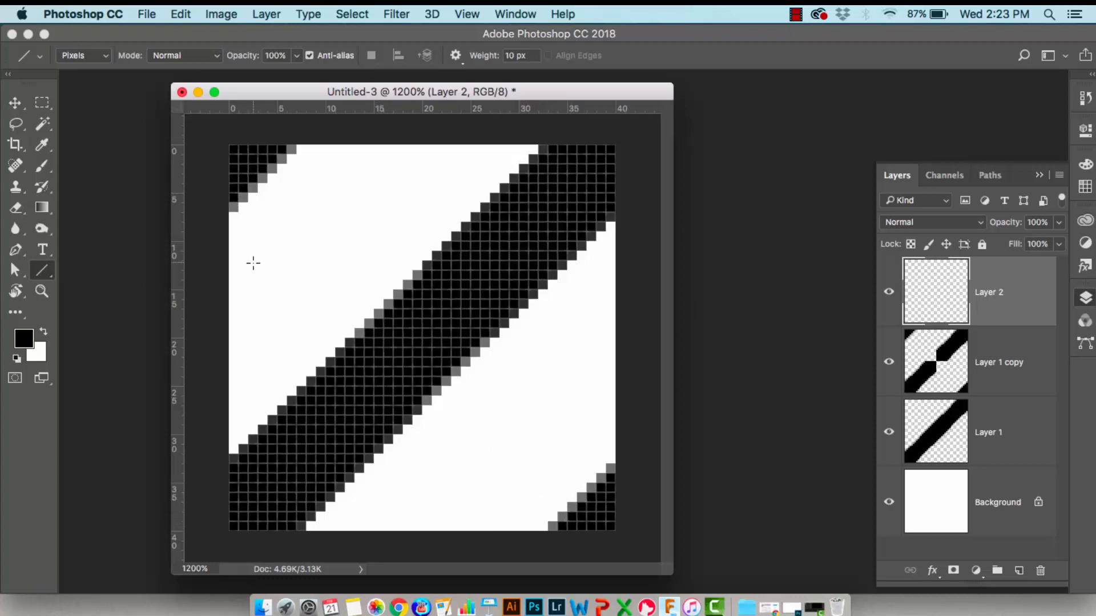
pyautogui.moveTo(42, 275)
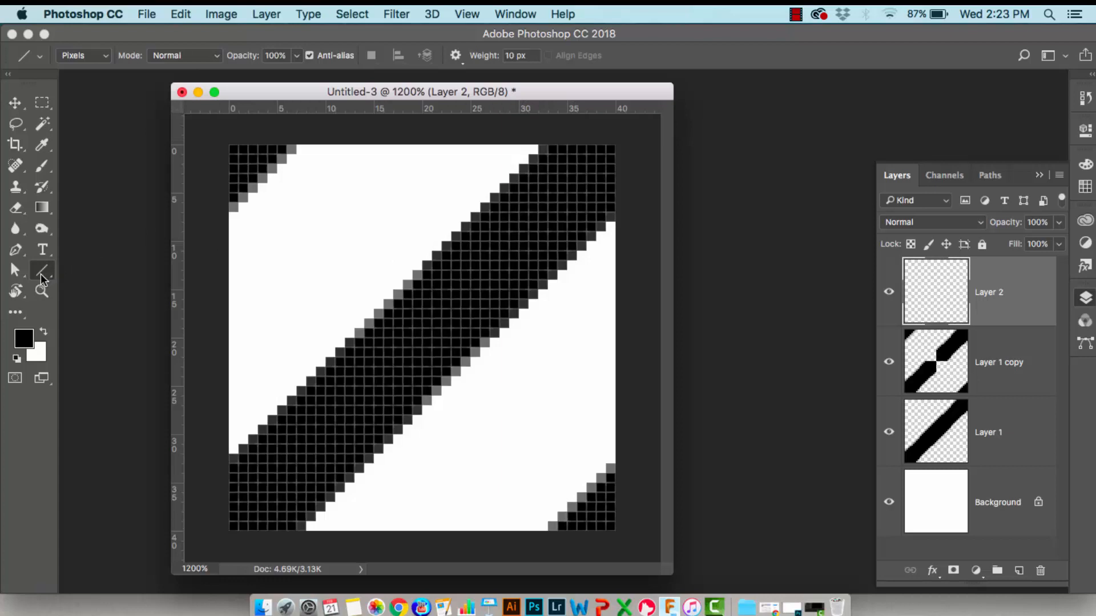
pyautogui.moveTo(275, 187)
pyautogui.write('3')
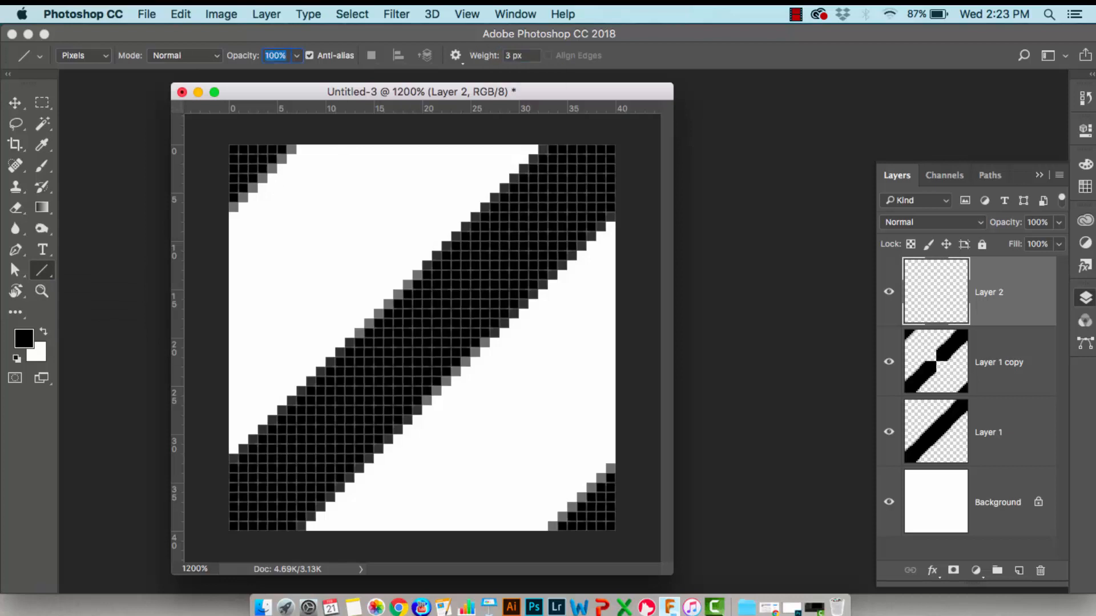
pyautogui.moveTo(214, 371)
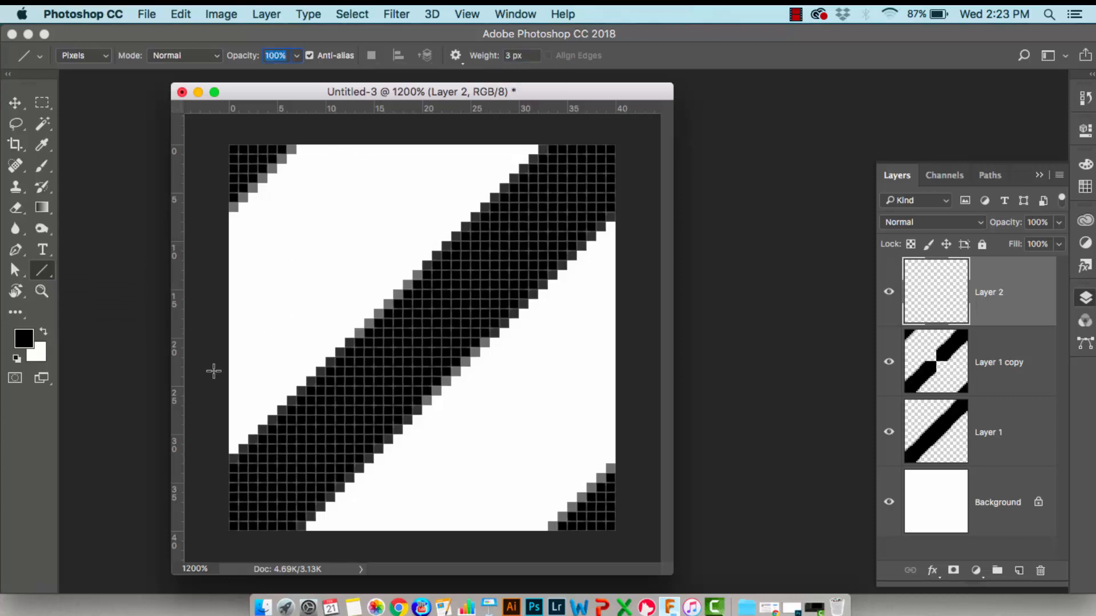
pyautogui.moveTo(211, 323)
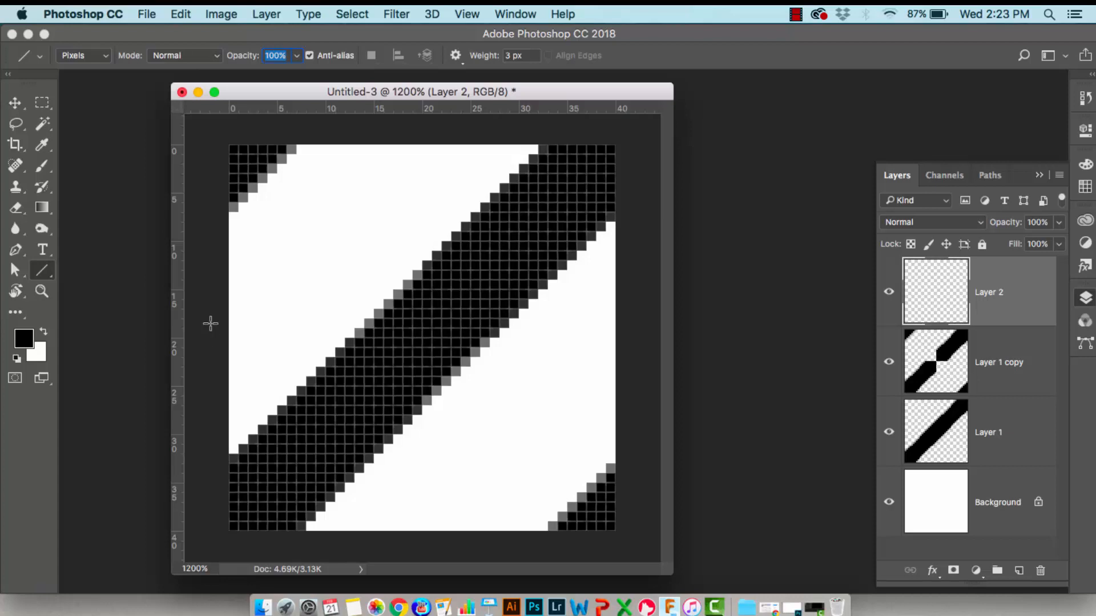
pyautogui.moveTo(226, 531)
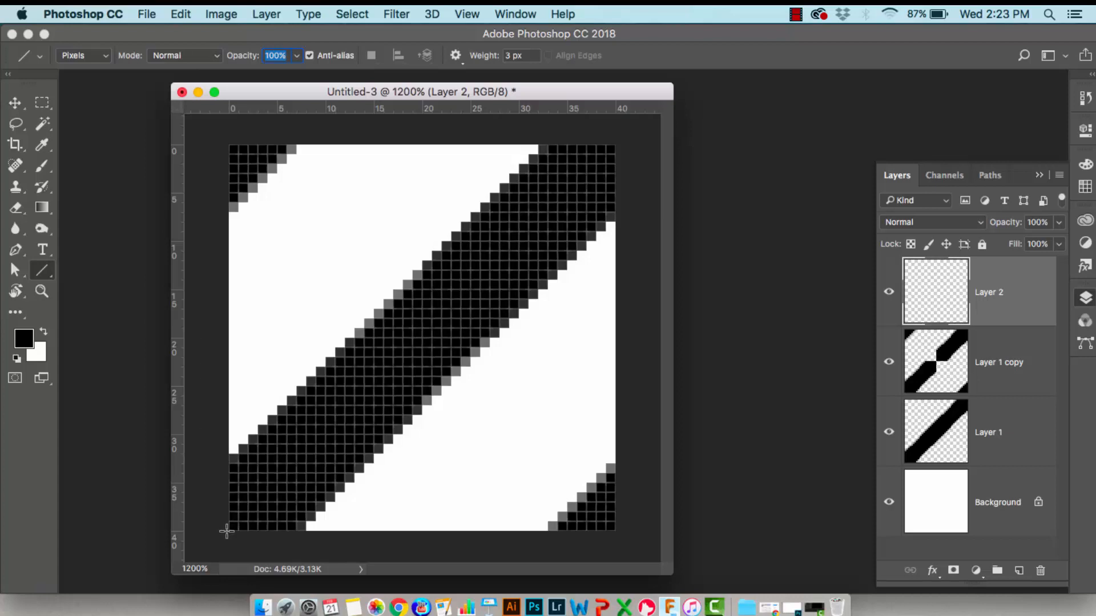
pyautogui.moveTo(452, 80)
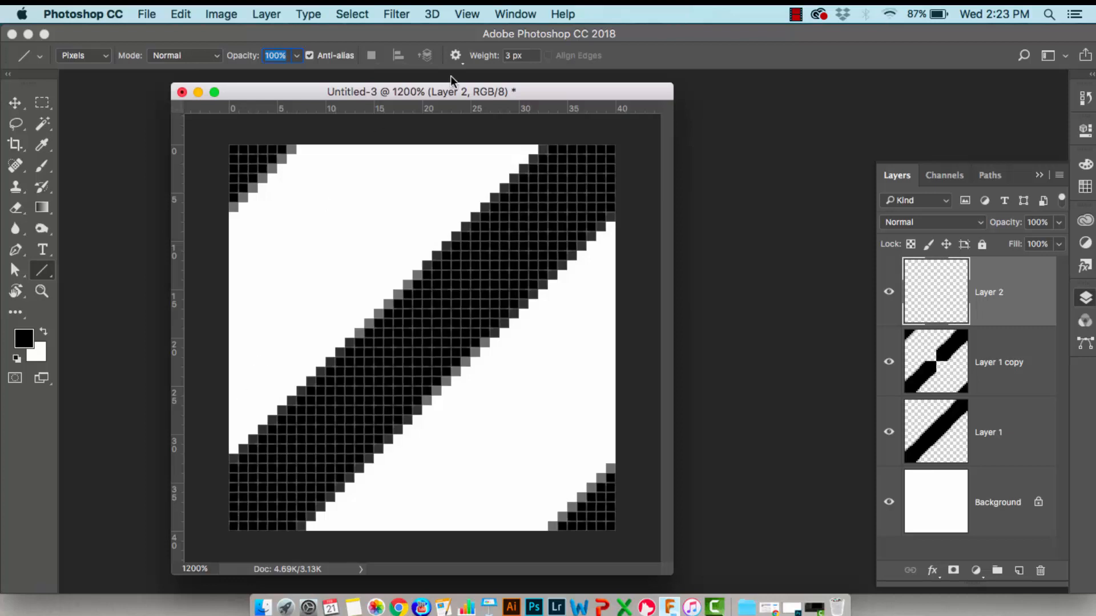
pyautogui.moveTo(514, 45)
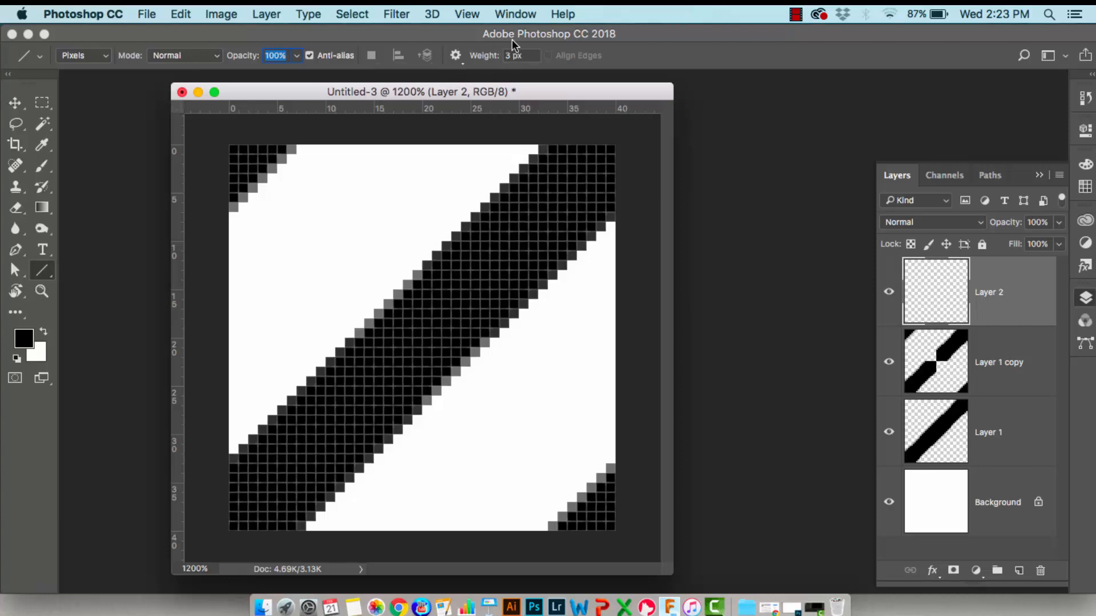
pyautogui.moveTo(323, 217)
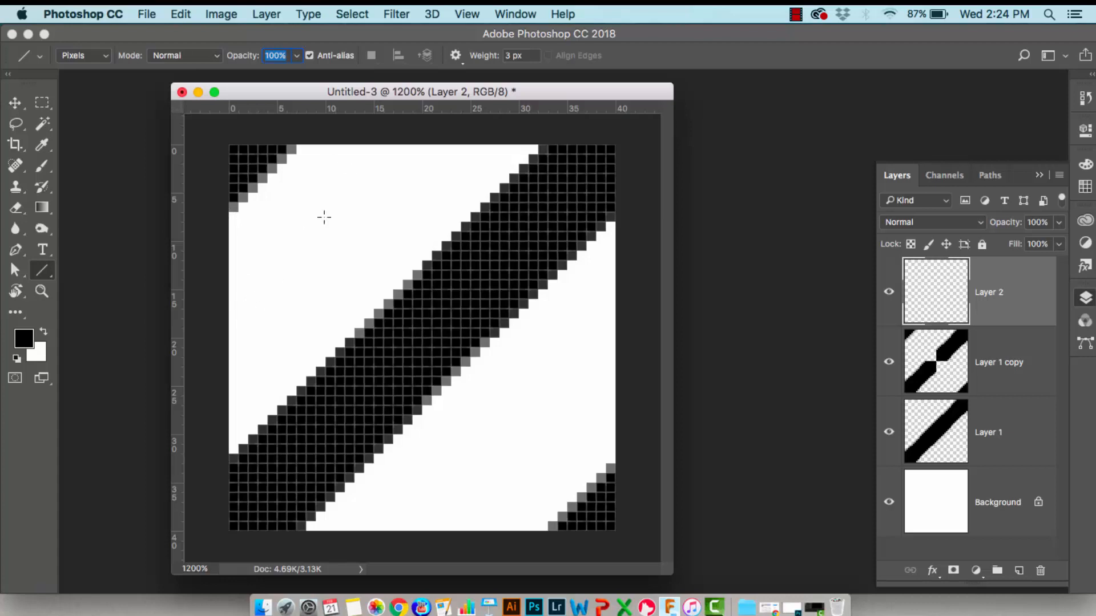
pyautogui.moveTo(500, 73)
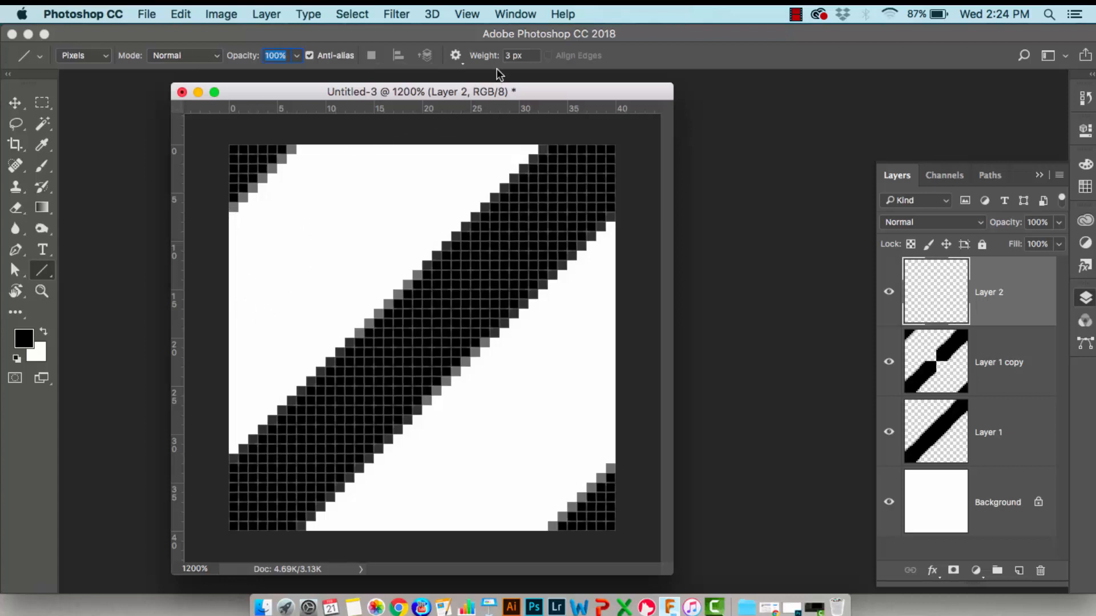
pyautogui.moveTo(385, 145)
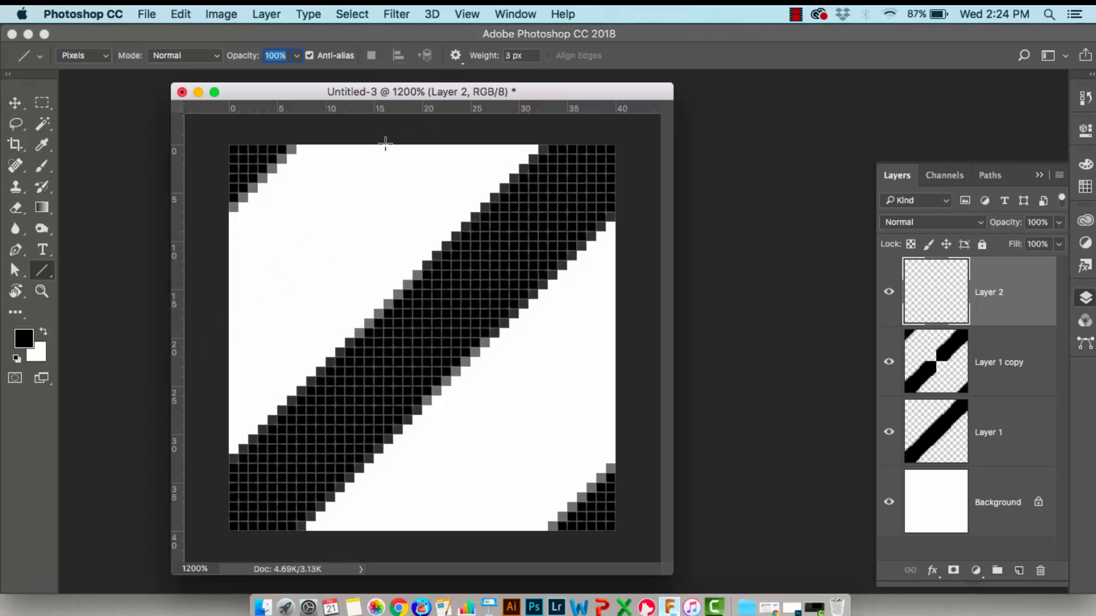
pyautogui.moveTo(253, 247)
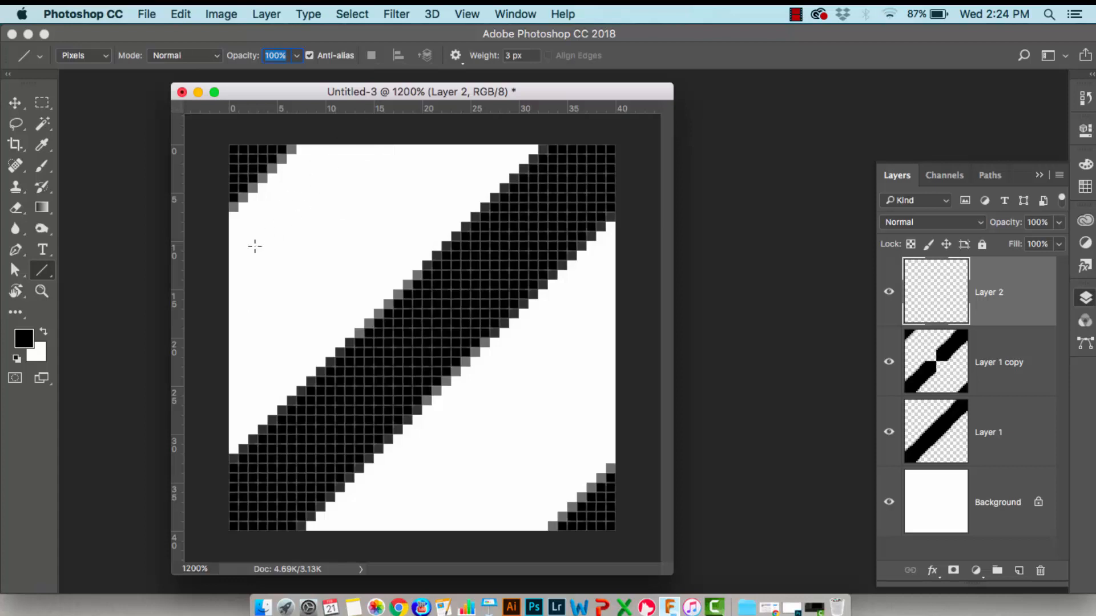
pyautogui.moveTo(241, 241)
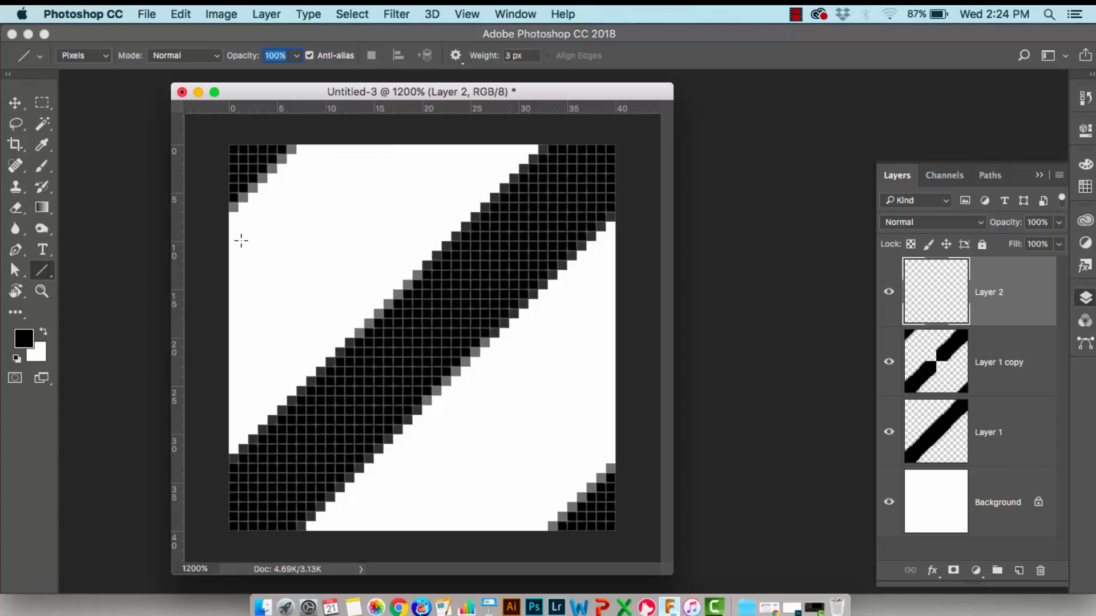
pyautogui.moveTo(223, 250)
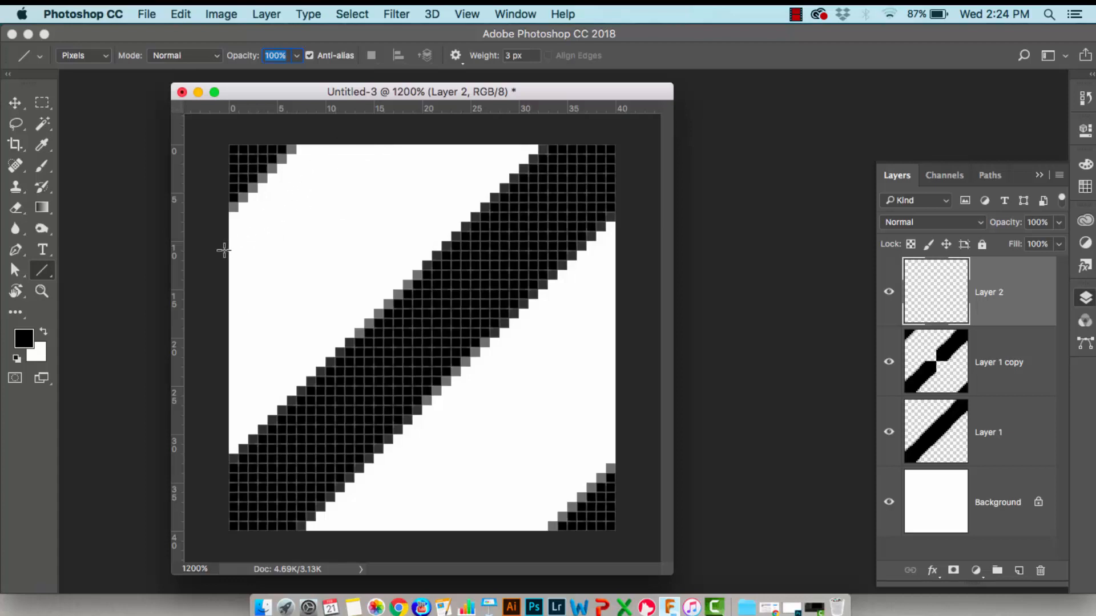
pyautogui.moveTo(235, 239)
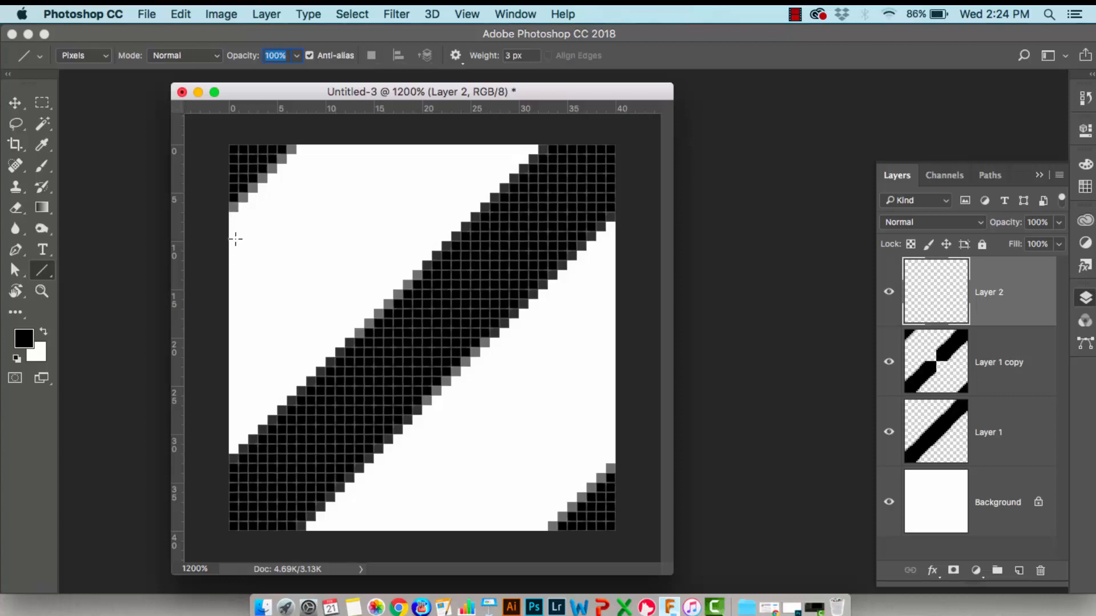
pyautogui.moveTo(257, 188)
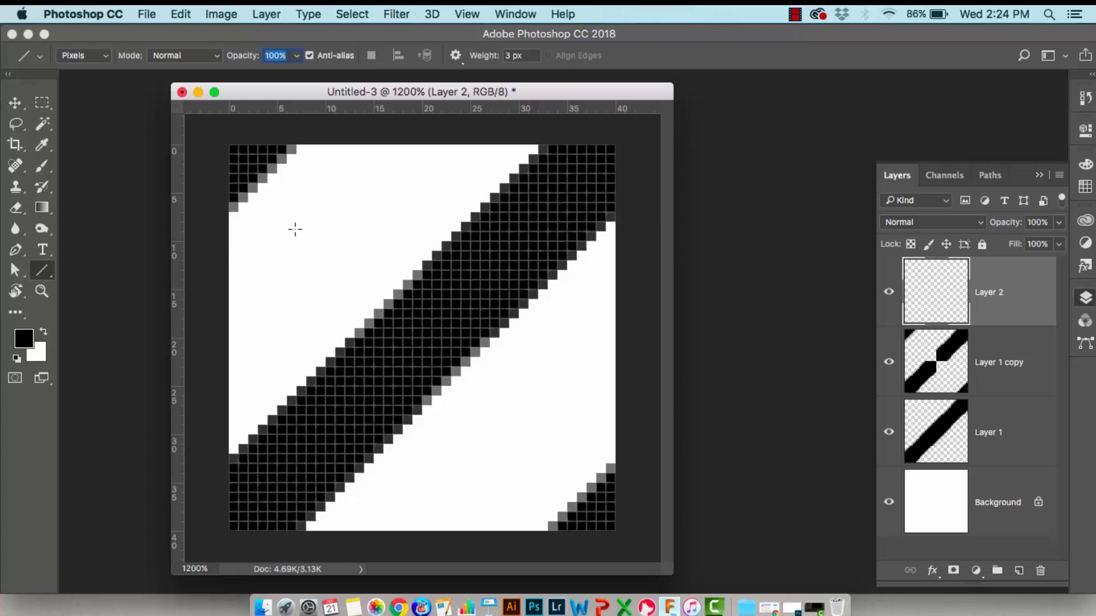
pyautogui.moveTo(216, 273)
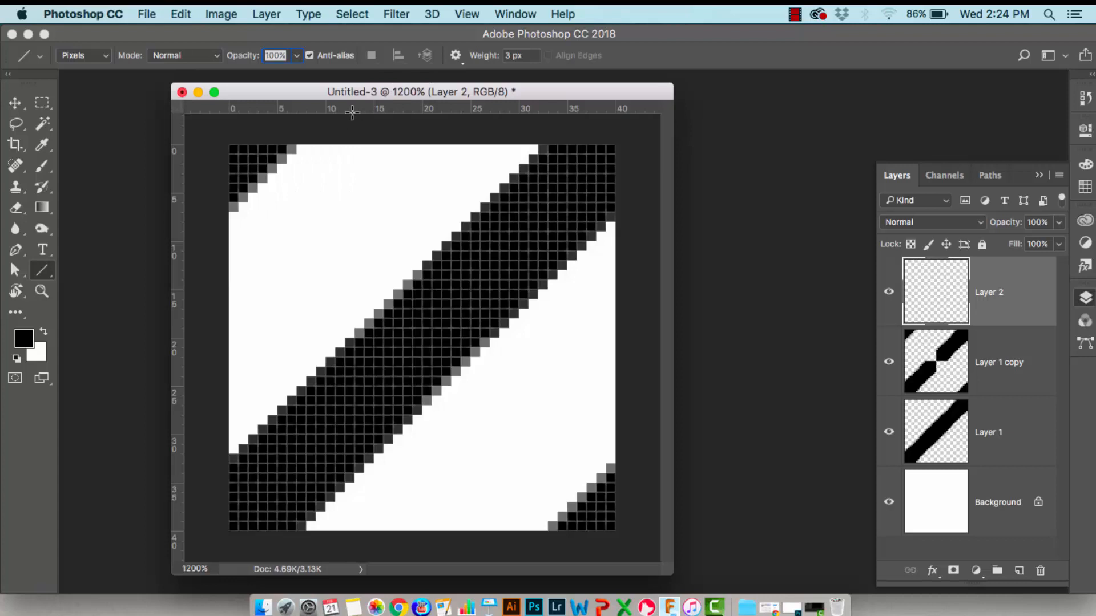
pyautogui.moveTo(199, 274)
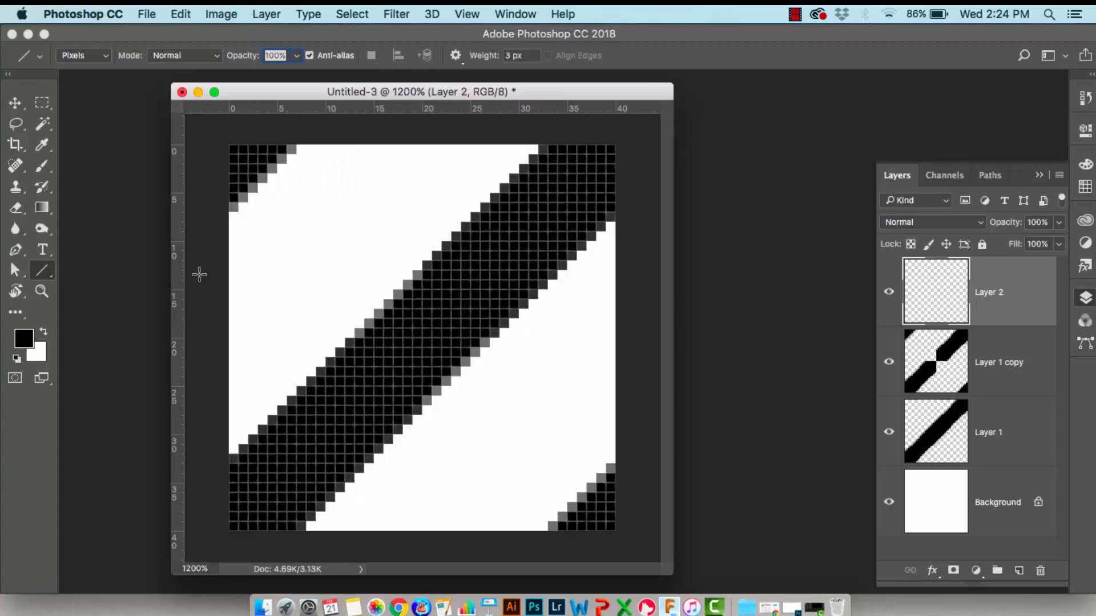
pyautogui.moveTo(197, 286)
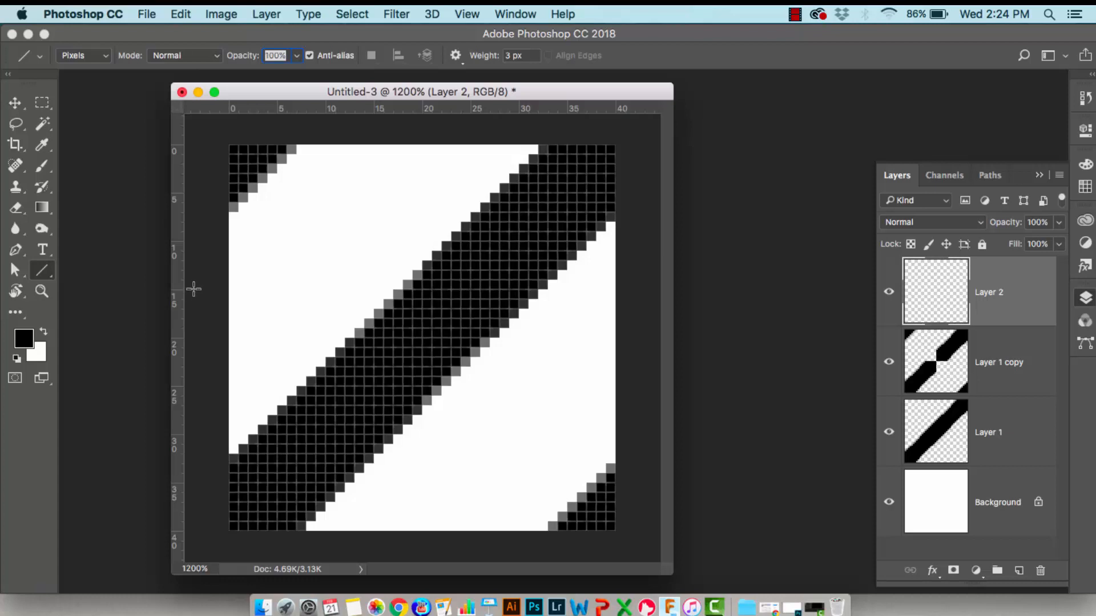
pyautogui.moveTo(669, 573)
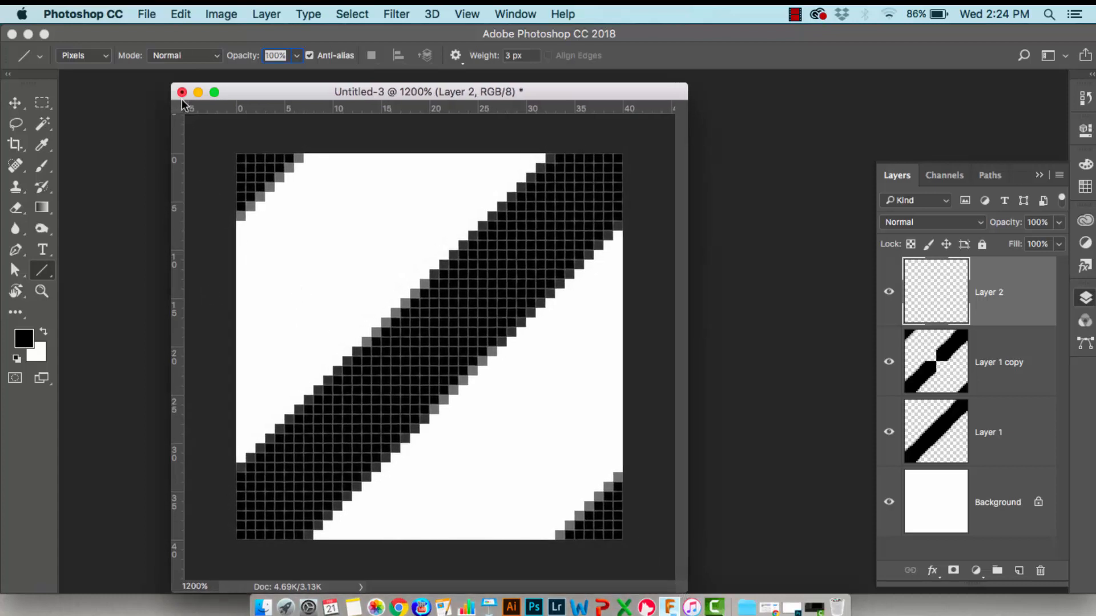
# Nudge the tile's document window further left
pyautogui.moveTo(426, 91); pyautogui.dragTo(412, 81)
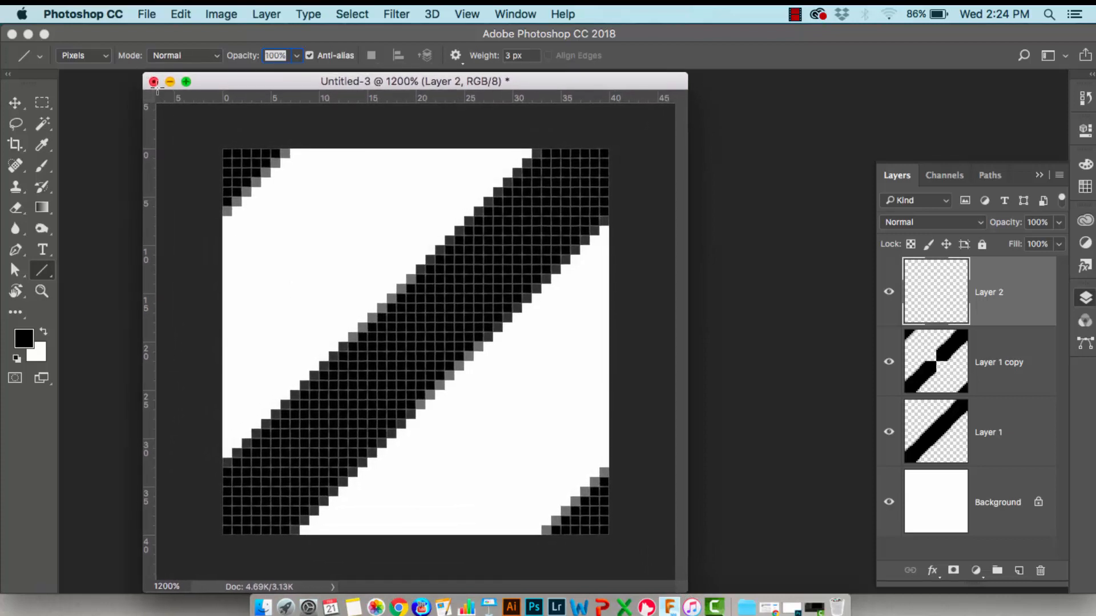
pyautogui.moveTo(203, 277)
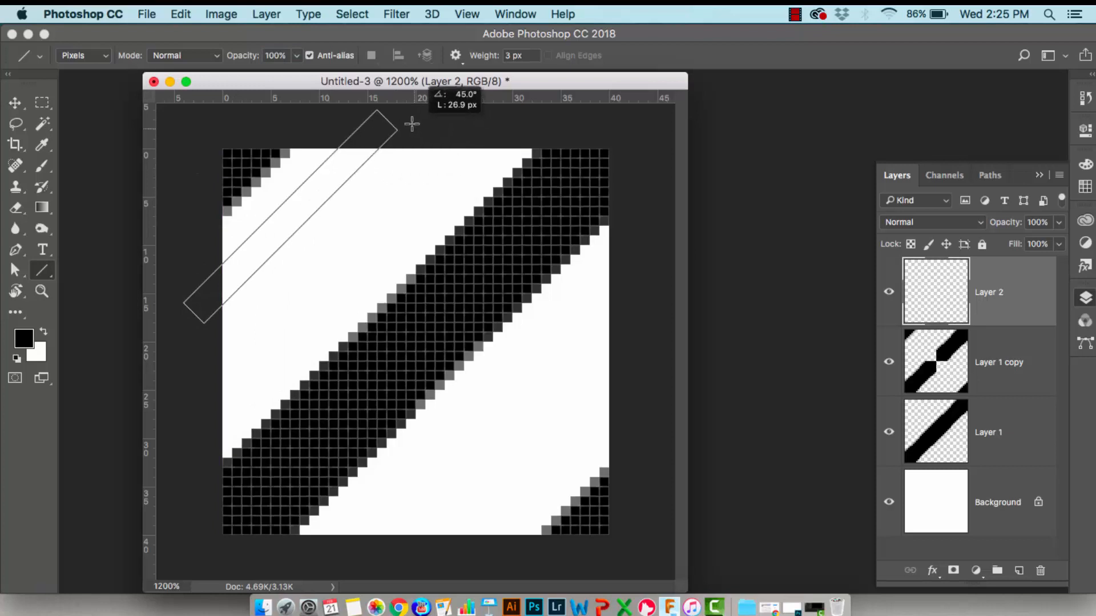
pyautogui.moveTo(407, 122)
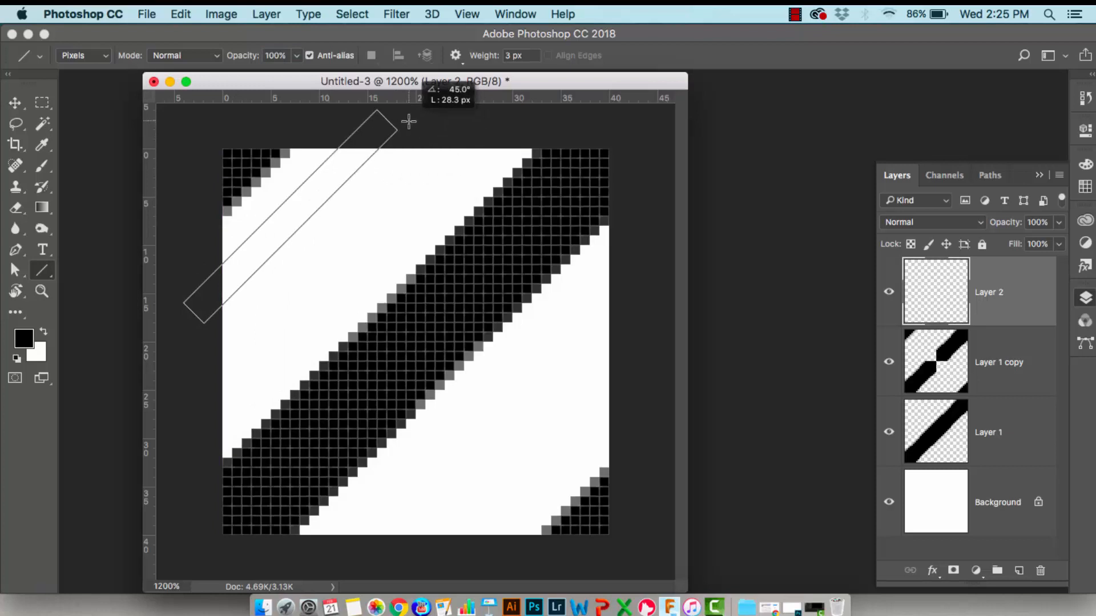
pyautogui.moveTo(396, 124)
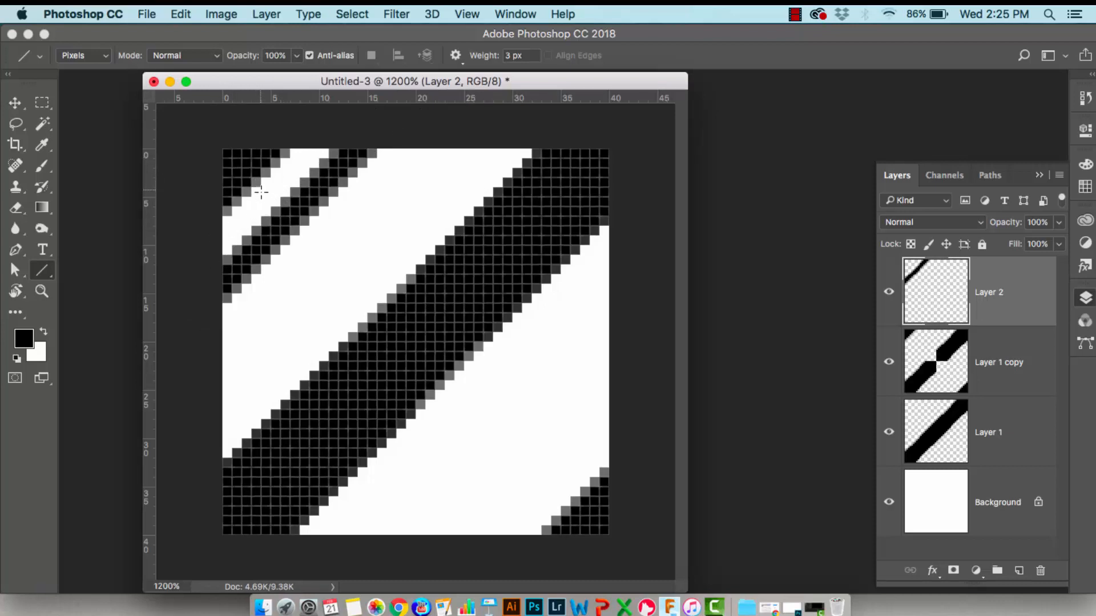
pyautogui.moveTo(292, 230)
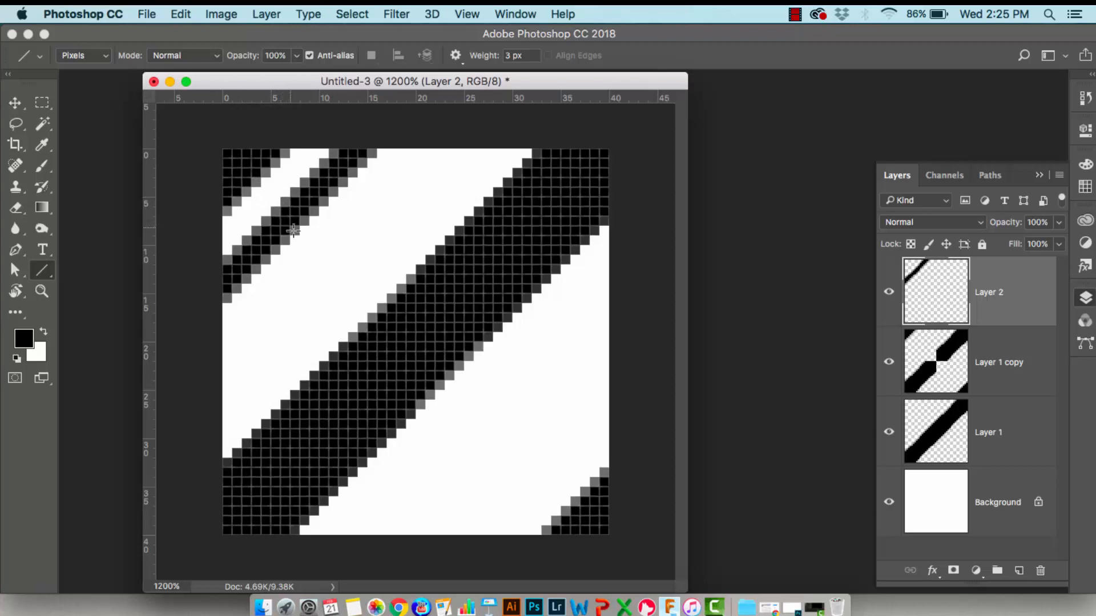
pyautogui.moveTo(624, 309)
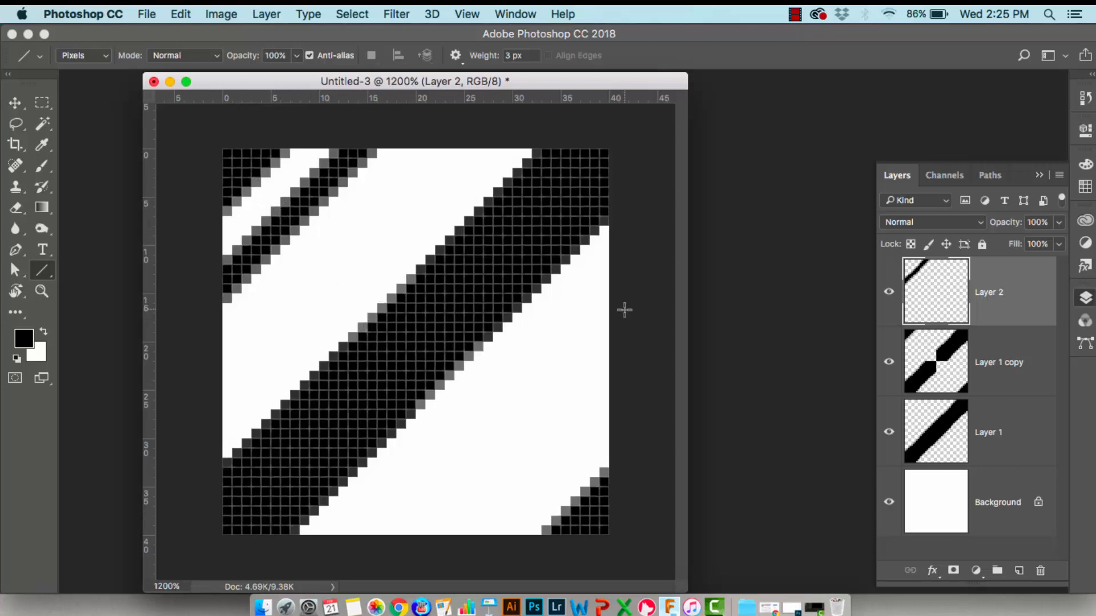
pyautogui.moveTo(268, 228)
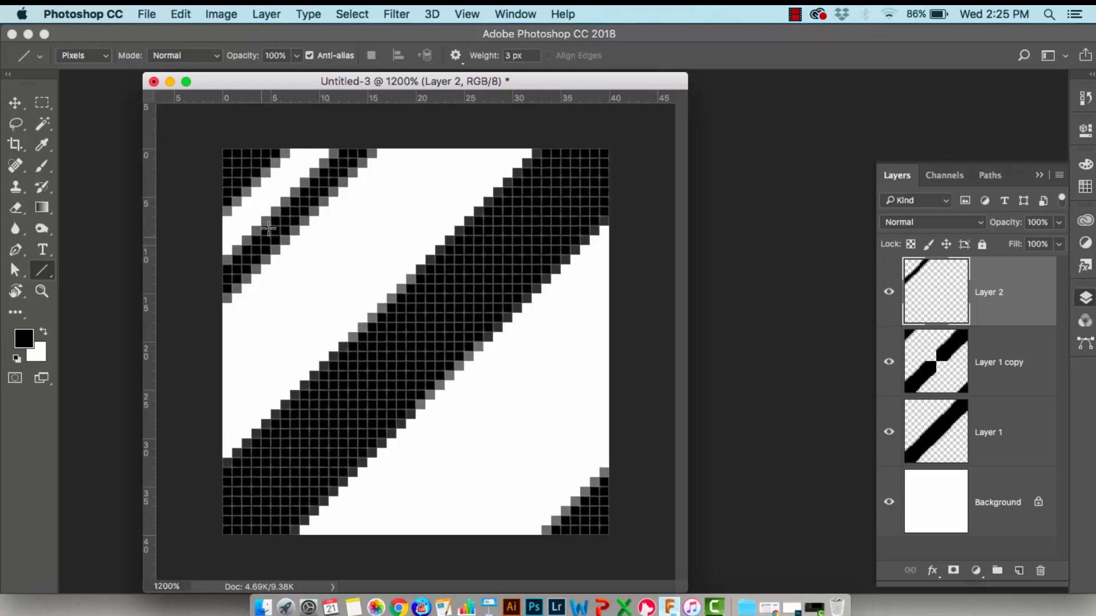
pyautogui.moveTo(293, 201)
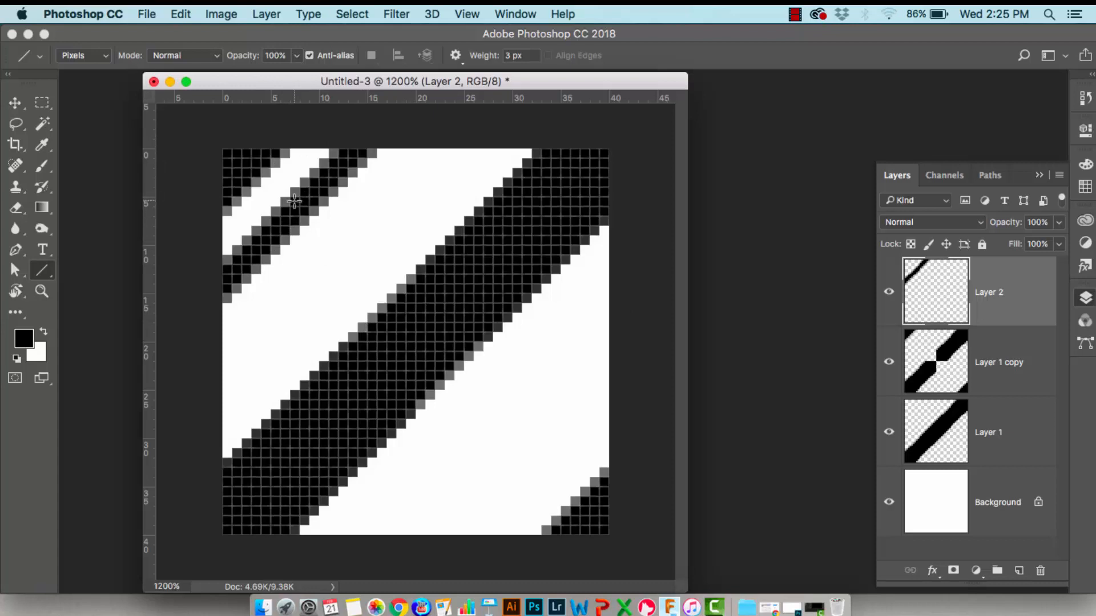
pyautogui.moveTo(1011, 292)
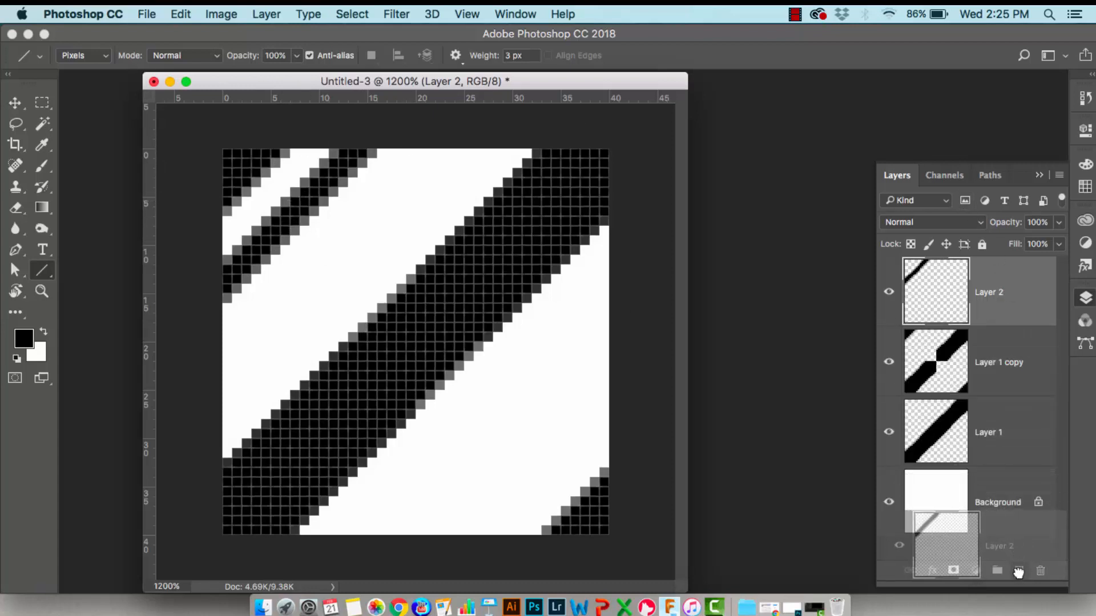
# Duplicate the thin-stripe Layer 2 and offset the copy +20 px right and down with Wrap Around
pyautogui.click(1018, 571)
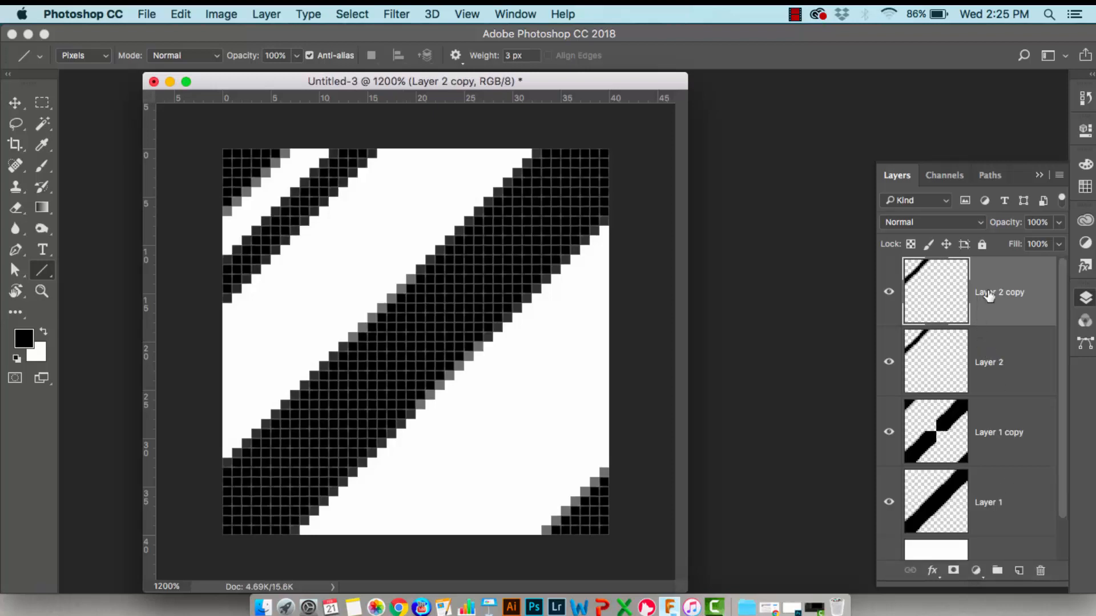
pyautogui.moveTo(488, 44)
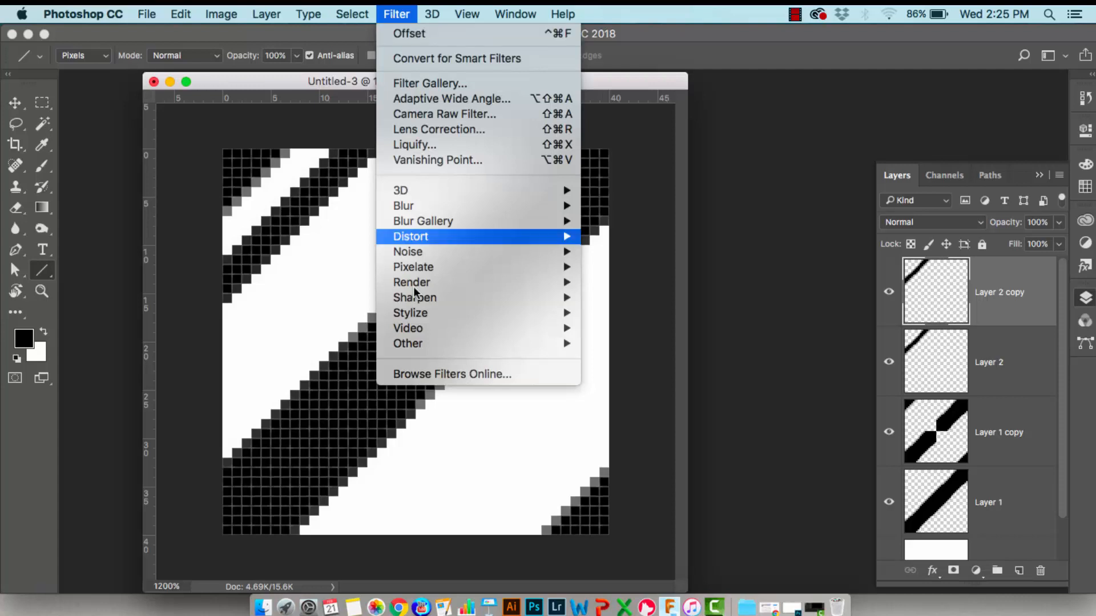
pyautogui.moveTo(409, 344)
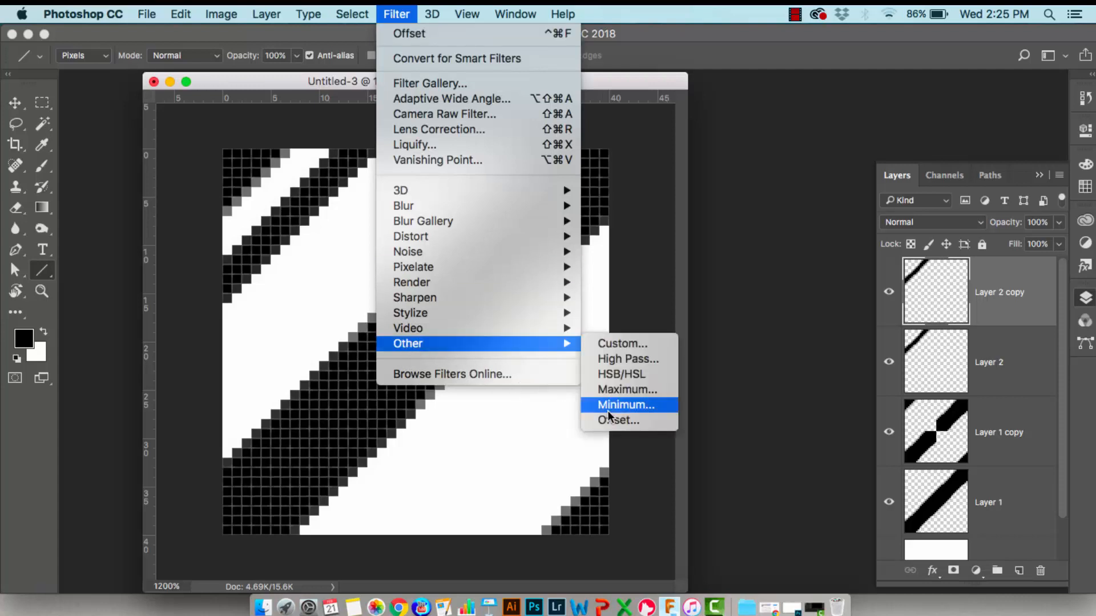
pyautogui.click(618, 420)
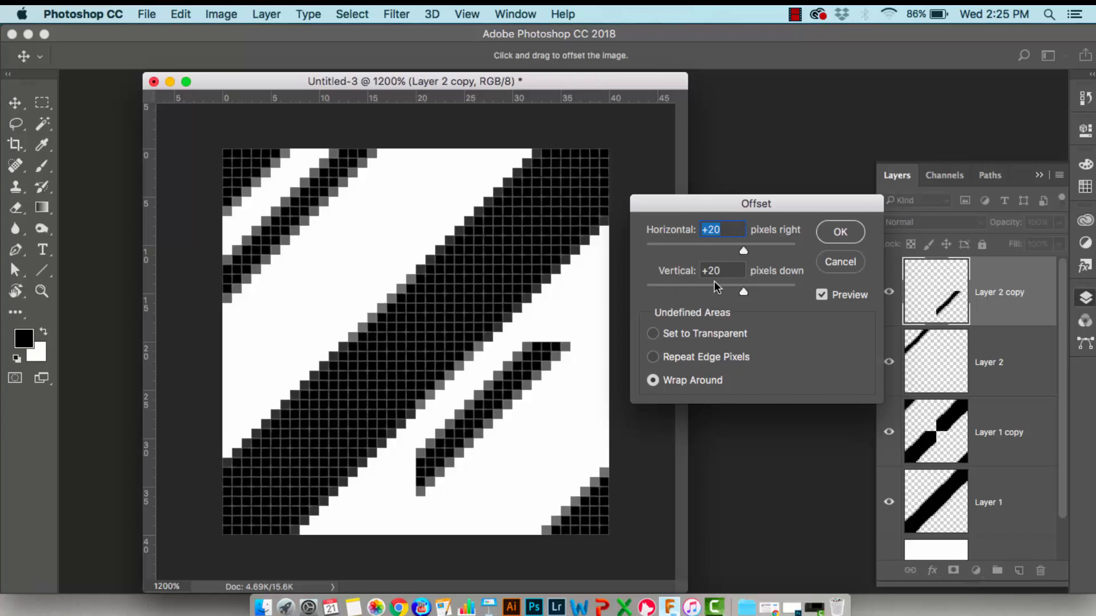
pyautogui.moveTo(692, 257)
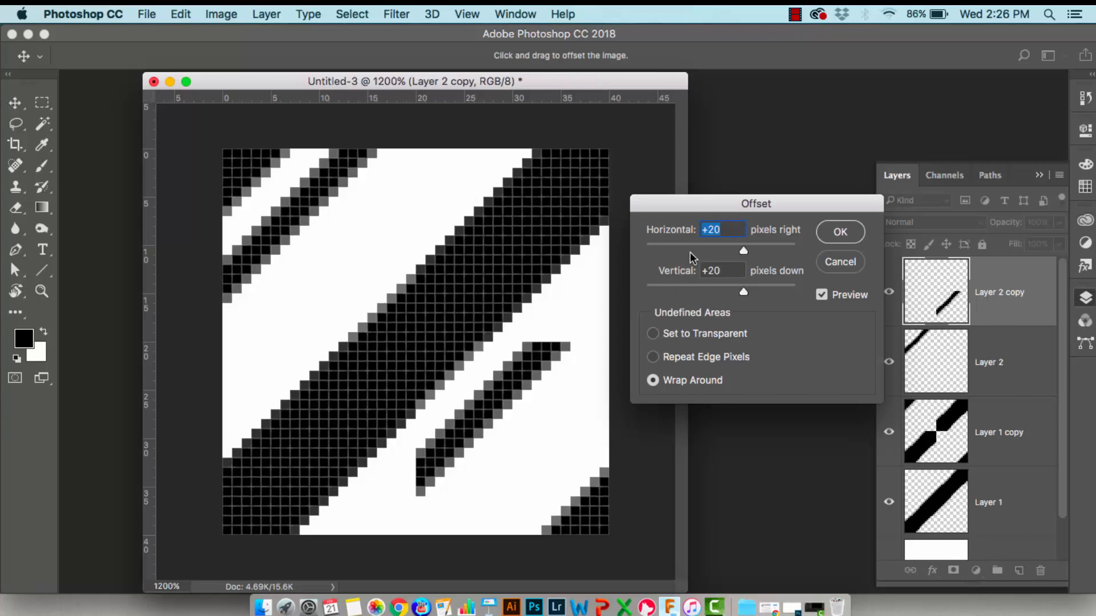
pyautogui.moveTo(701, 224)
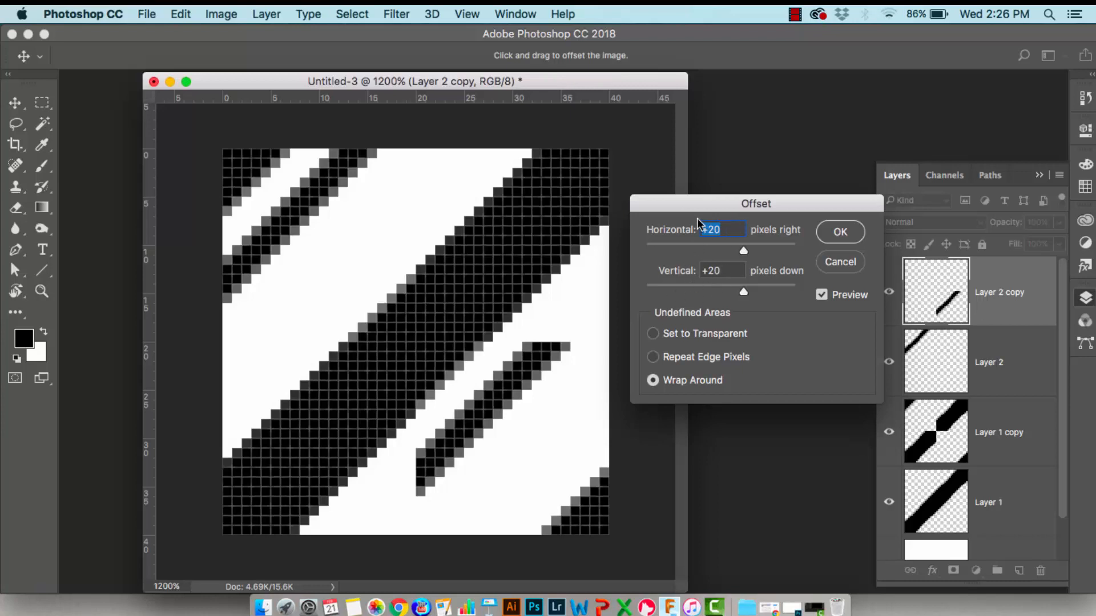
pyautogui.moveTo(704, 203)
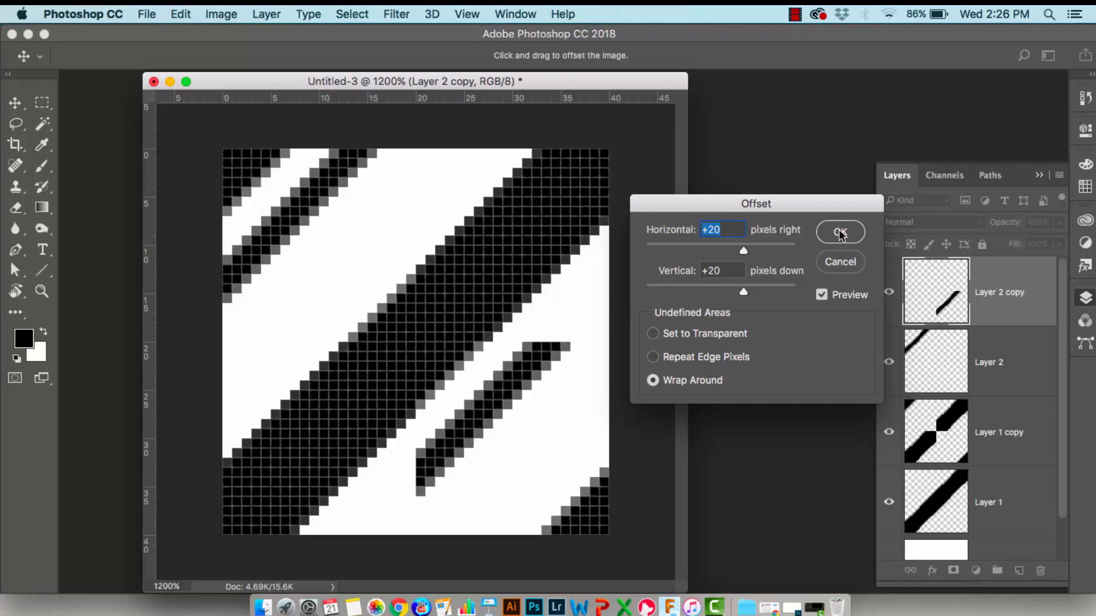
pyautogui.click(839, 232)
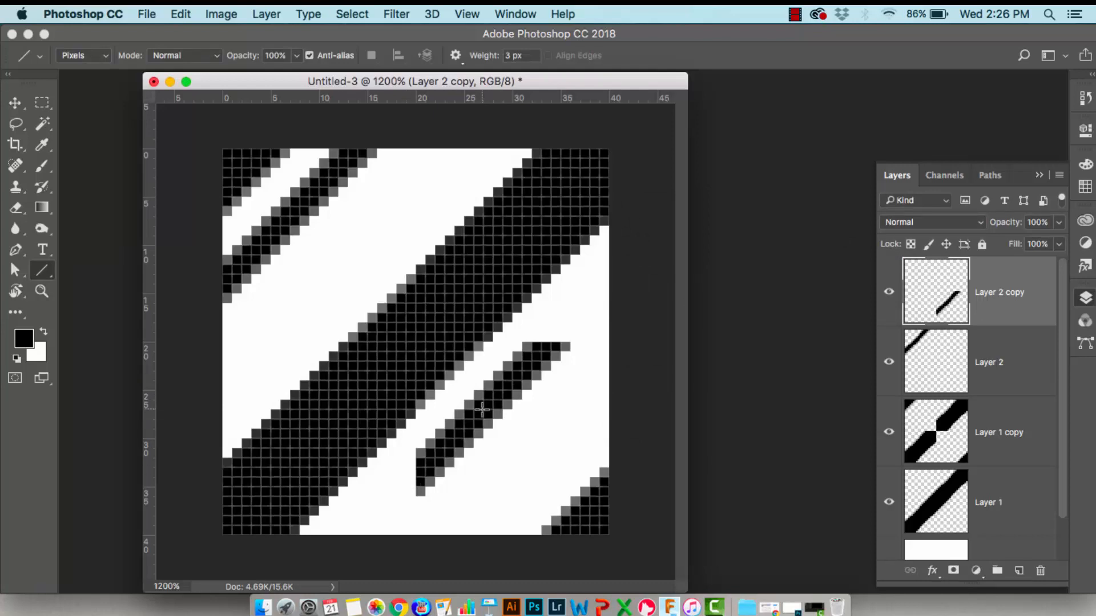
pyautogui.moveTo(552, 363)
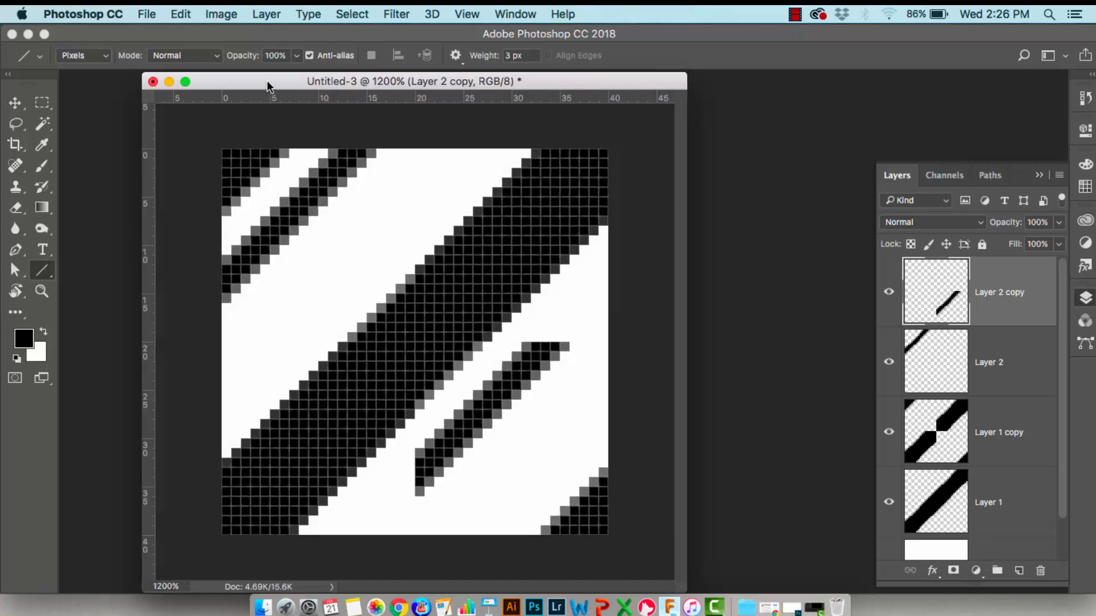
# Add an empty Layer 3 on top and hide both thick stripe layers
pyautogui.moveTo(410, 81); pyautogui.dragTo(396, 73)
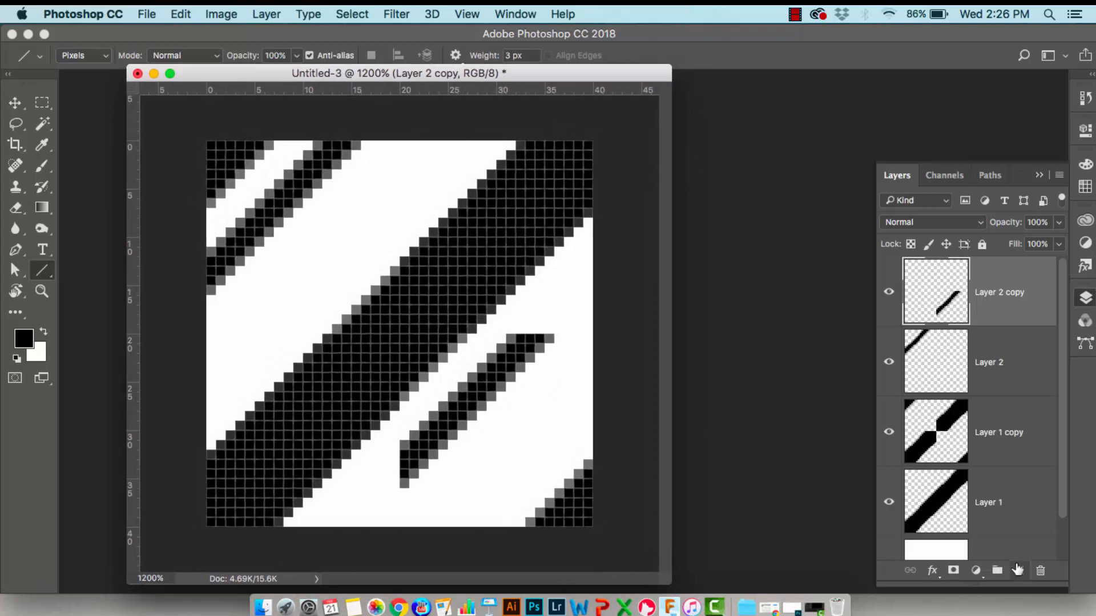
pyautogui.moveTo(1017, 571)
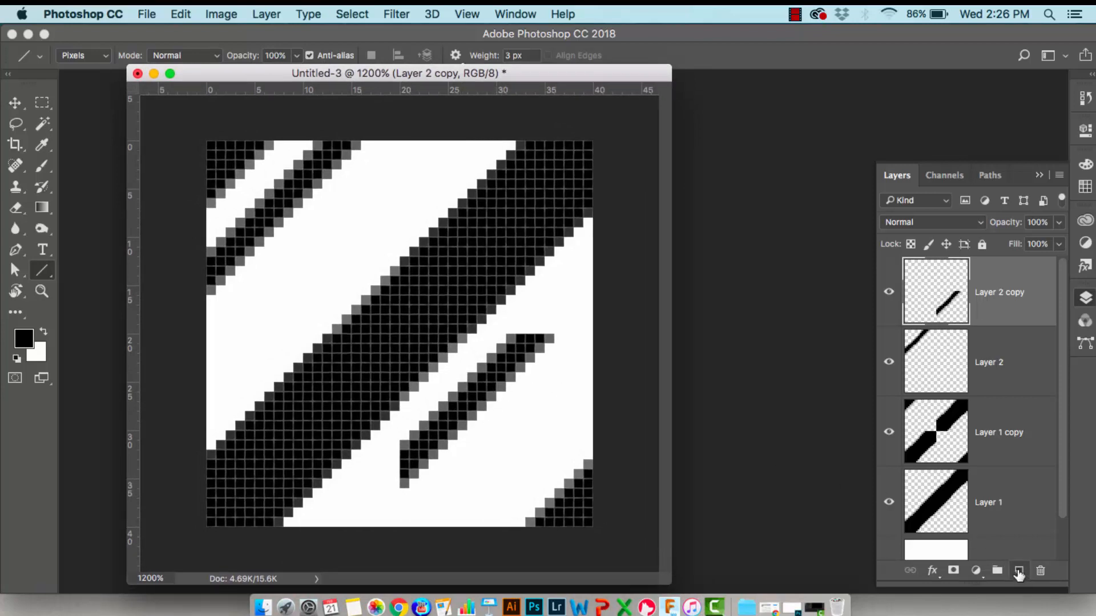
pyautogui.click(1020, 571)
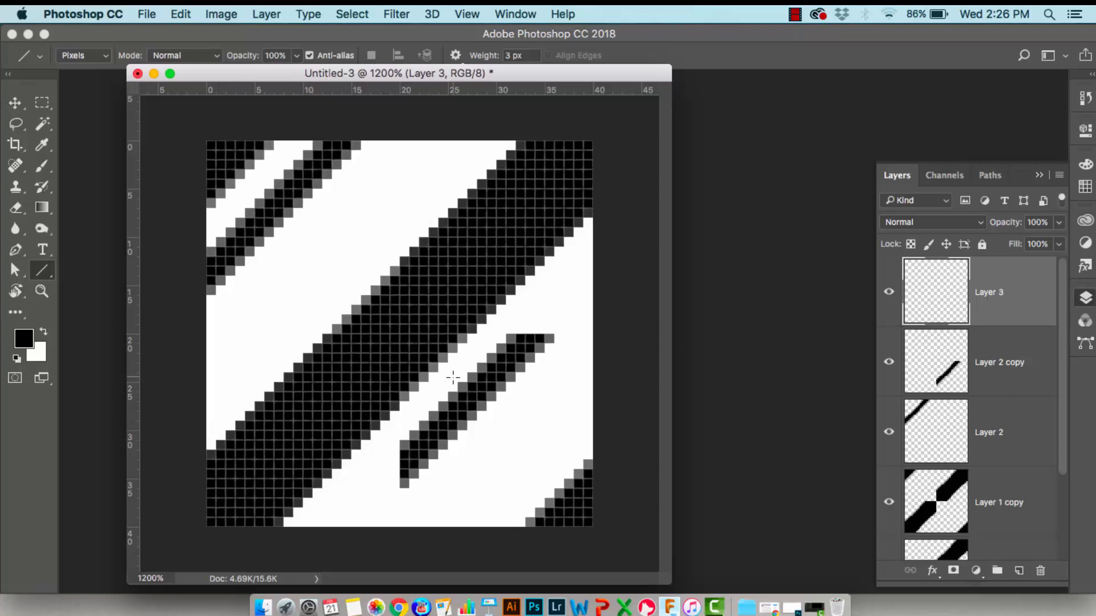
pyautogui.moveTo(537, 183)
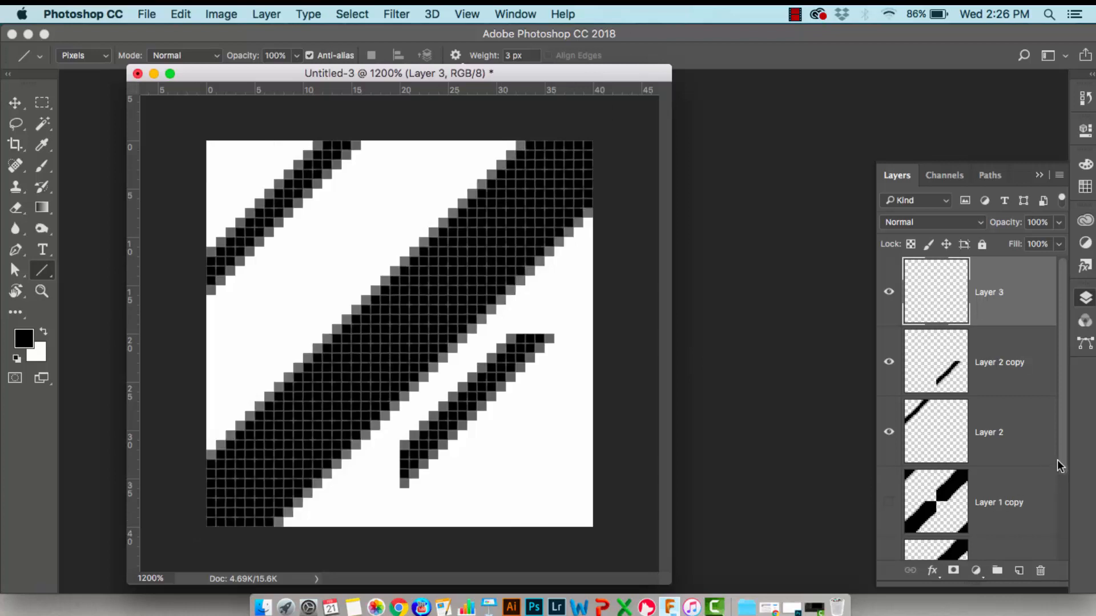
pyautogui.scroll(-3)
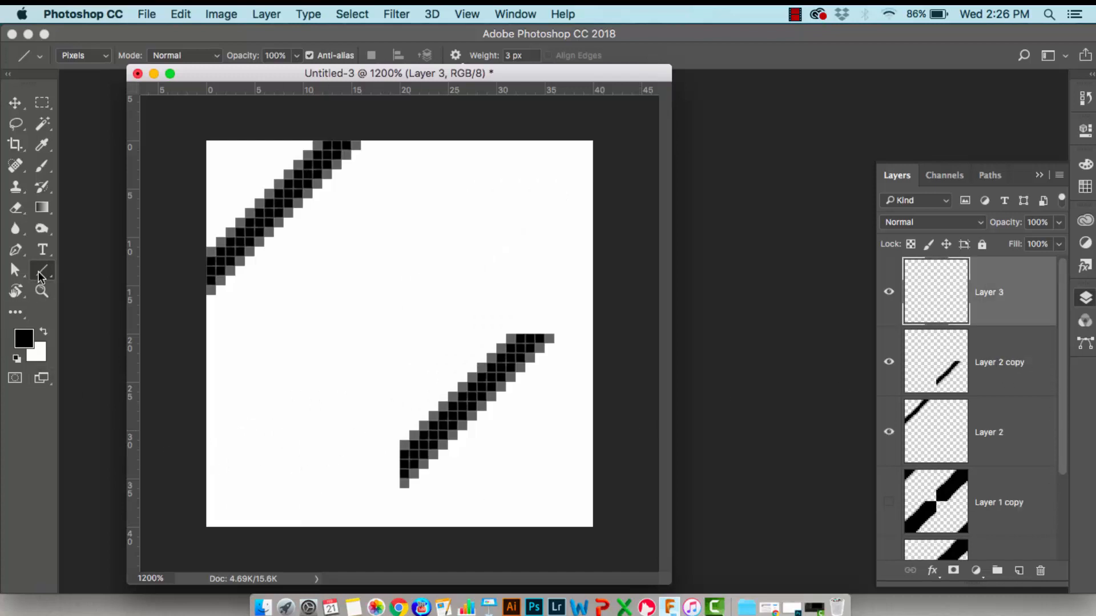
pyautogui.moveTo(395, 360)
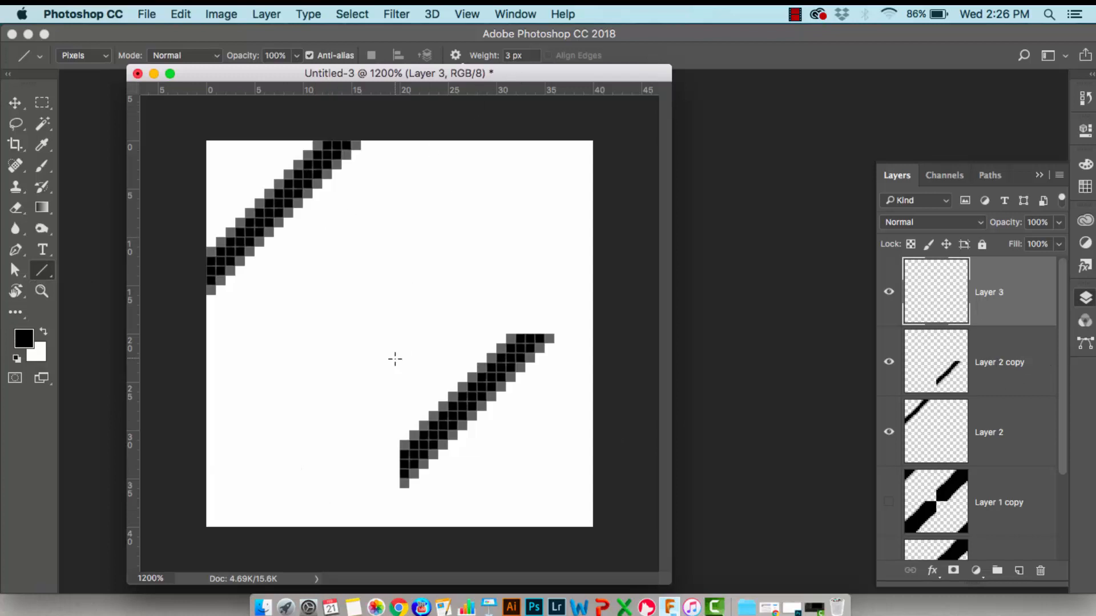
pyautogui.moveTo(419, 373)
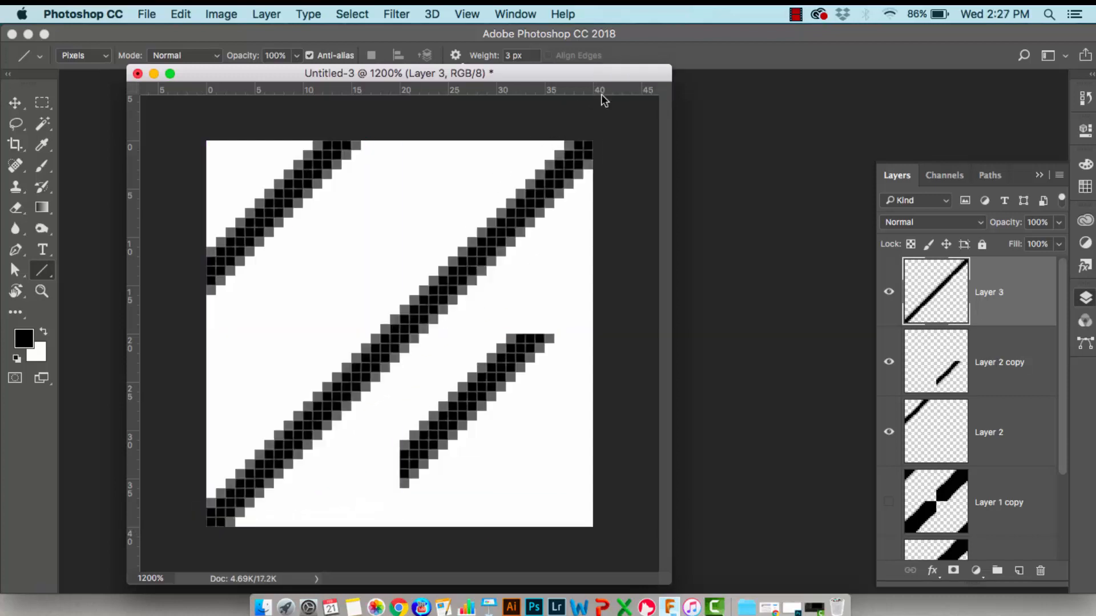
pyautogui.moveTo(462, 257)
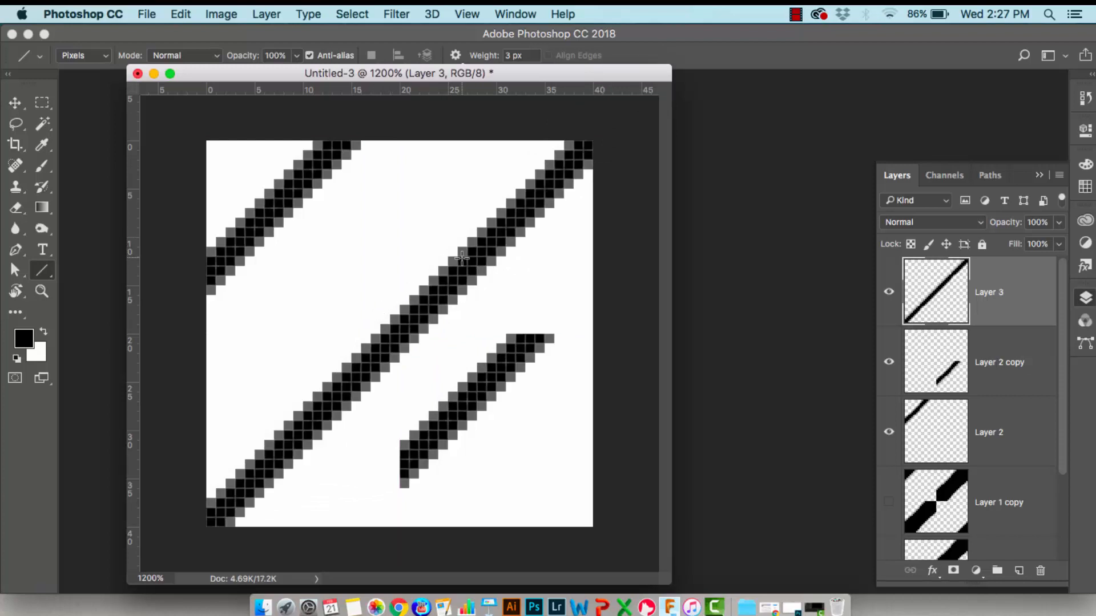
pyautogui.moveTo(437, 289)
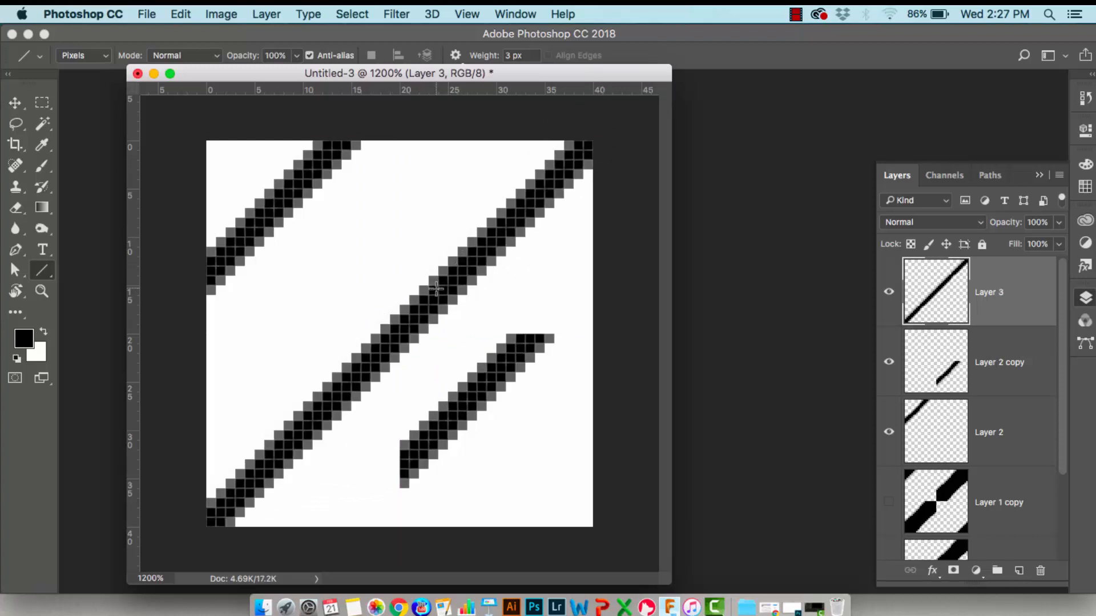
pyautogui.moveTo(441, 306)
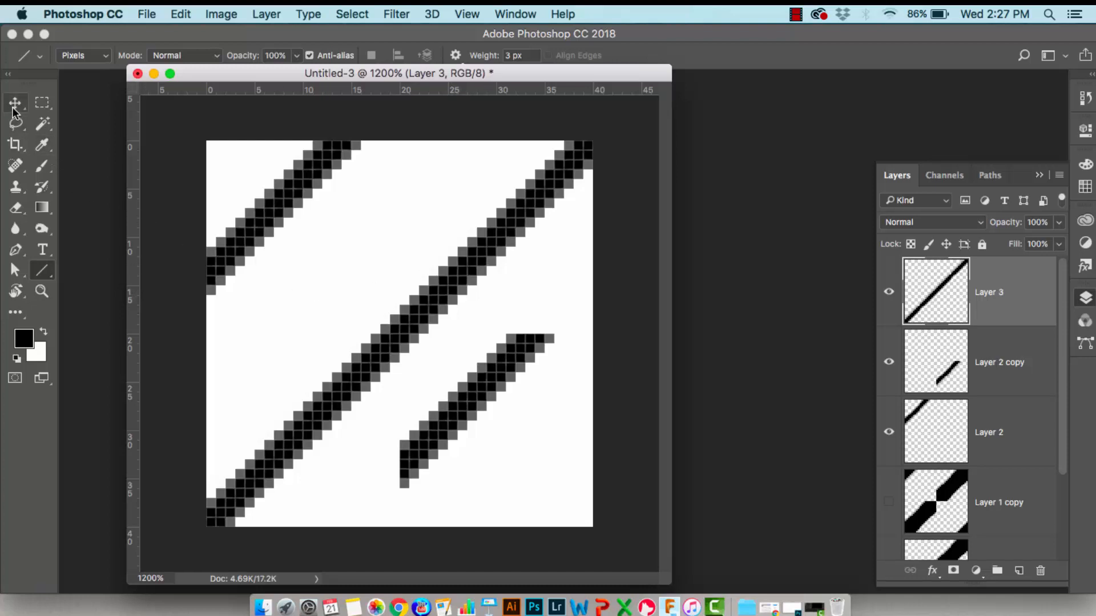
# Move Layer 3's thin line down-right and delete Layer 2 copy
pyautogui.click(15, 103)
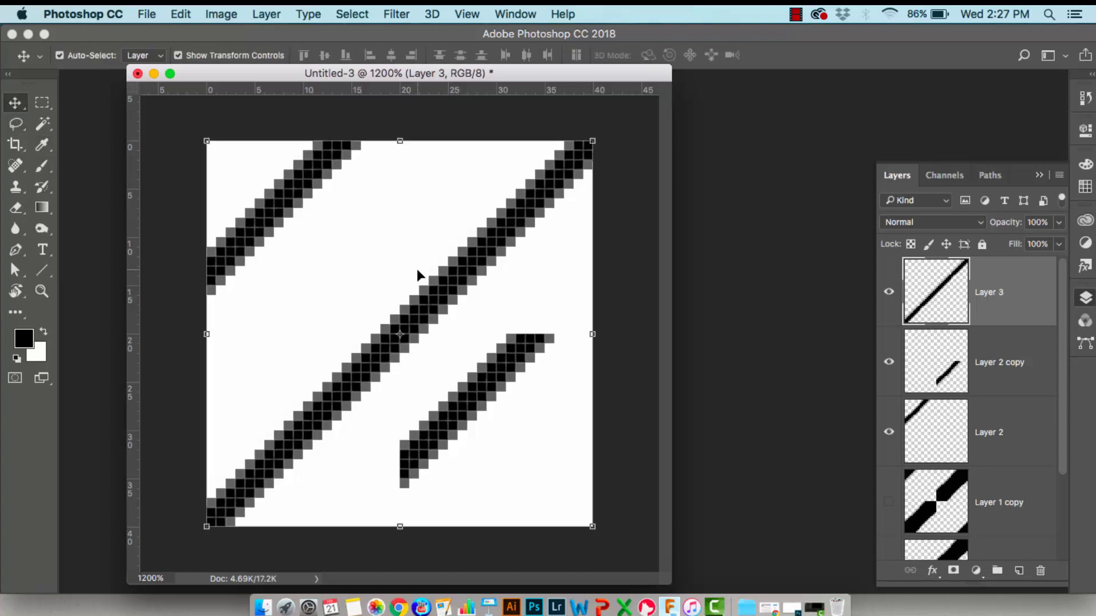
pyautogui.moveTo(465, 310)
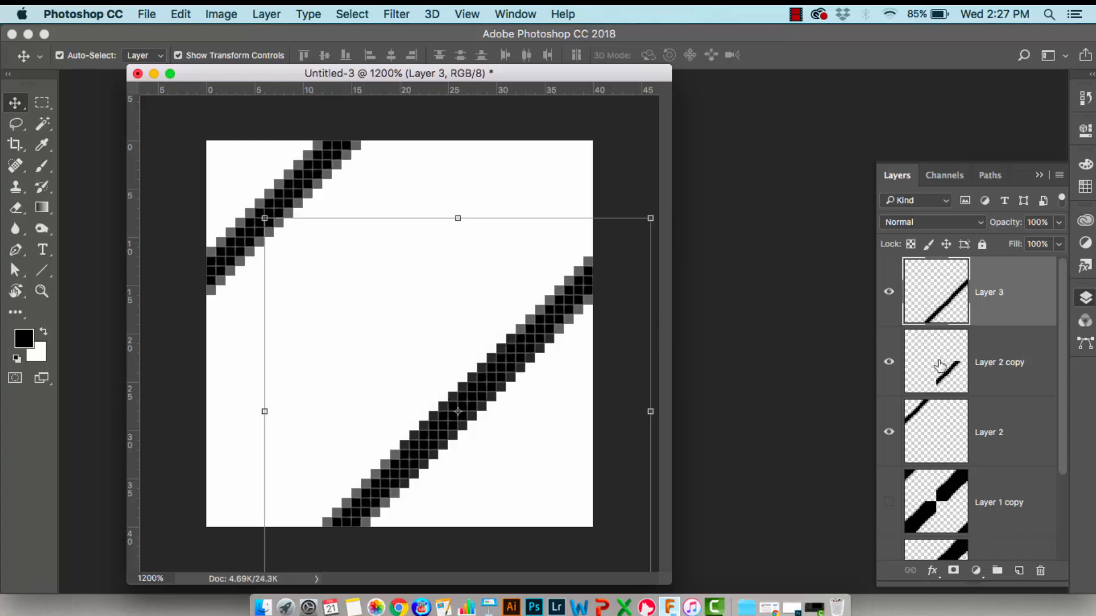
pyautogui.moveTo(949, 364)
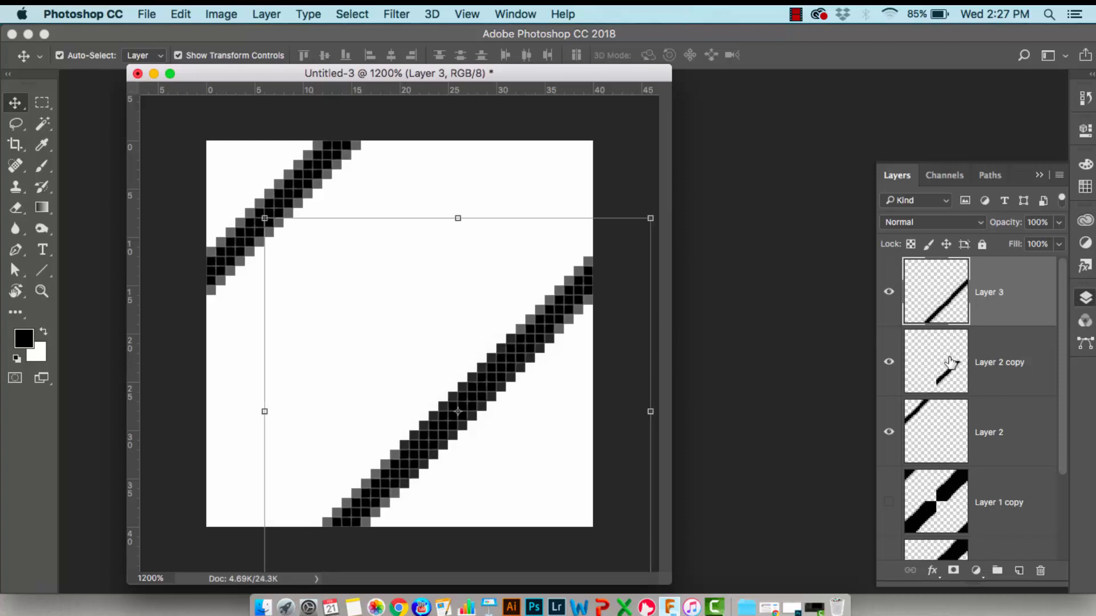
pyautogui.moveTo(944, 367)
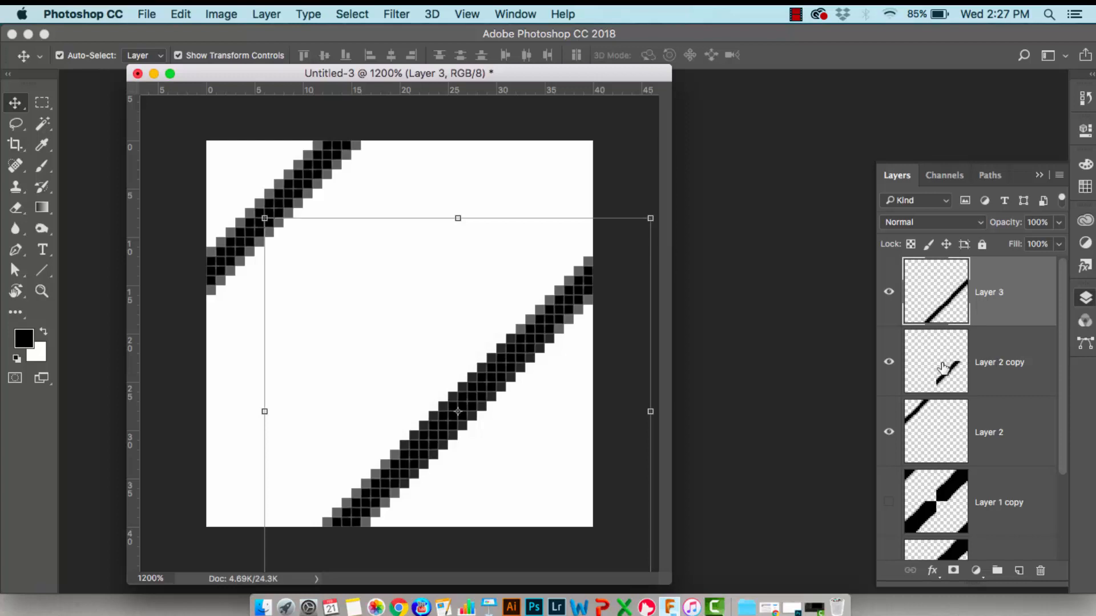
pyautogui.moveTo(877, 362)
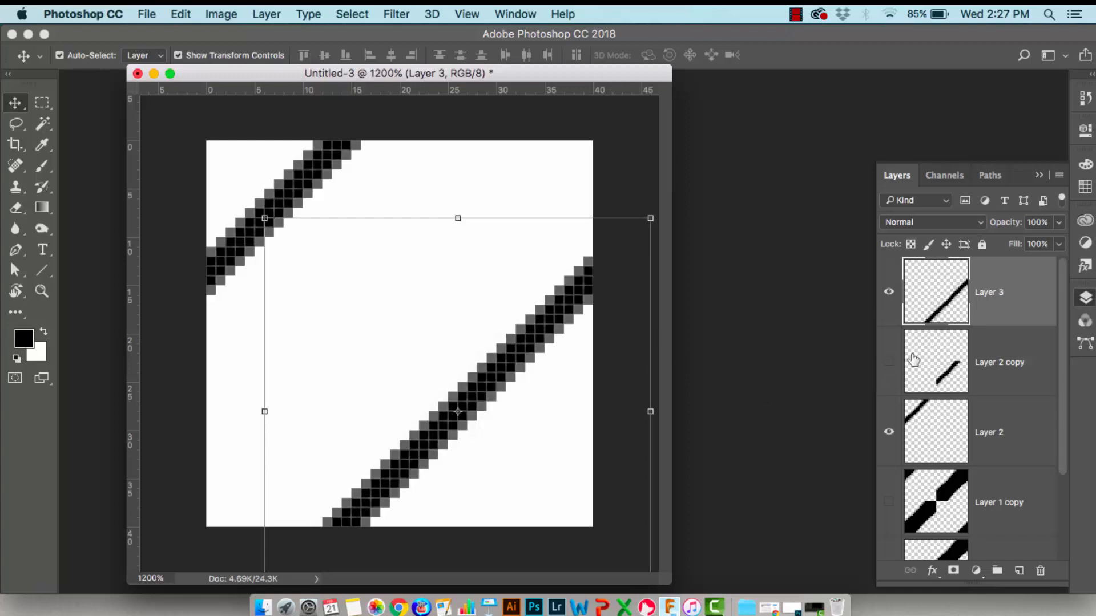
pyautogui.click(1000, 362)
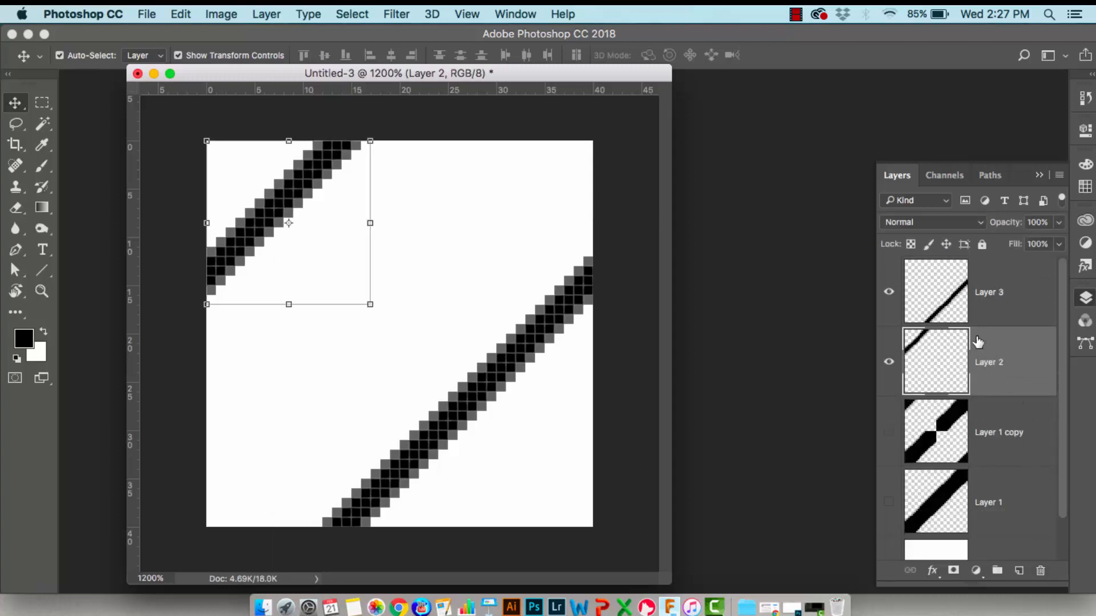
# Show Layer 1 and Layer 1 copy again so thick and thin stripes appear together
pyautogui.click(889, 432)
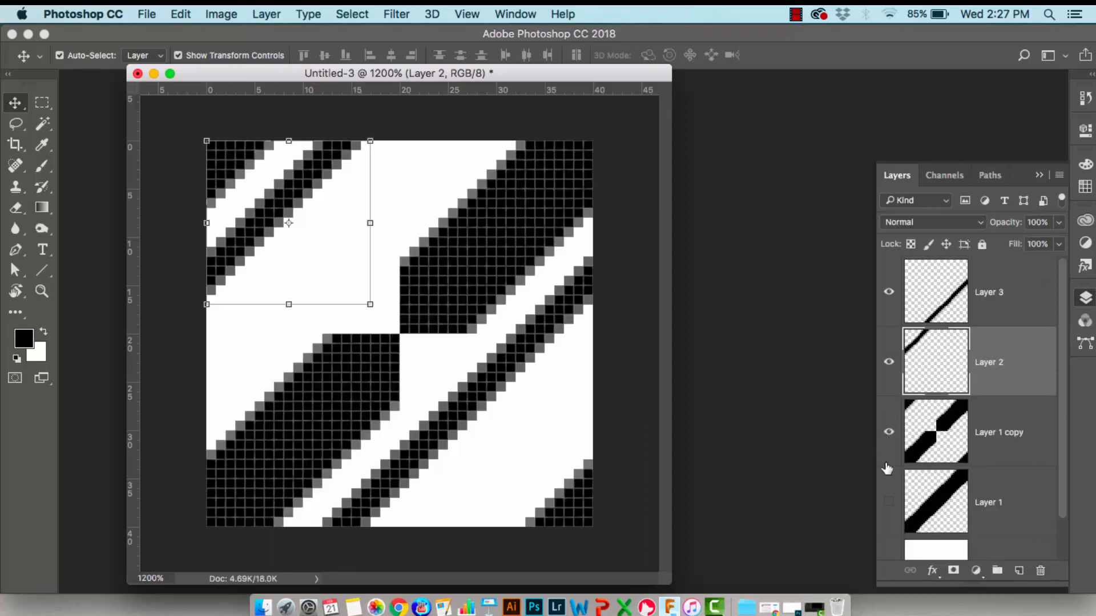
pyautogui.click(888, 503)
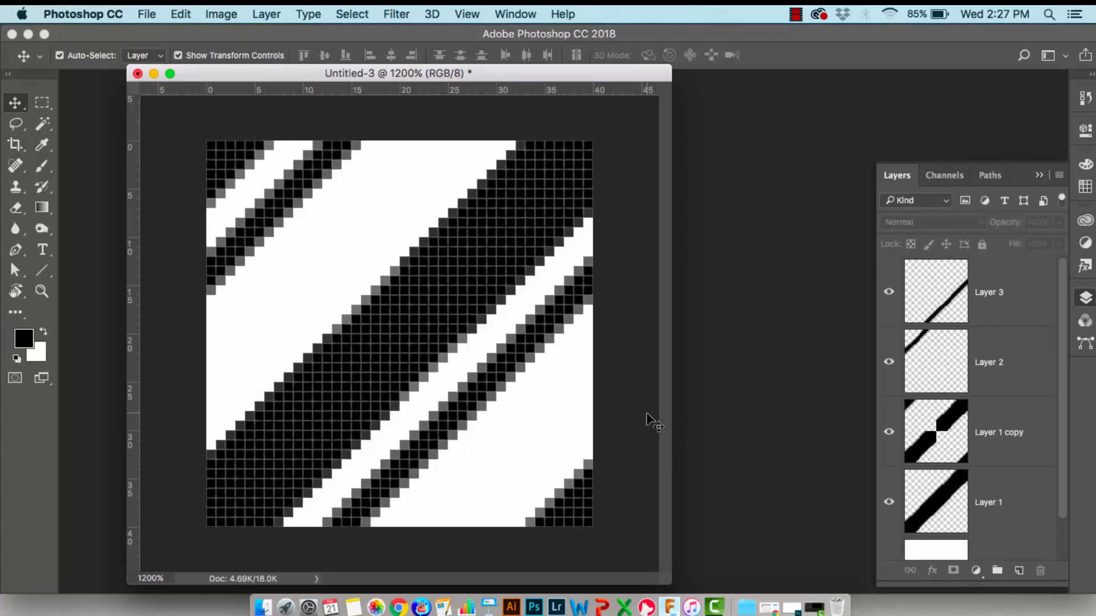
pyautogui.moveTo(644, 414)
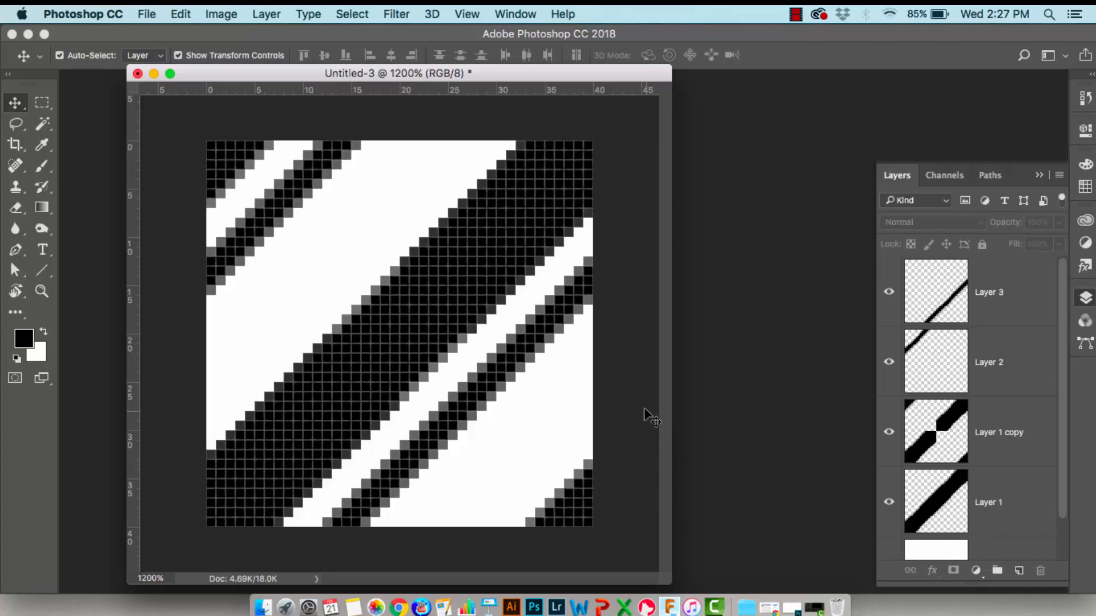
pyautogui.moveTo(220, 224)
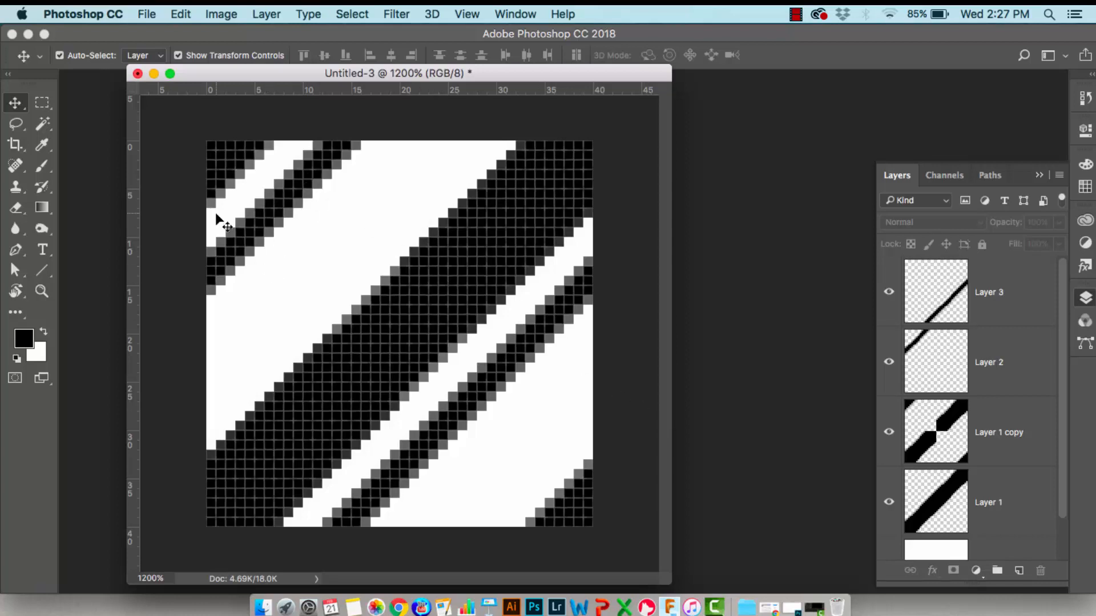
pyautogui.moveTo(185, 210)
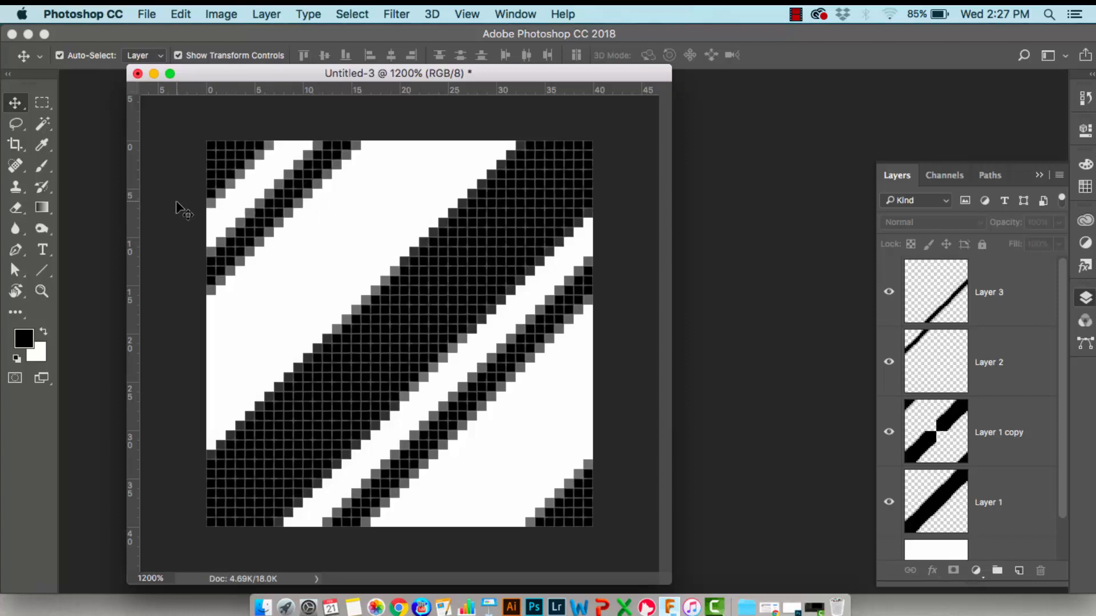
pyautogui.moveTo(17, 144)
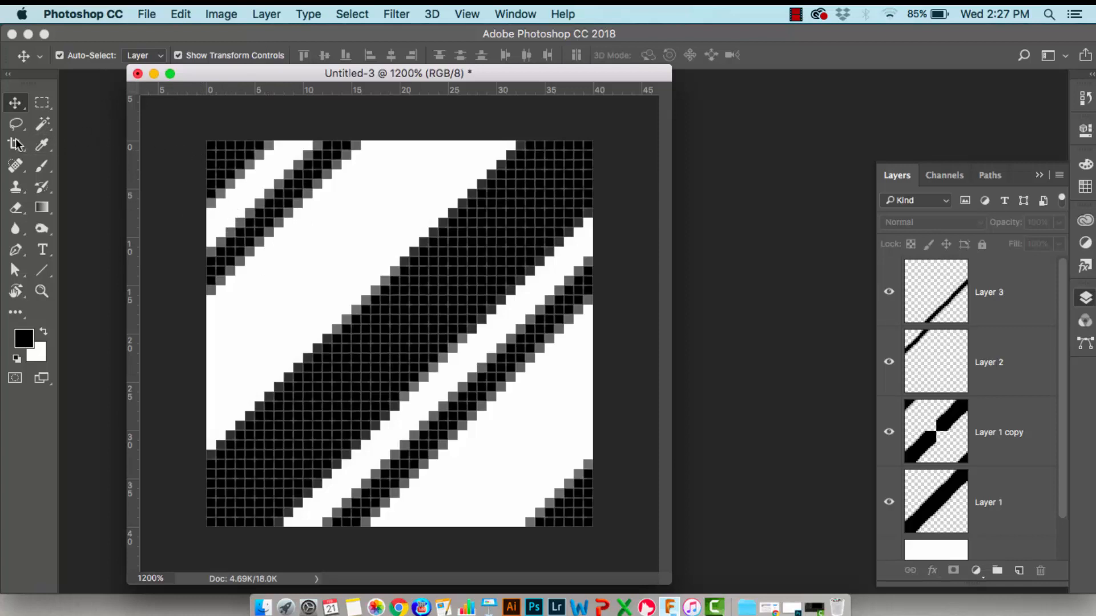
# Crop the full 40 px canvas to trim stray pixels beyond the tile edges
pyautogui.click(15, 145)
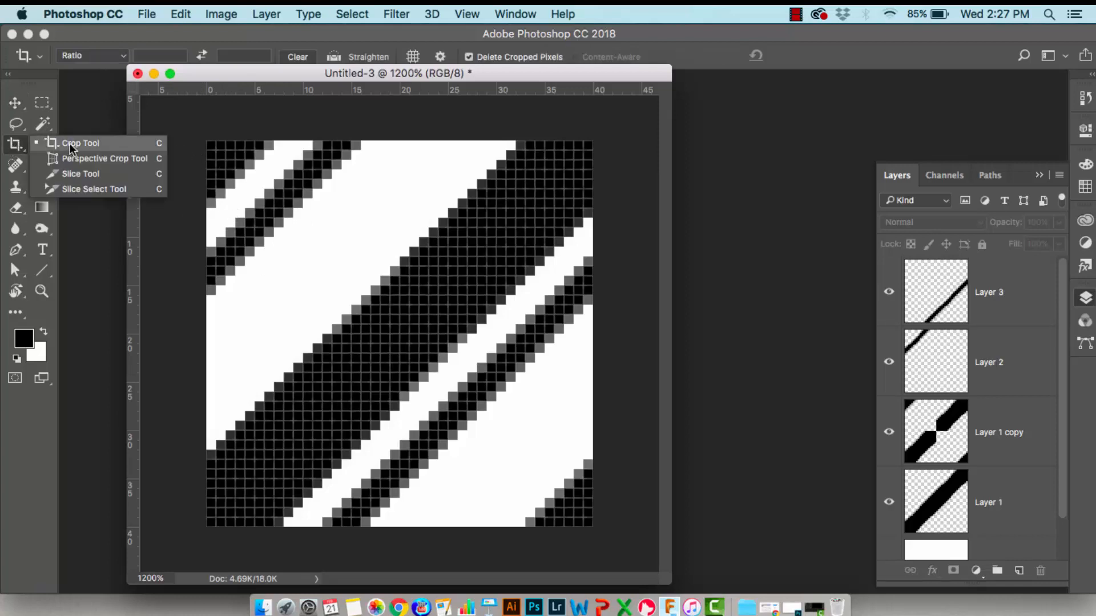
pyautogui.click(80, 144)
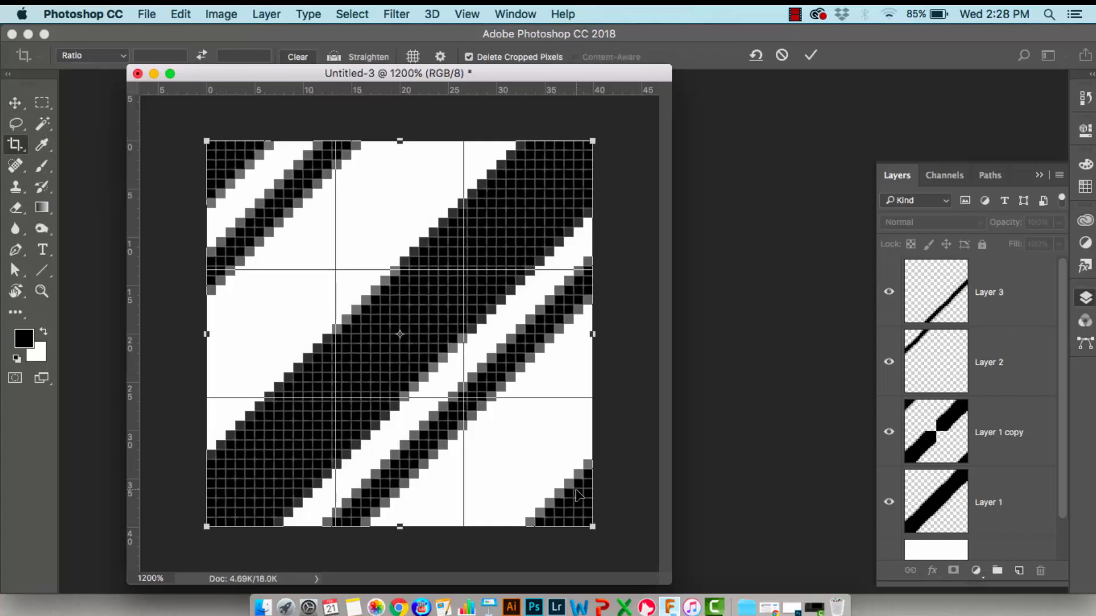
pyautogui.moveTo(569, 487)
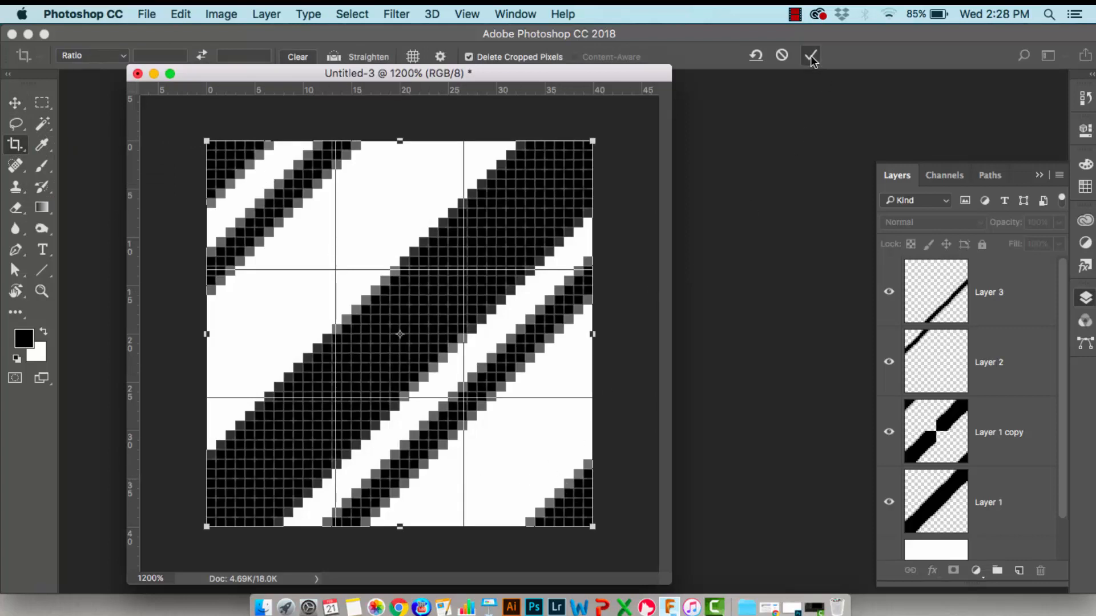
pyautogui.click(810, 56)
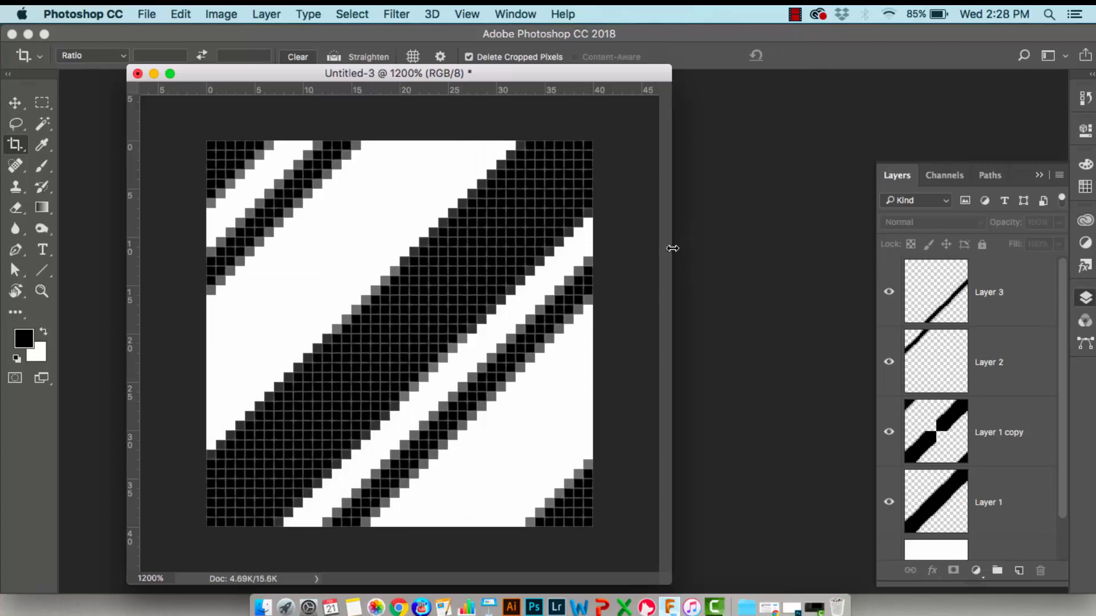
pyautogui.moveTo(959, 297)
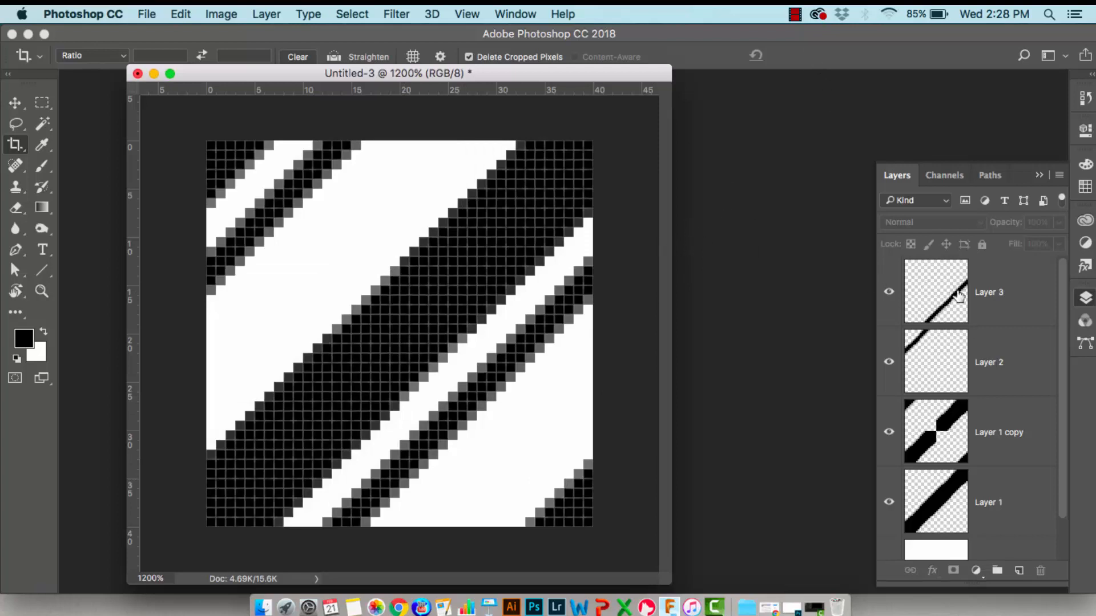
pyautogui.moveTo(846, 350)
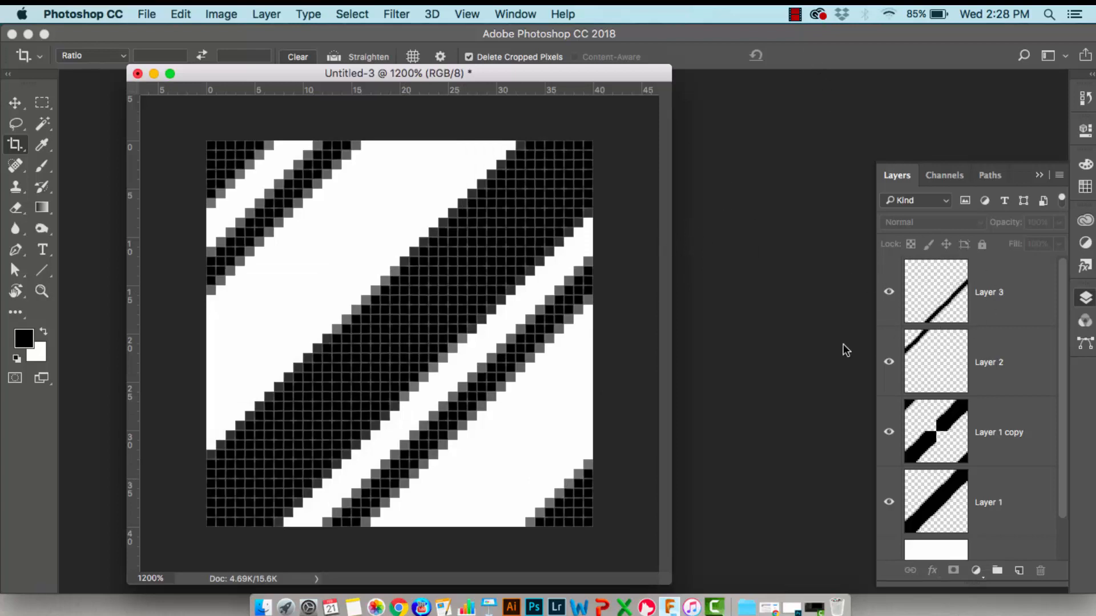
pyautogui.moveTo(517, 448)
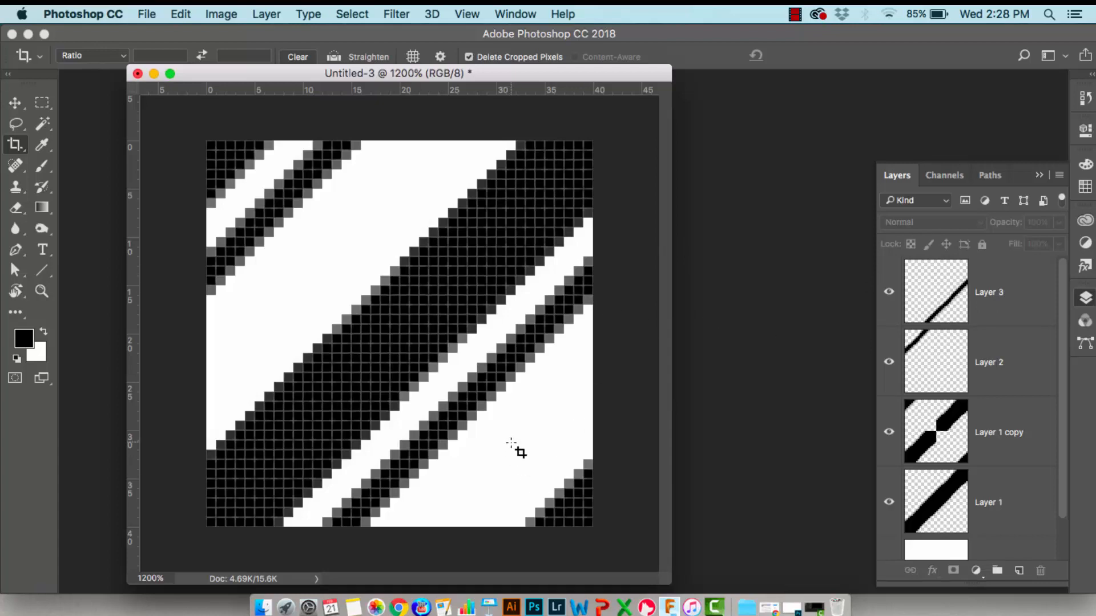
pyautogui.moveTo(1068, 445)
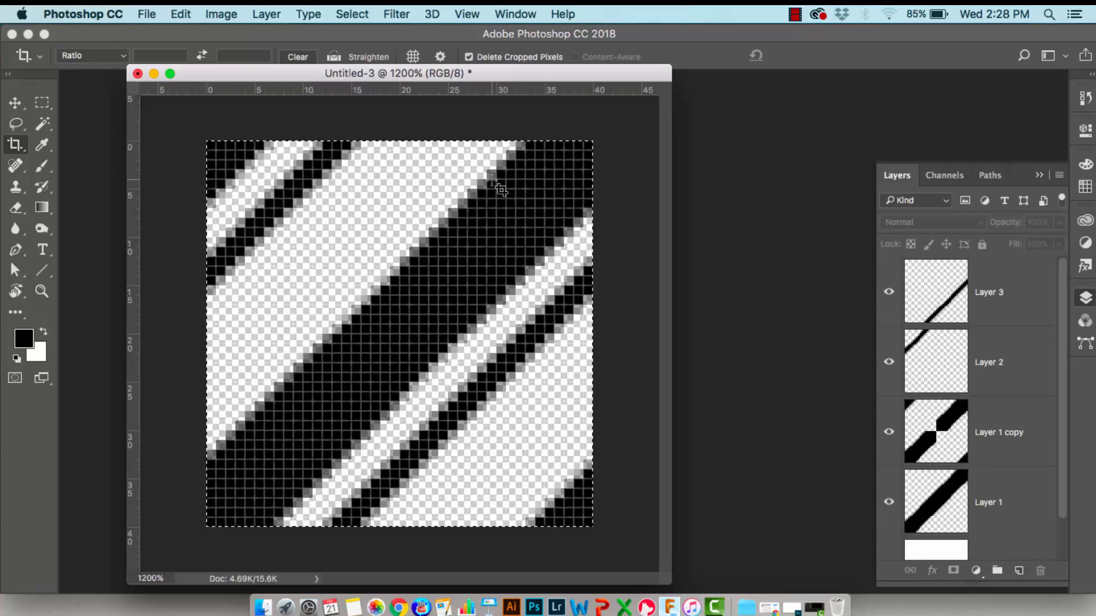
# Define the selected stripe tile as a pattern named 'stripes uneven' via Edit > Define Pattern
pyautogui.click(180, 13)
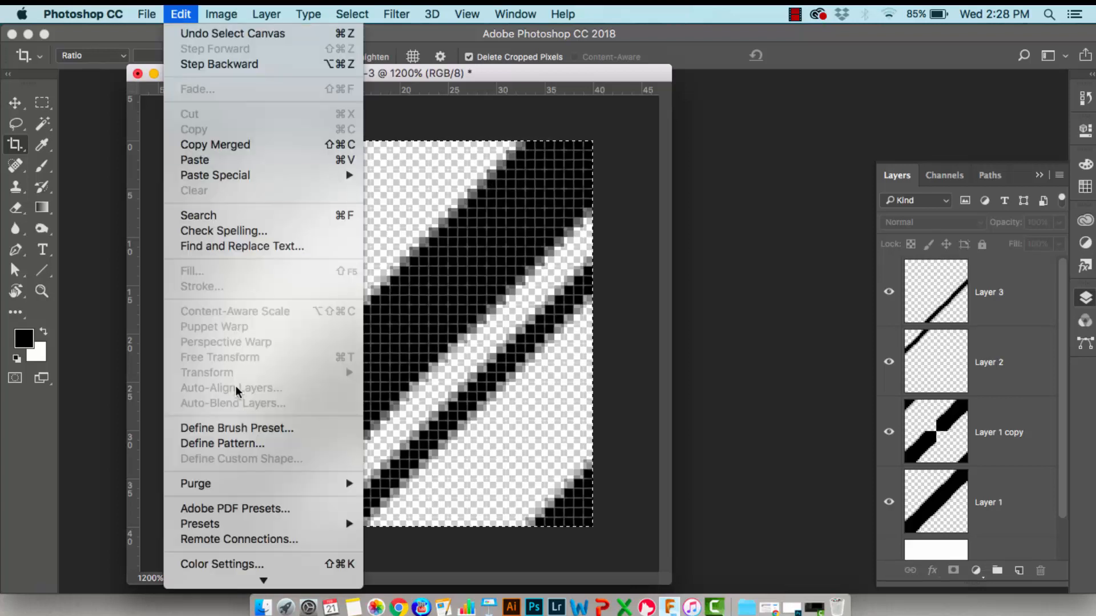
pyautogui.click(223, 443)
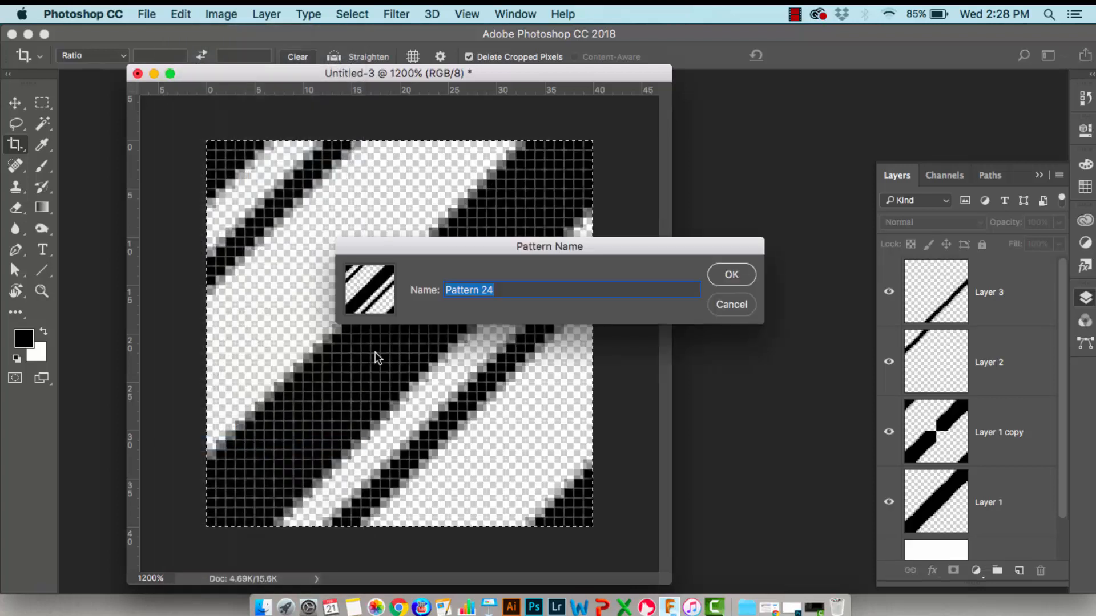
pyautogui.write('st')
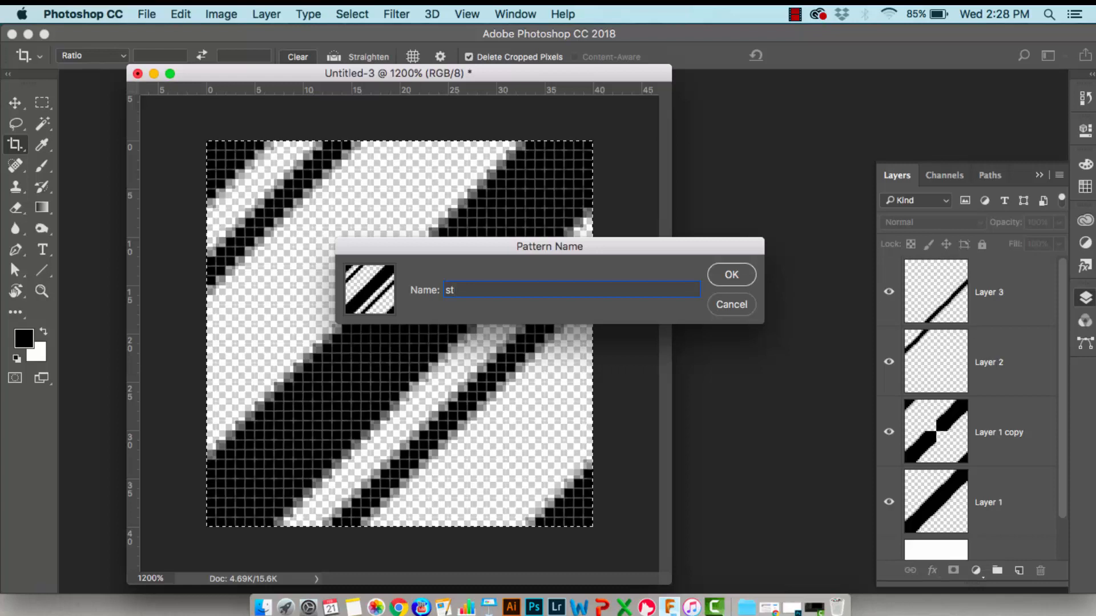
pyautogui.write('ripes')
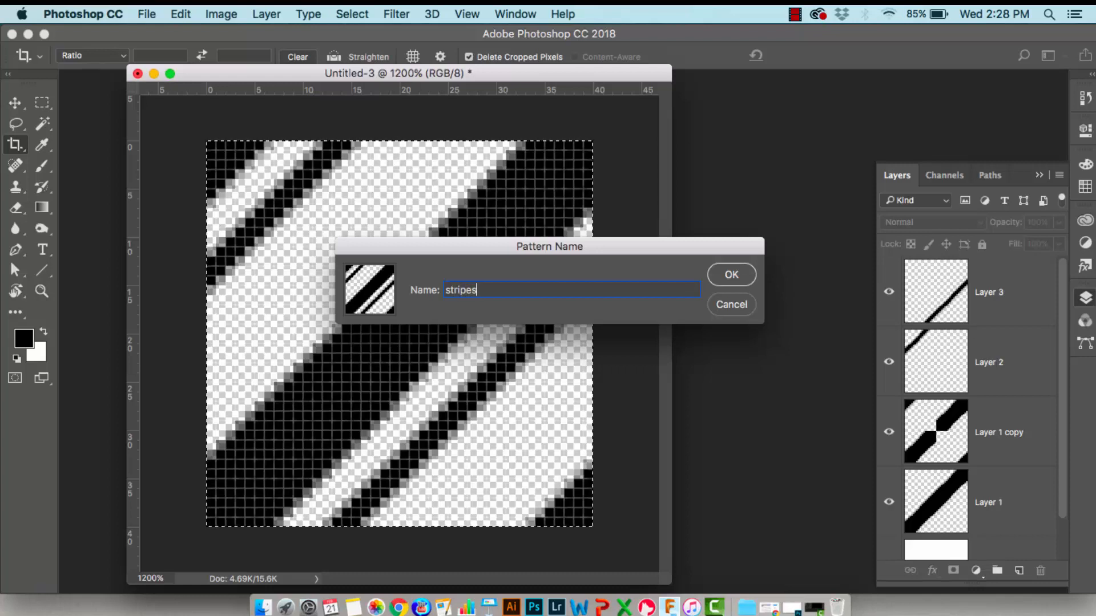
pyautogui.write('uneven')
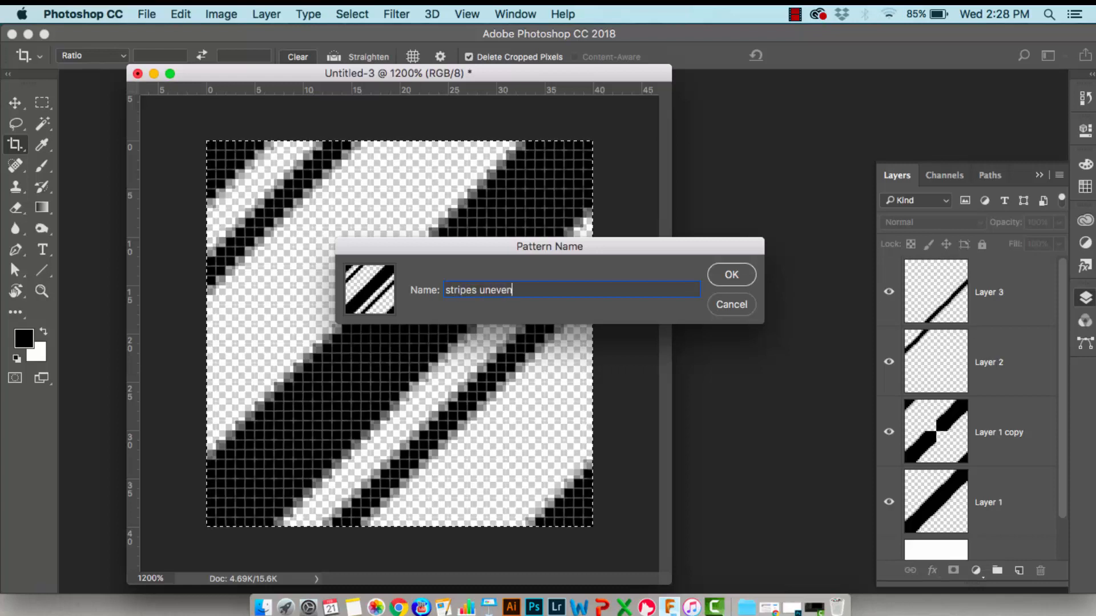
pyautogui.click(730, 274)
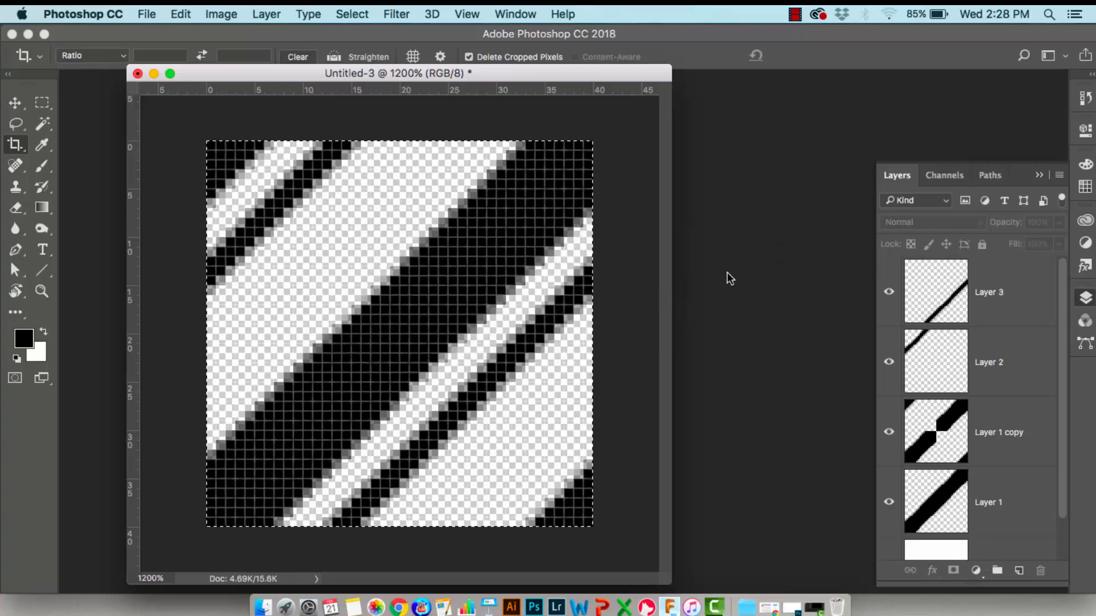
pyautogui.moveTo(146, 13)
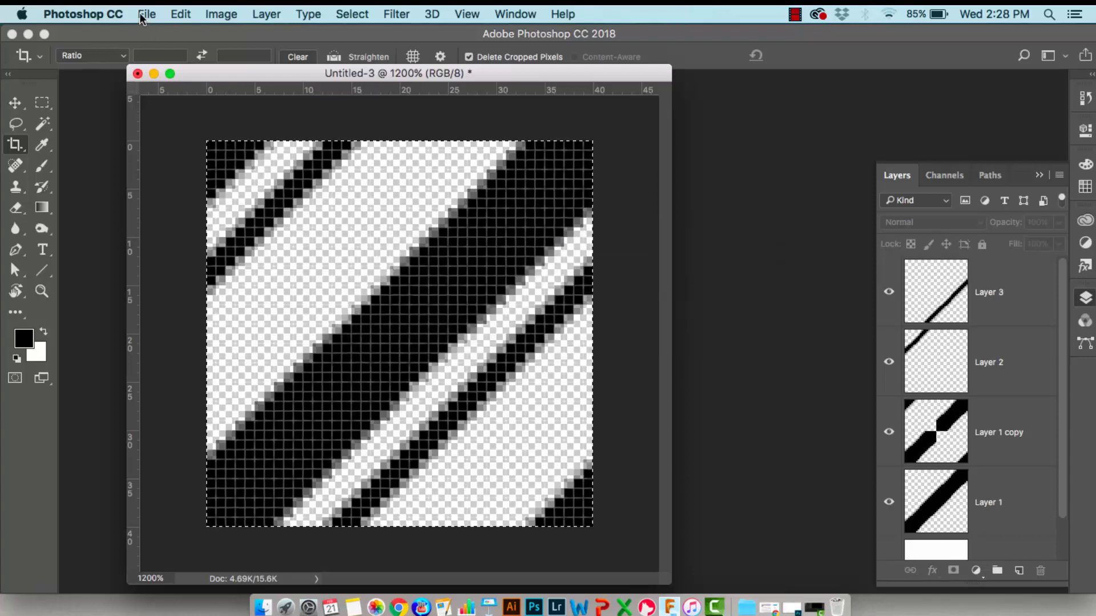
pyautogui.moveTo(164, 42)
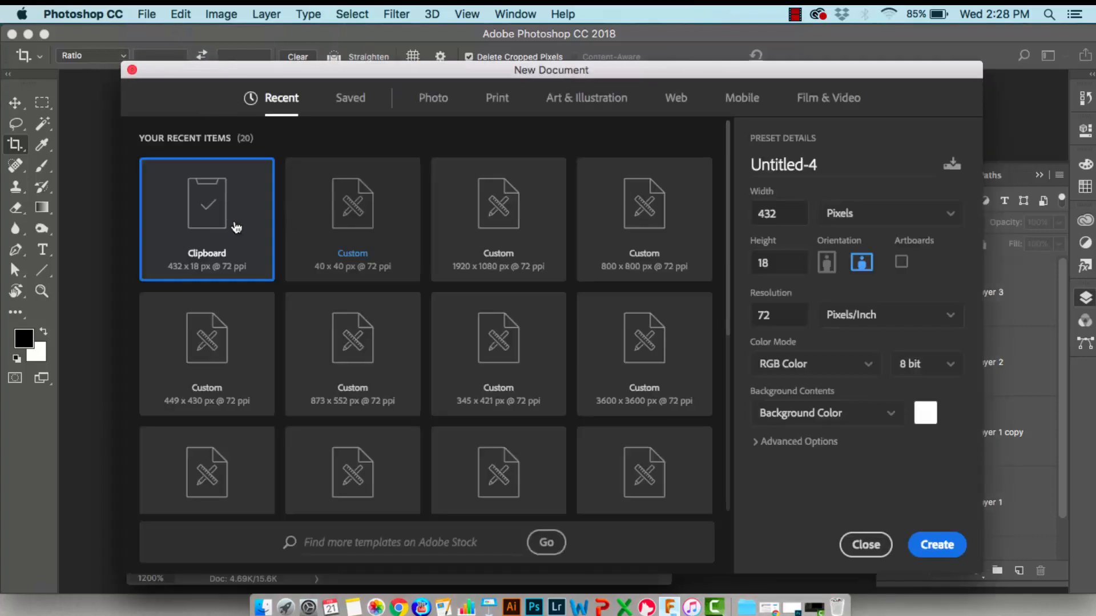
pyautogui.moveTo(499, 207)
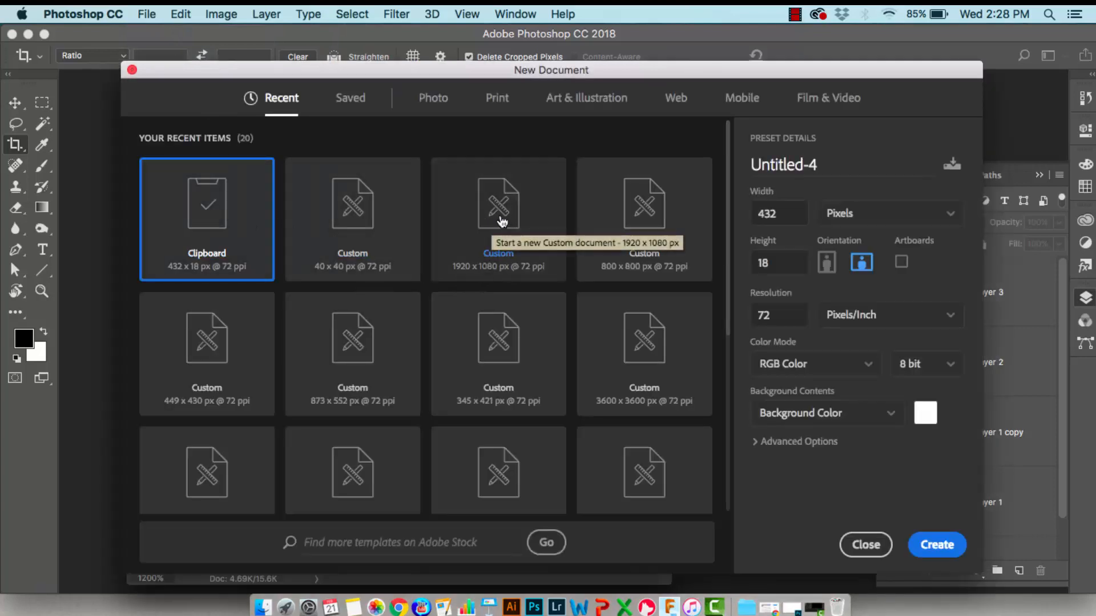
# Create a new blank document from the 1920 x 1080 px recent preset (Untitled-4)
pyautogui.click(499, 219)
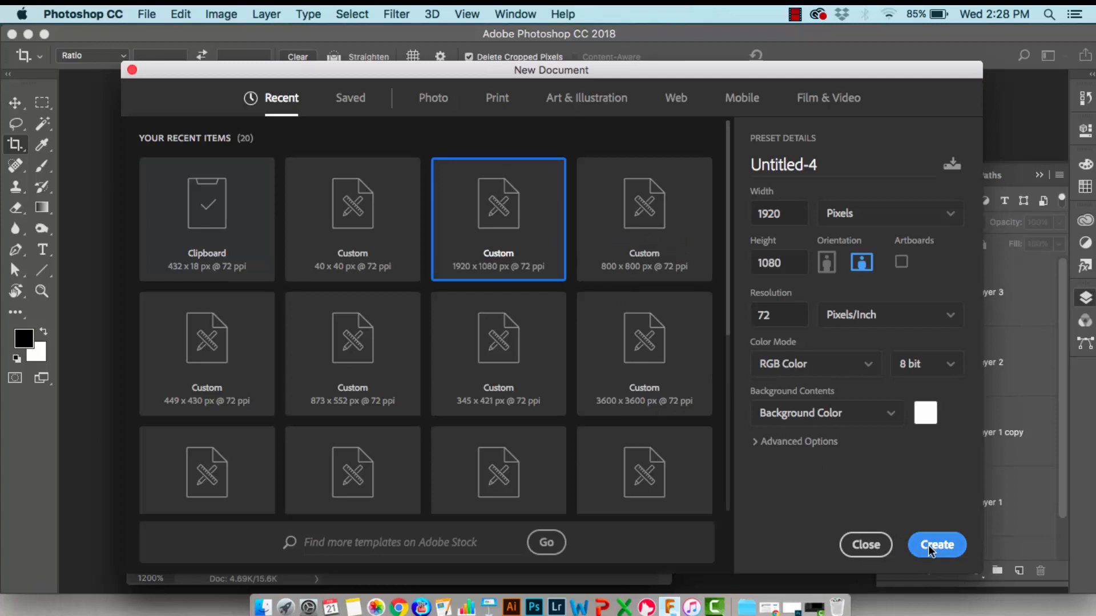
pyautogui.click(936, 546)
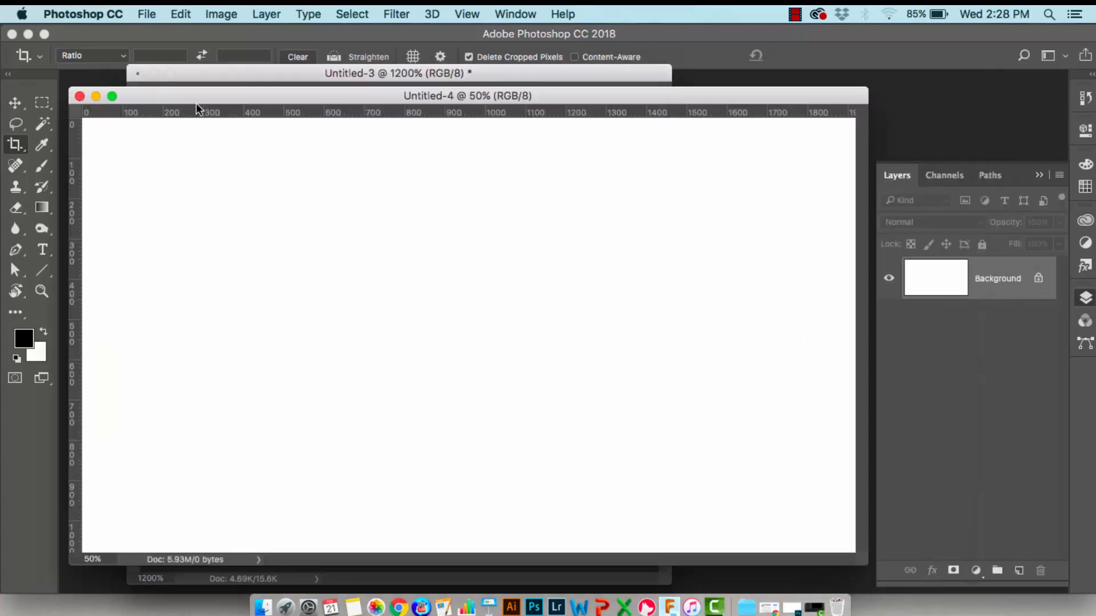
pyautogui.click(15, 103)
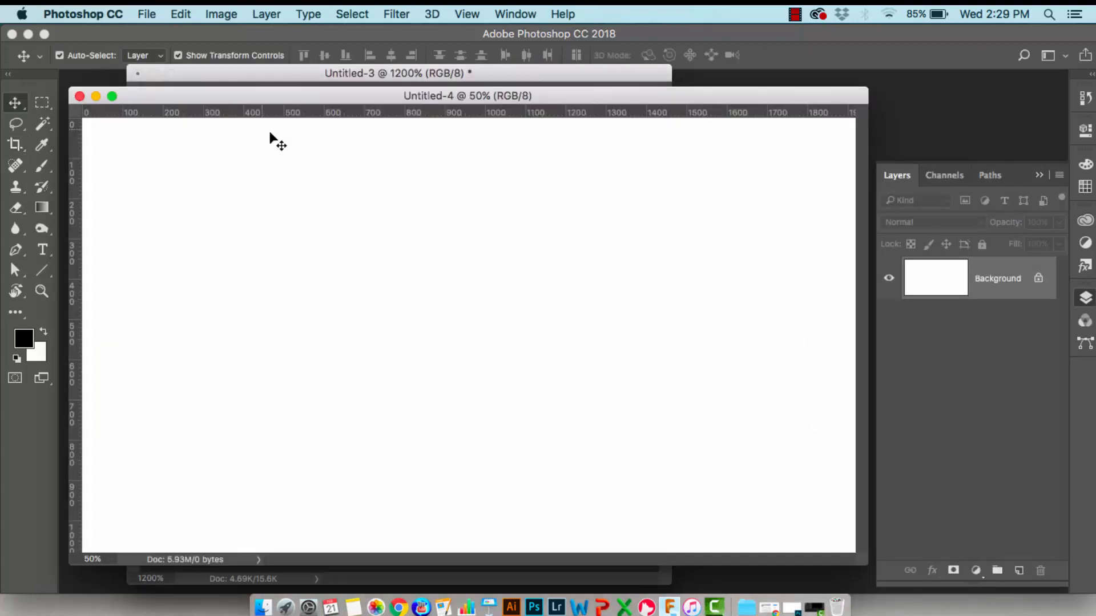
pyautogui.click(266, 14)
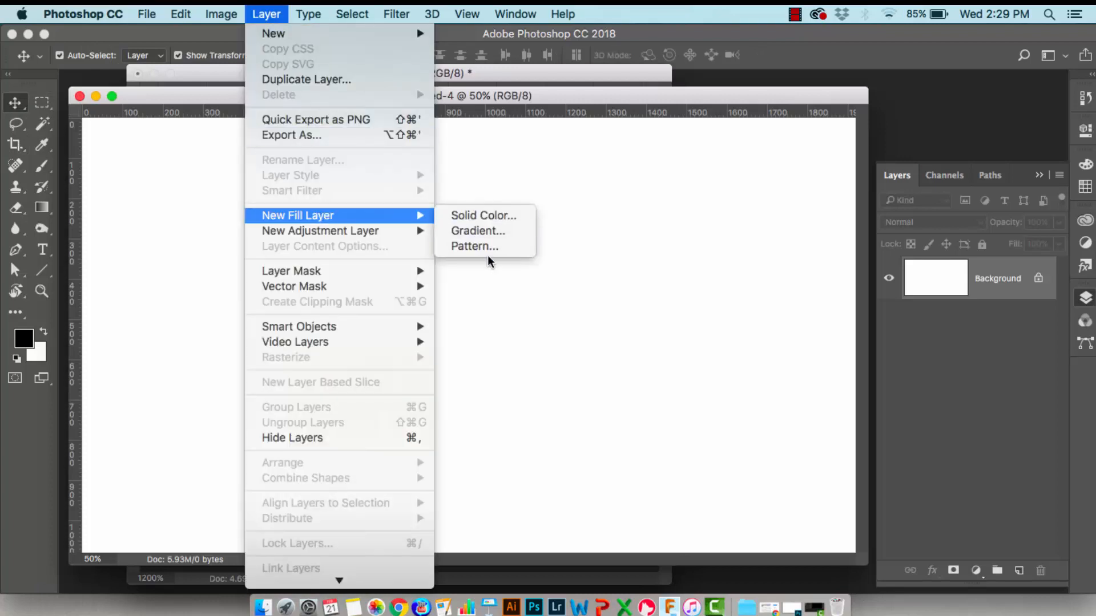
# Add a Pattern Fill 1 layer of the uneven stripes at 100% covering the whole canvas
pyautogui.click(475, 246)
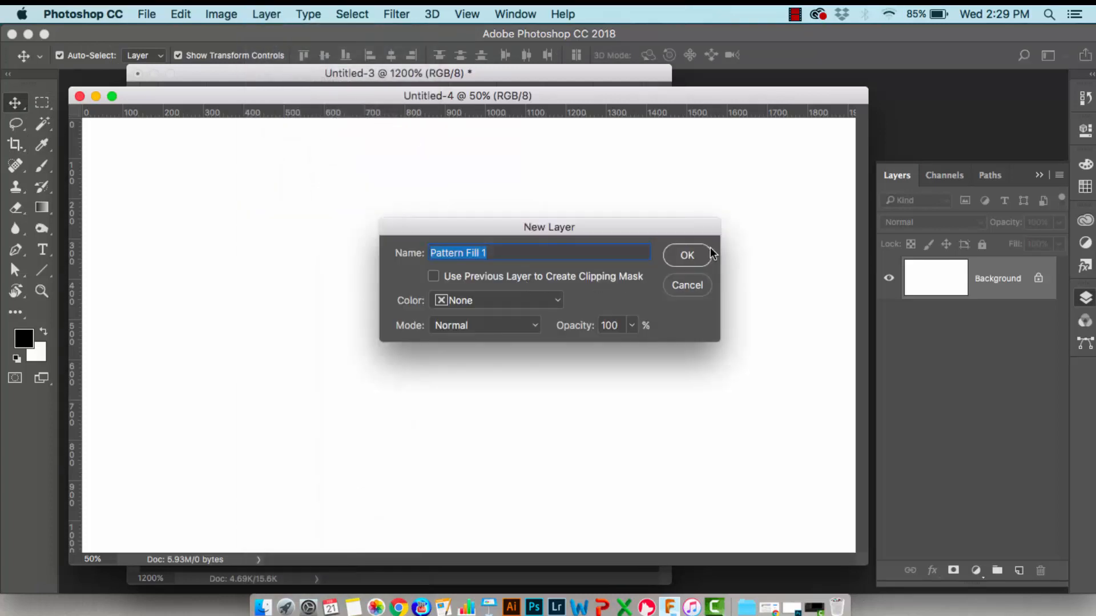
pyautogui.click(686, 255)
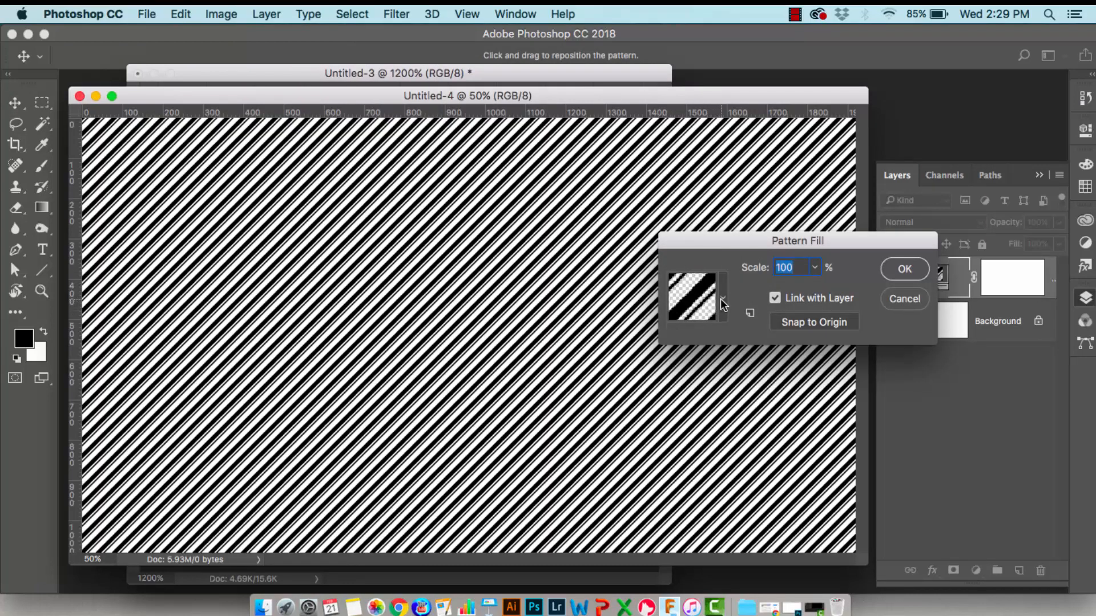
pyautogui.moveTo(692, 295)
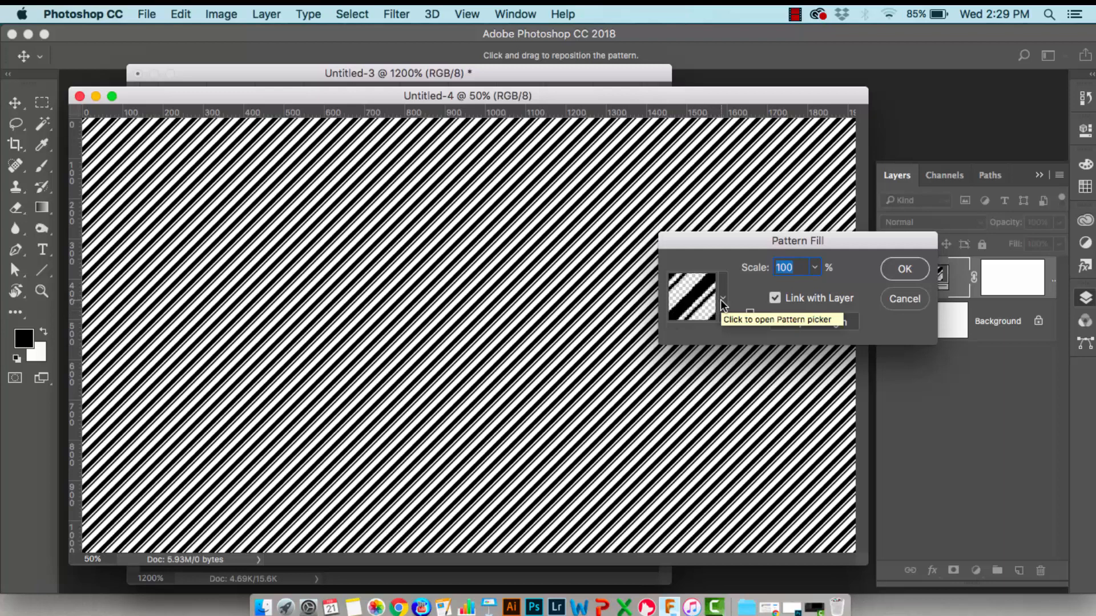
pyautogui.moveTo(688, 307)
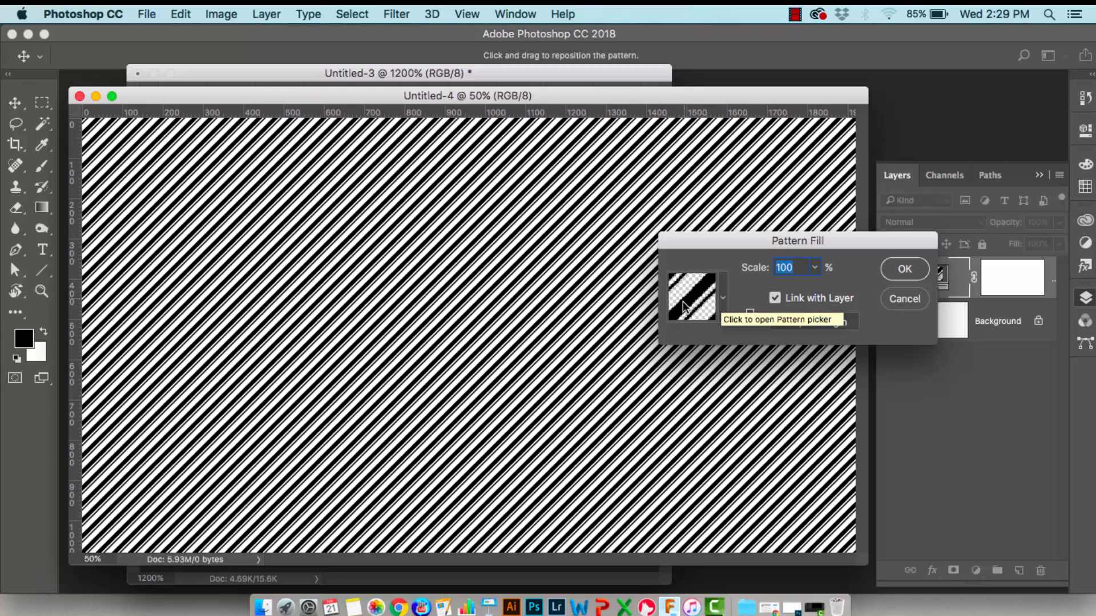
pyautogui.moveTo(807, 262)
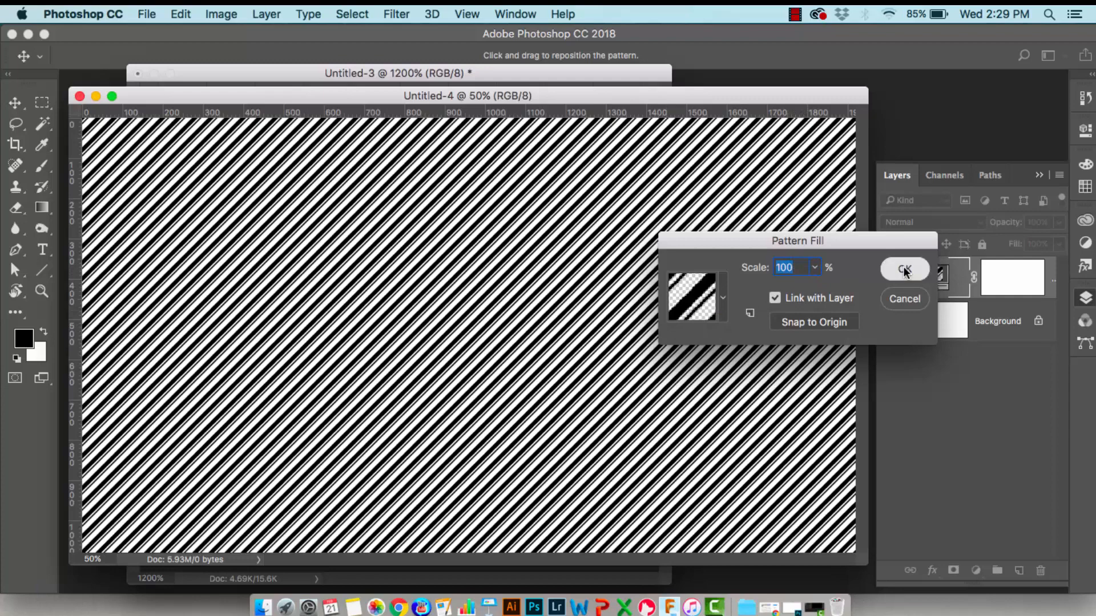
pyautogui.click(905, 270)
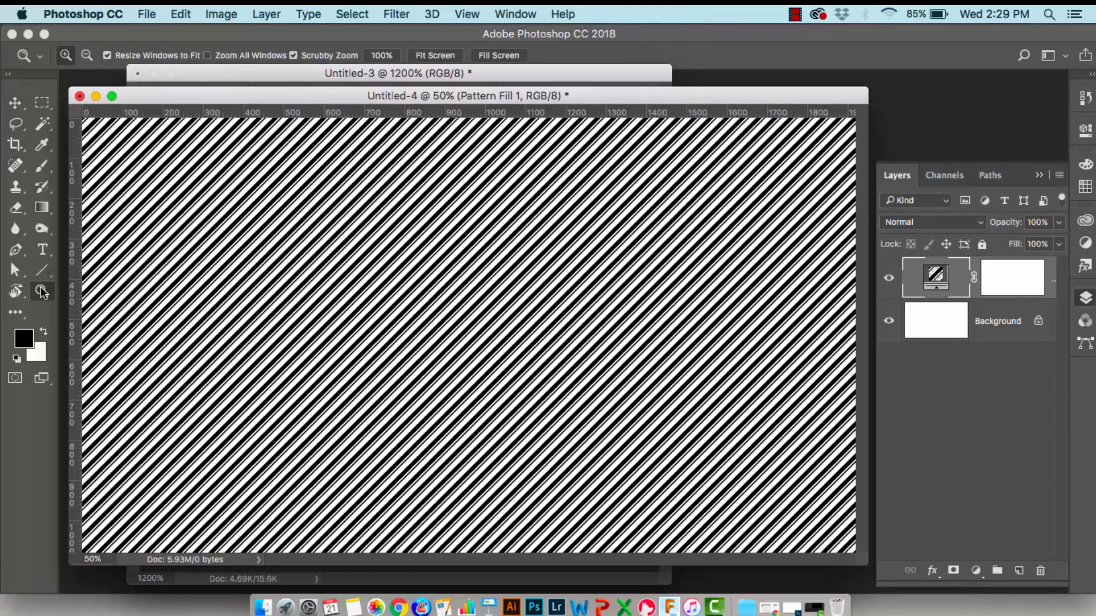
# Zoom the canvas to about 171% to see the thick and thin stripe repeat
pyautogui.click(214, 287)
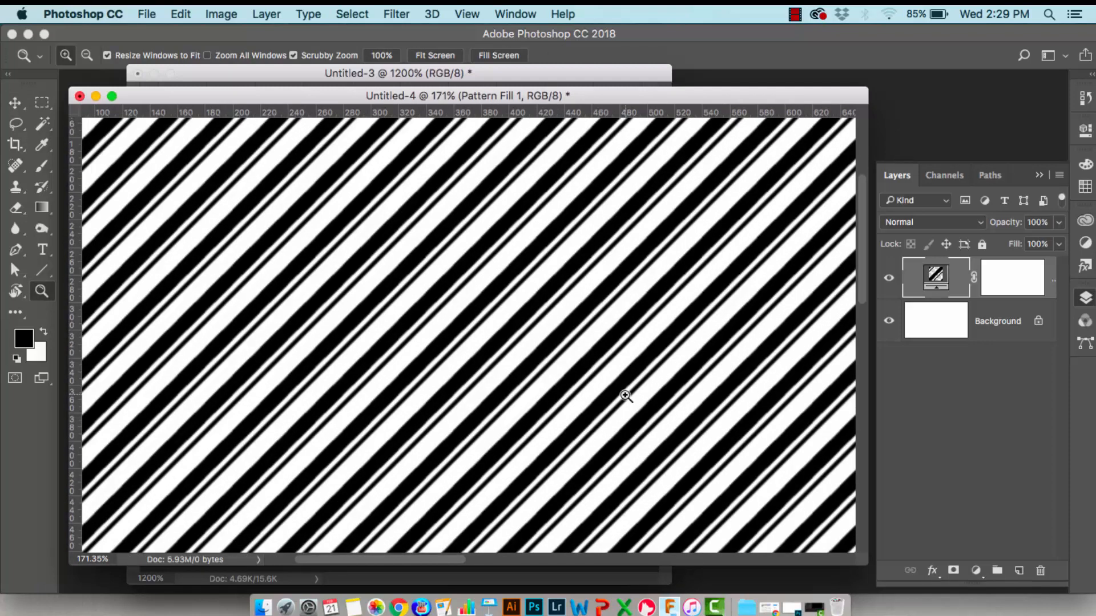
pyautogui.moveTo(461, 138)
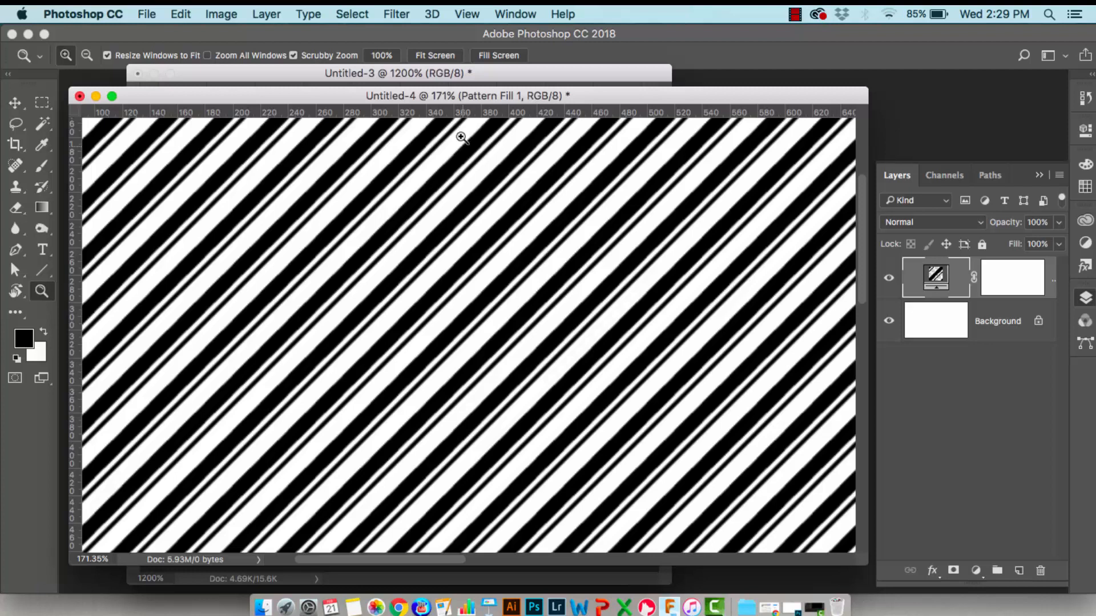
# Bring the Untitled-3 stripe tile document forward to review its stripe layers
pyautogui.click(395, 73)
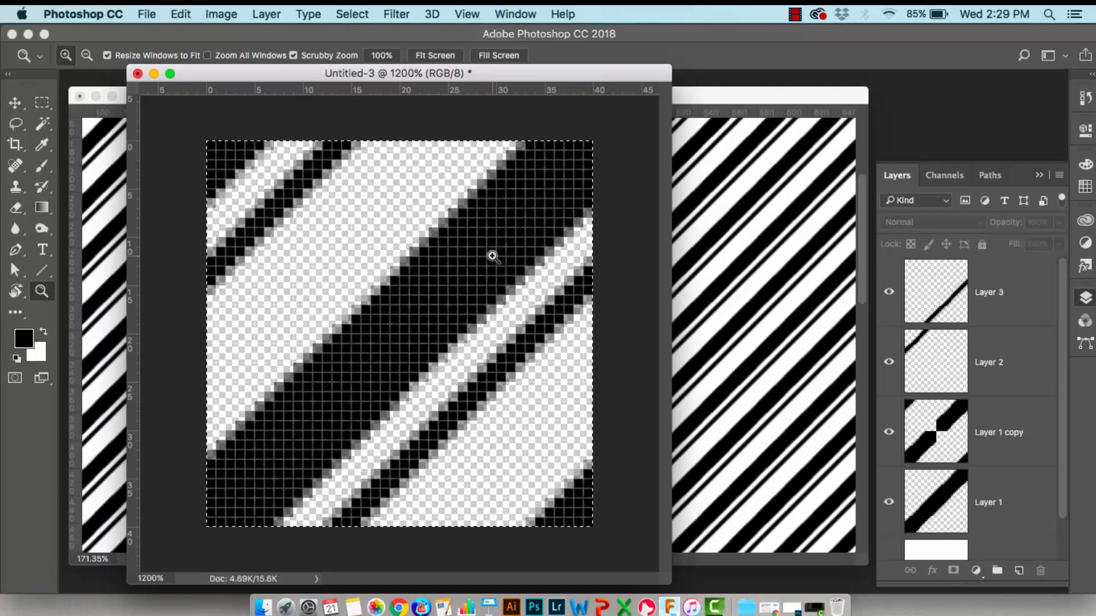
pyautogui.moveTo(944, 453)
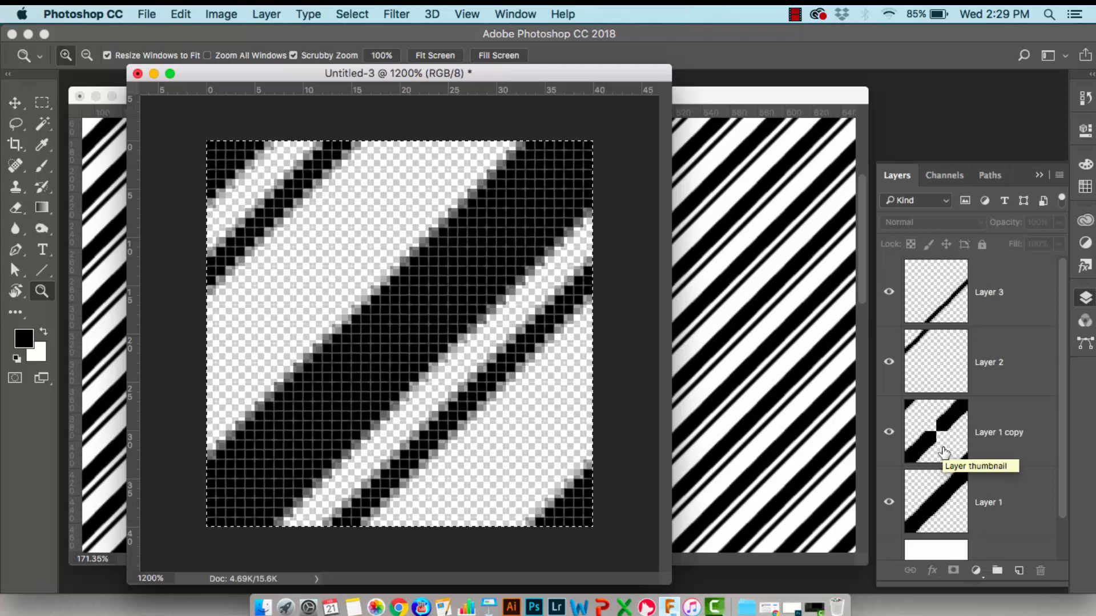
pyautogui.moveTo(994, 415)
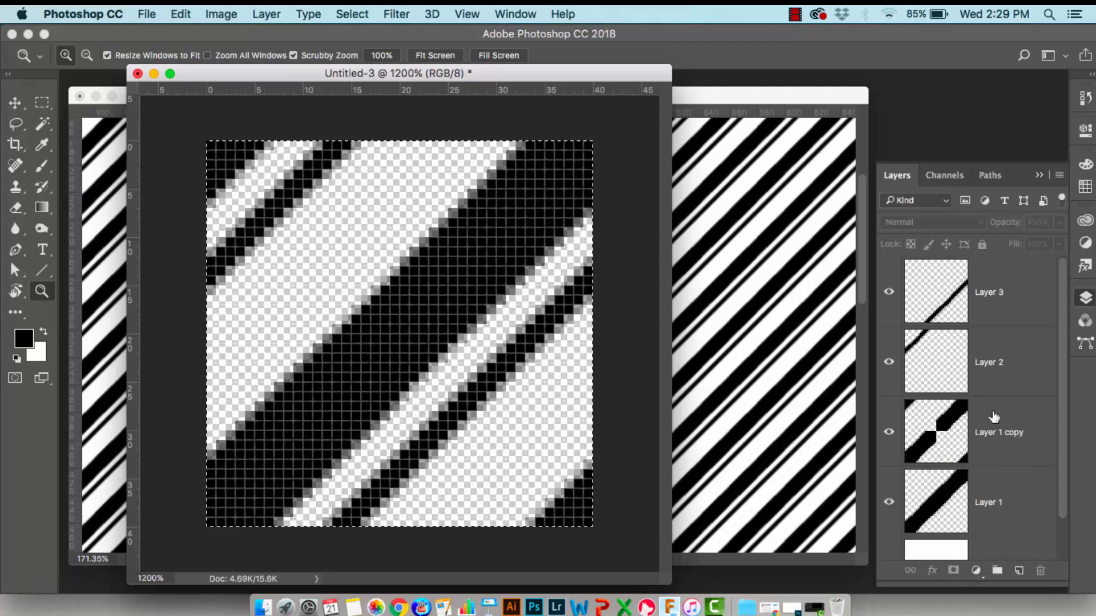
pyautogui.moveTo(908, 459)
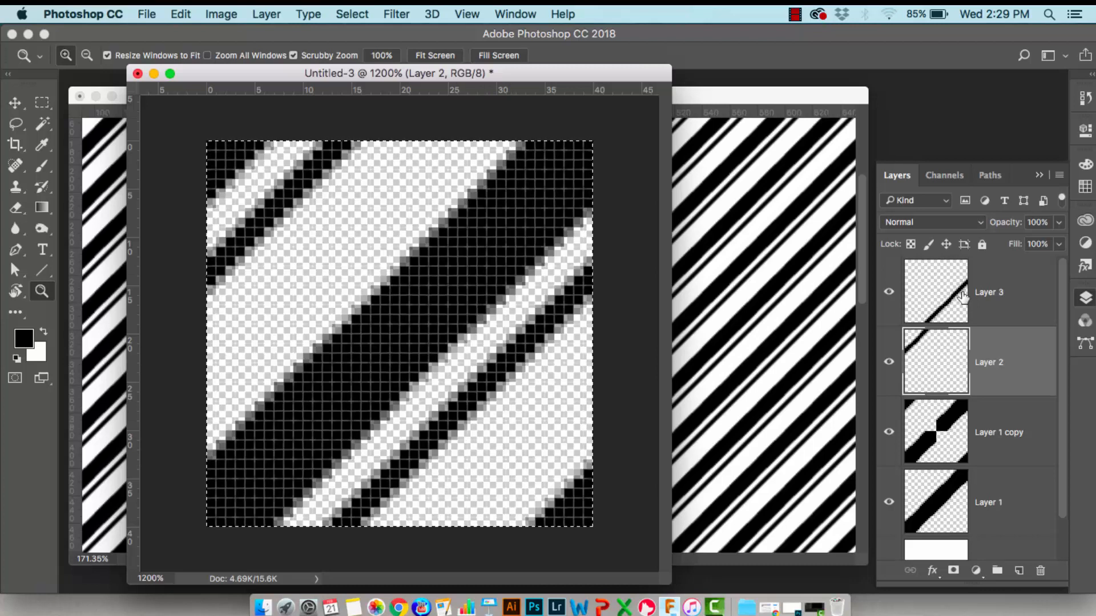
pyautogui.moveTo(962, 293)
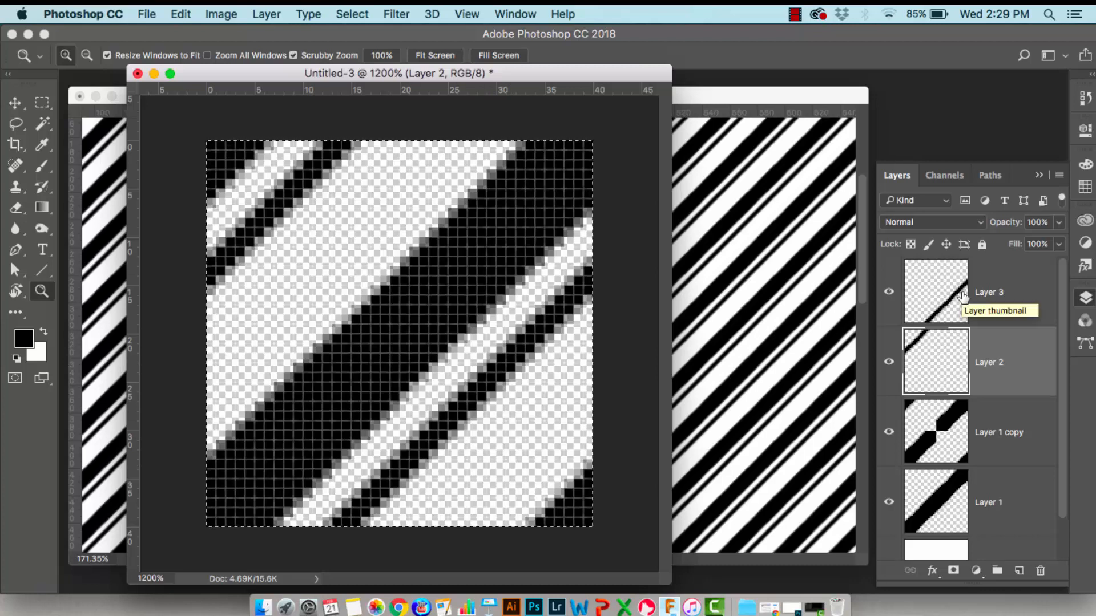
pyautogui.moveTo(1026, 326)
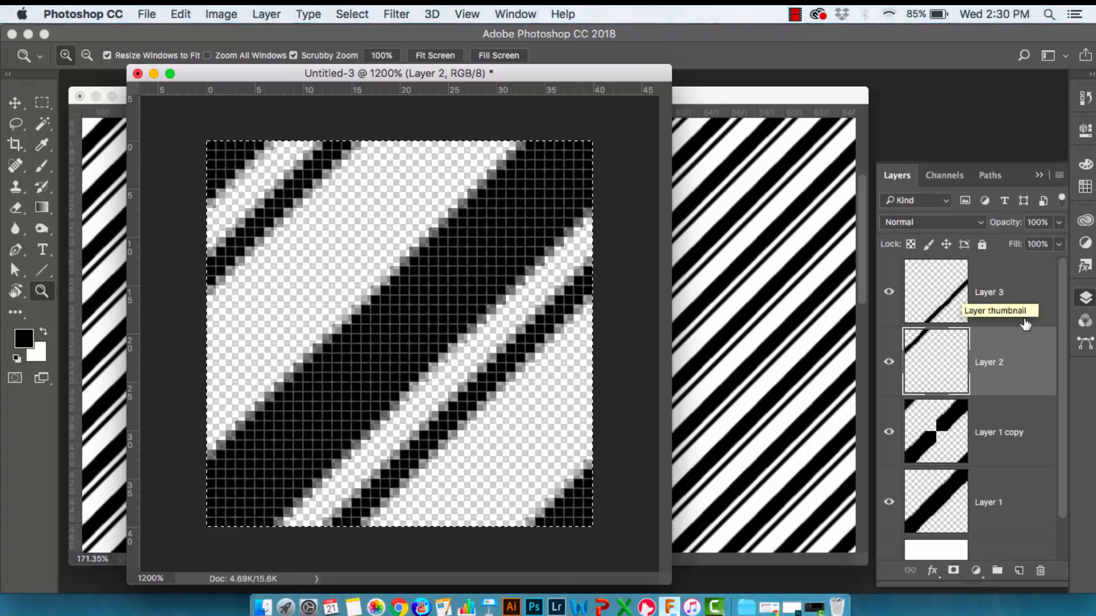
pyautogui.moveTo(1014, 339)
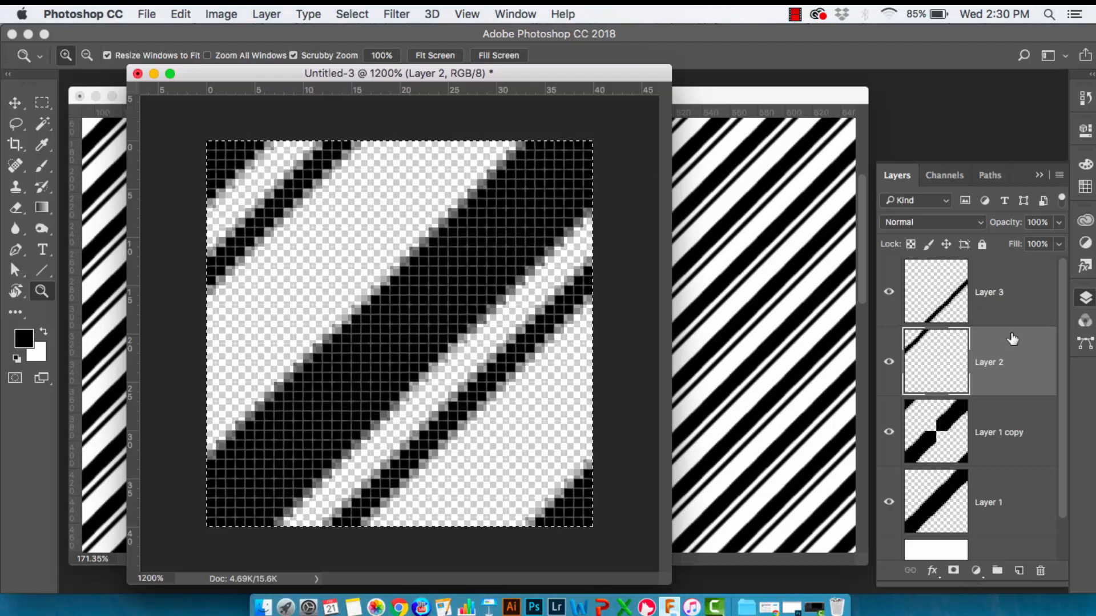